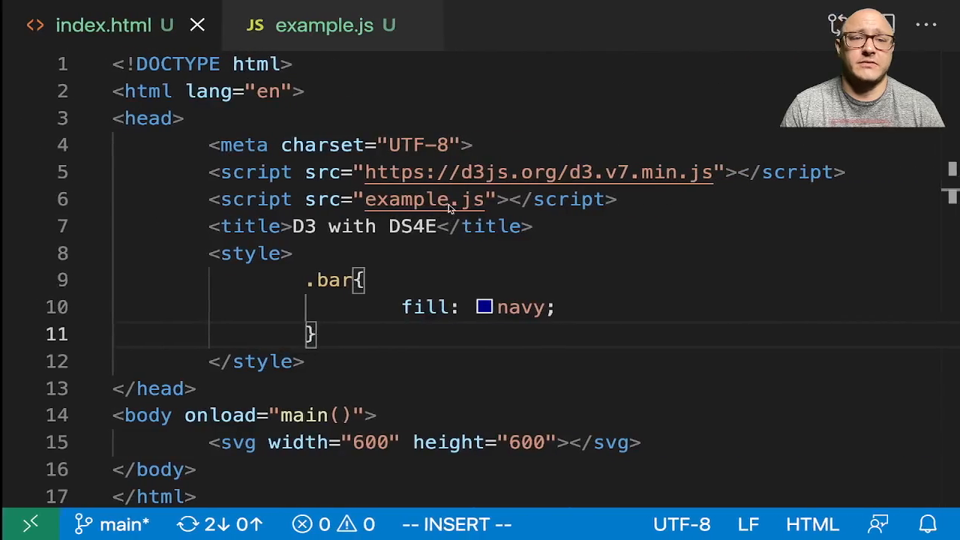
- Below the navy .bar rule in index.html, add a .highlight rule with fill palevioletred
scroll(down, 3)
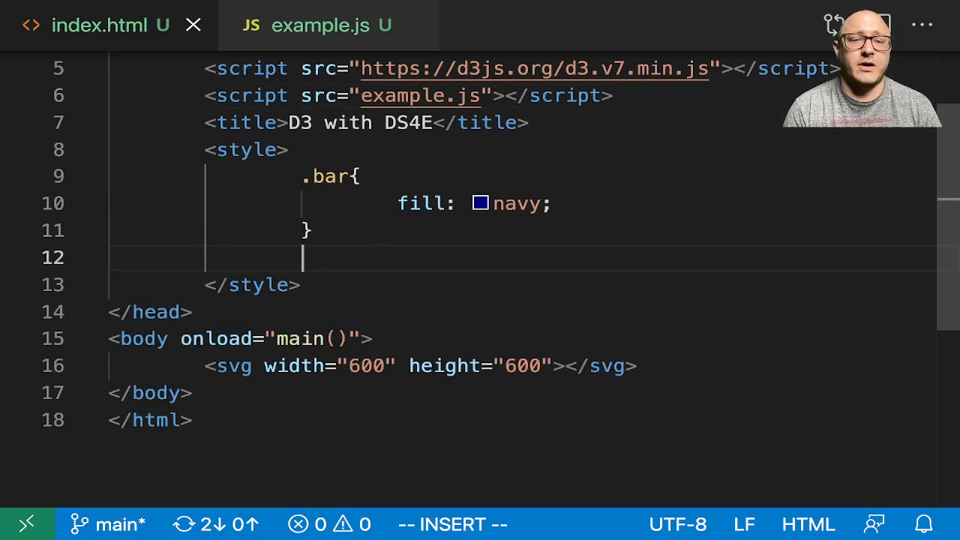
text(.high)
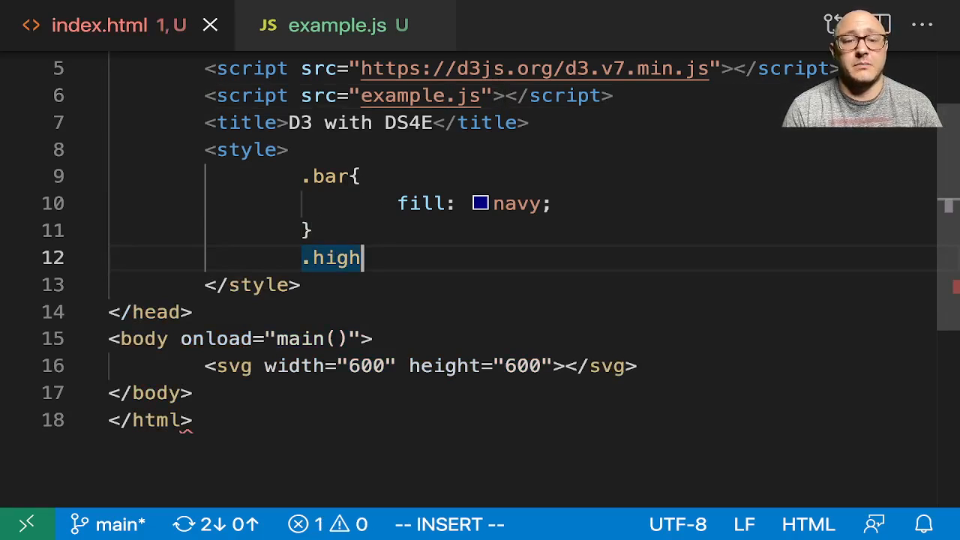
text(light{)
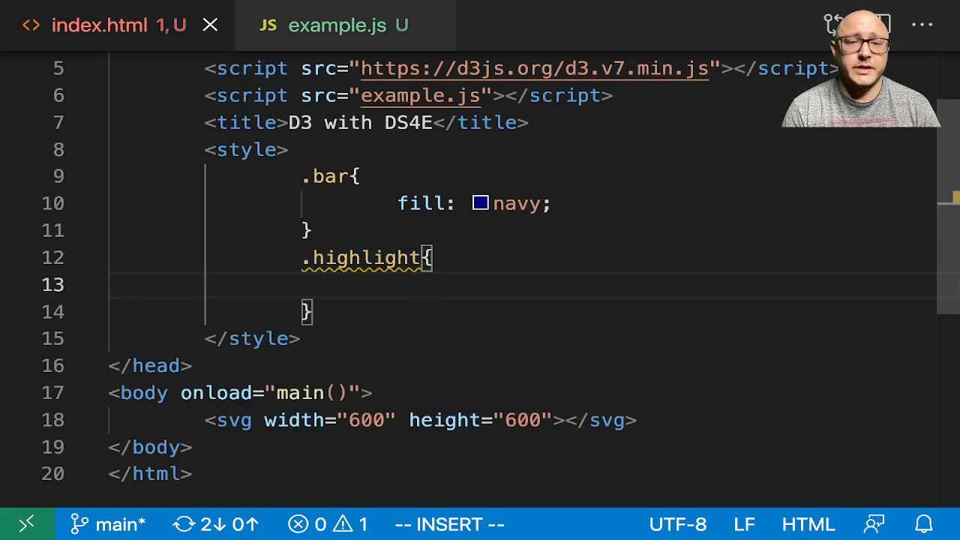
text(fill:palevioletred)
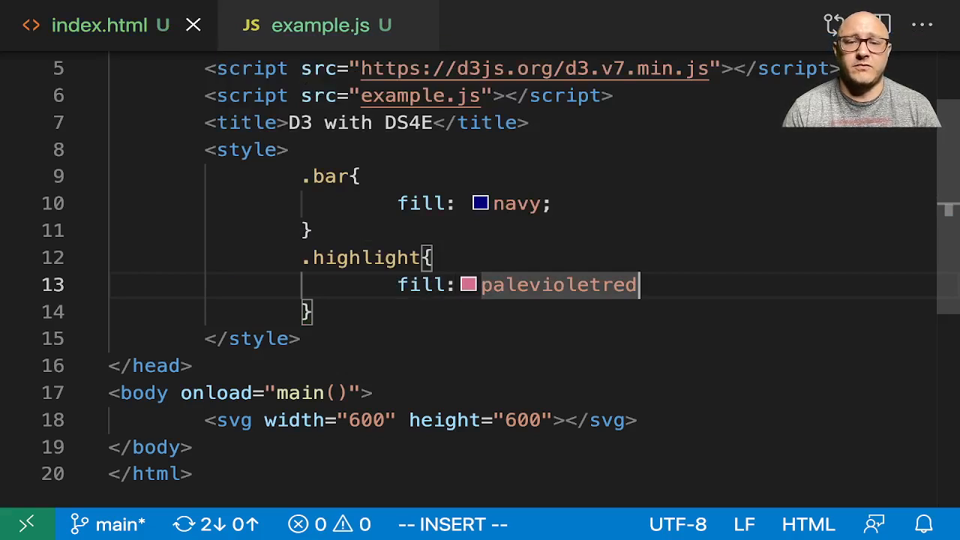
click(469, 284)
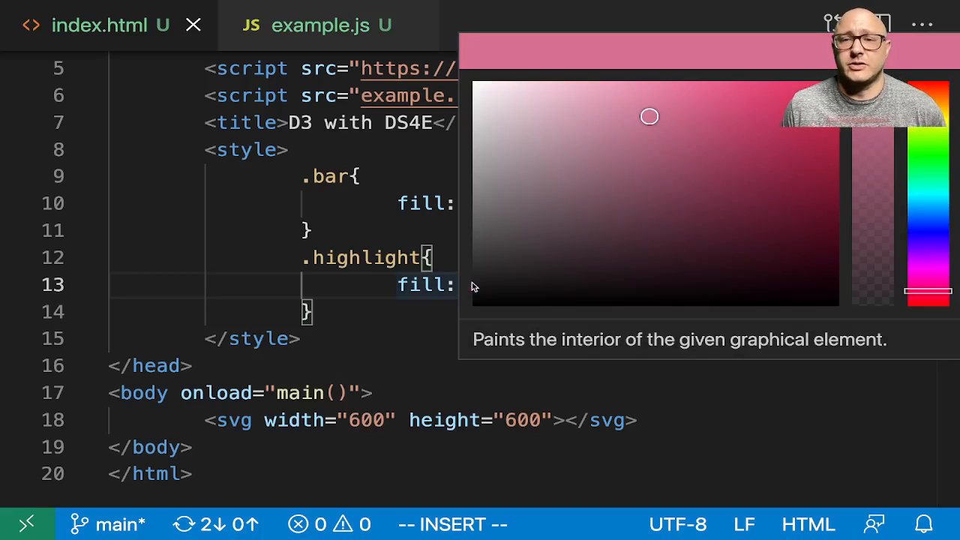
- Finish the palevioletred fill, then switch to example.js and scroll through the chart code
text(palevioletred)
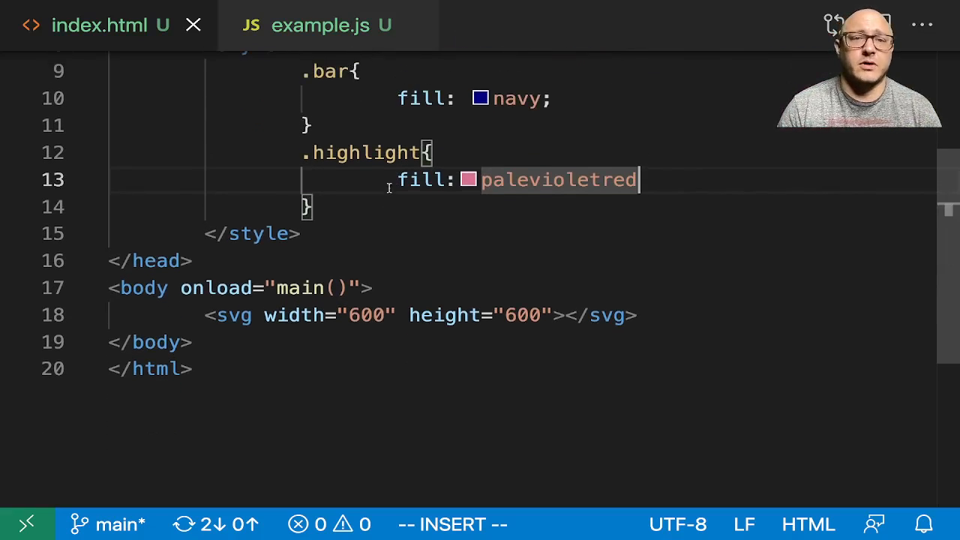
click(316, 24)
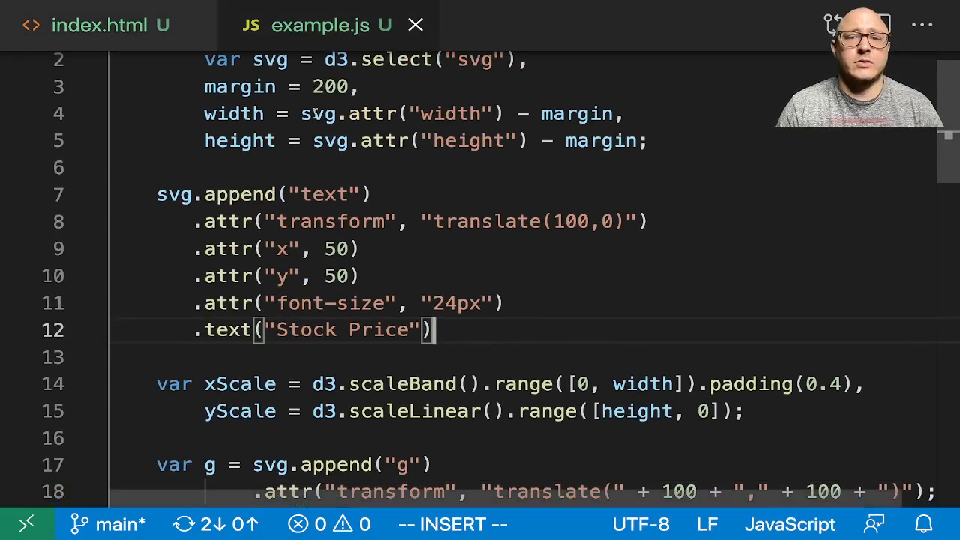
scroll(down, 3)
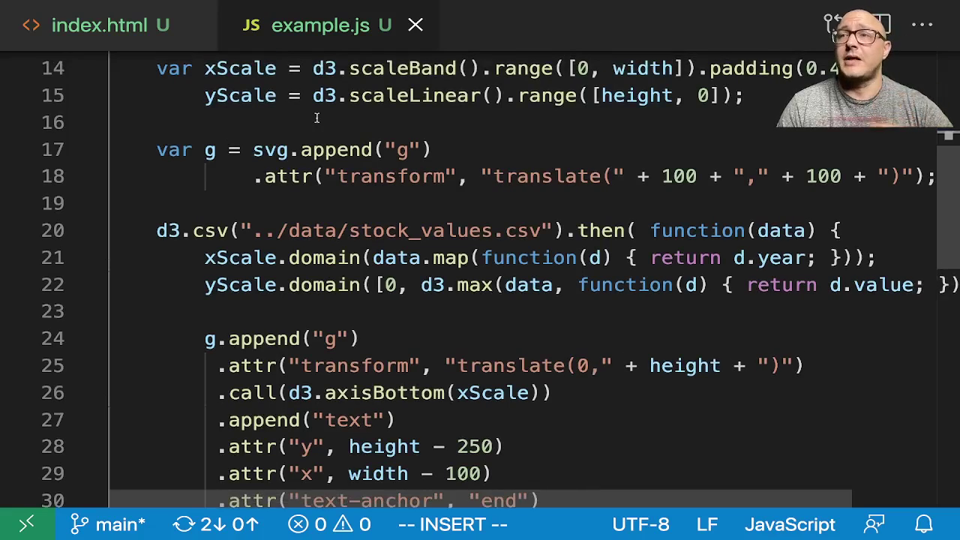
scroll(down, 3)
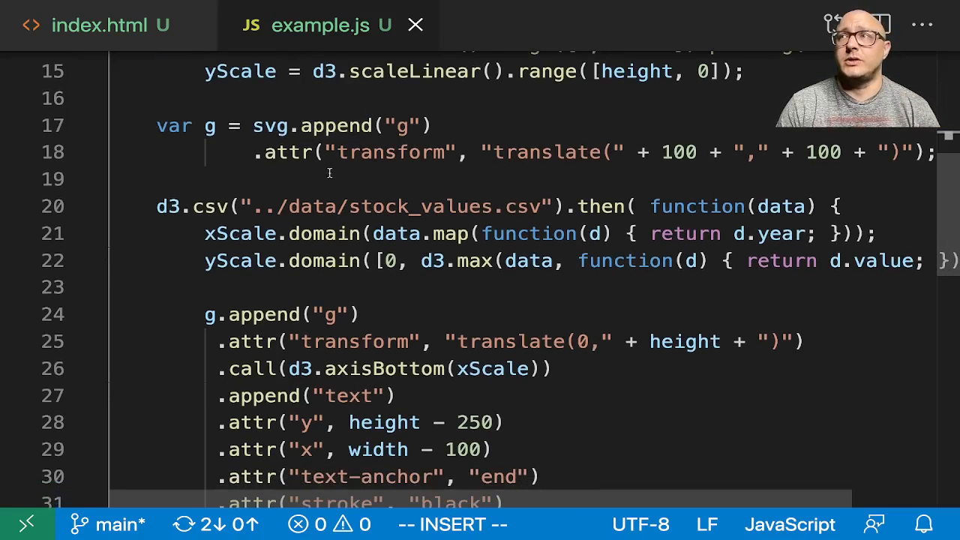
scroll(down, 3)
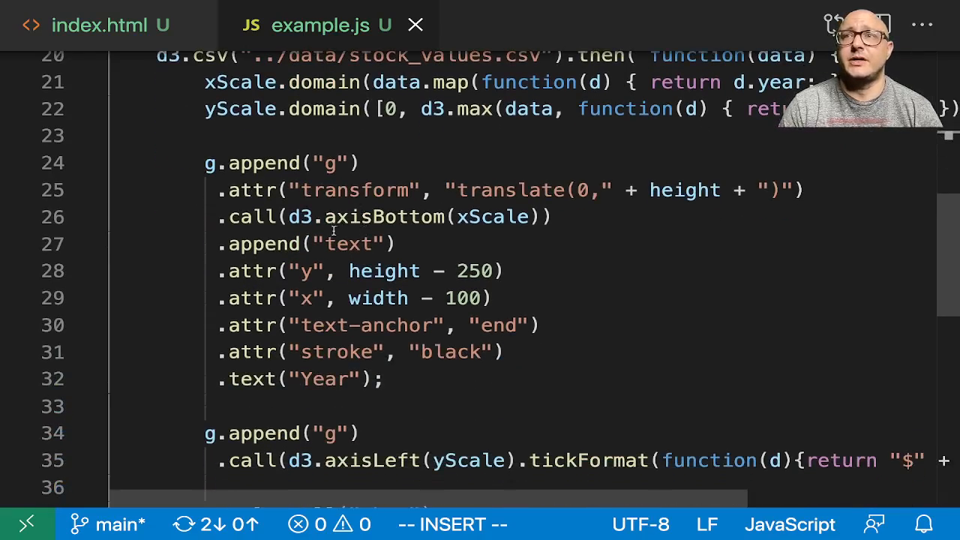
scroll(up, 3)
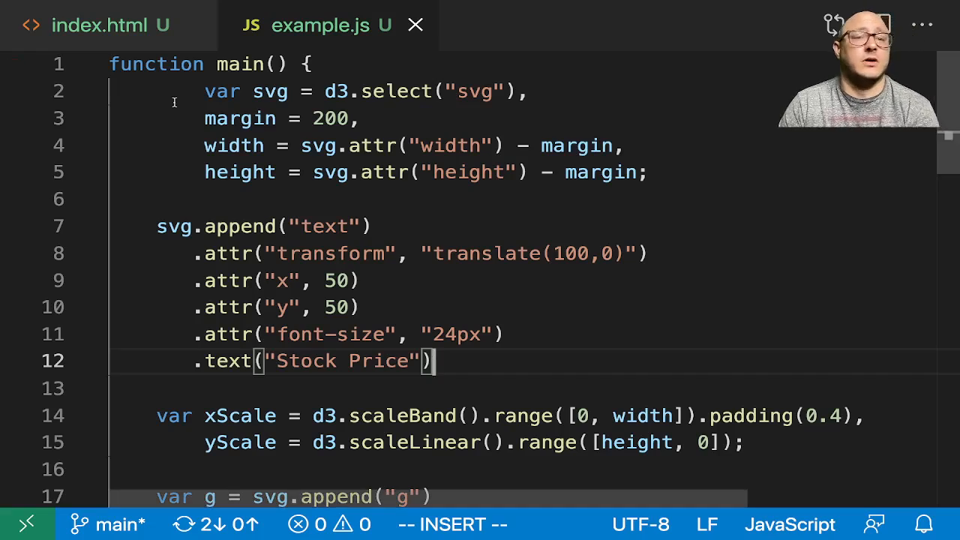
scroll(down, 3)
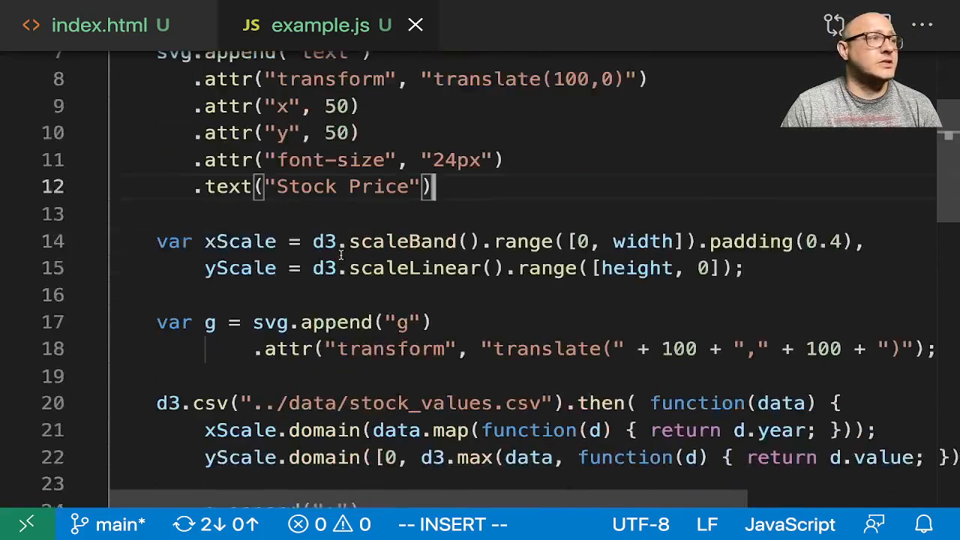
scroll(down, 3)
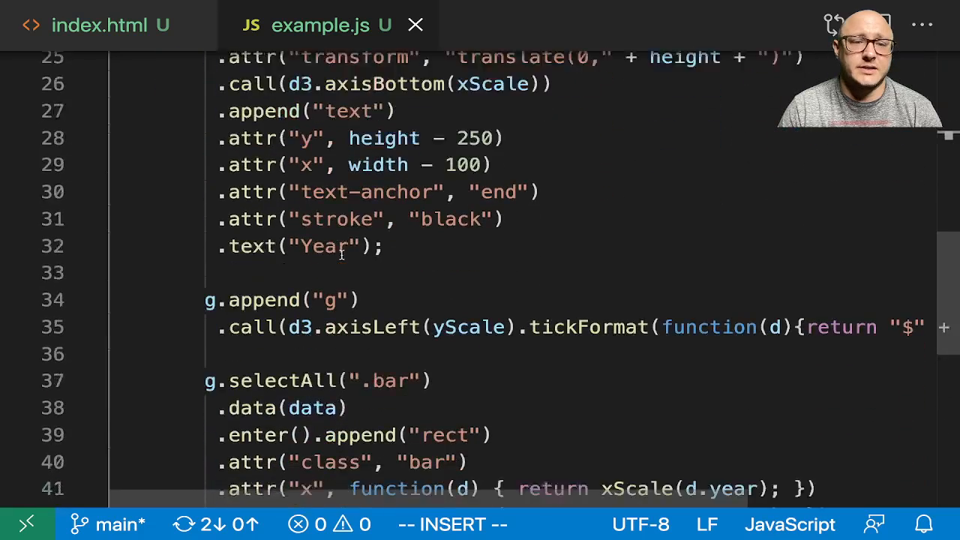
scroll(down, 3)
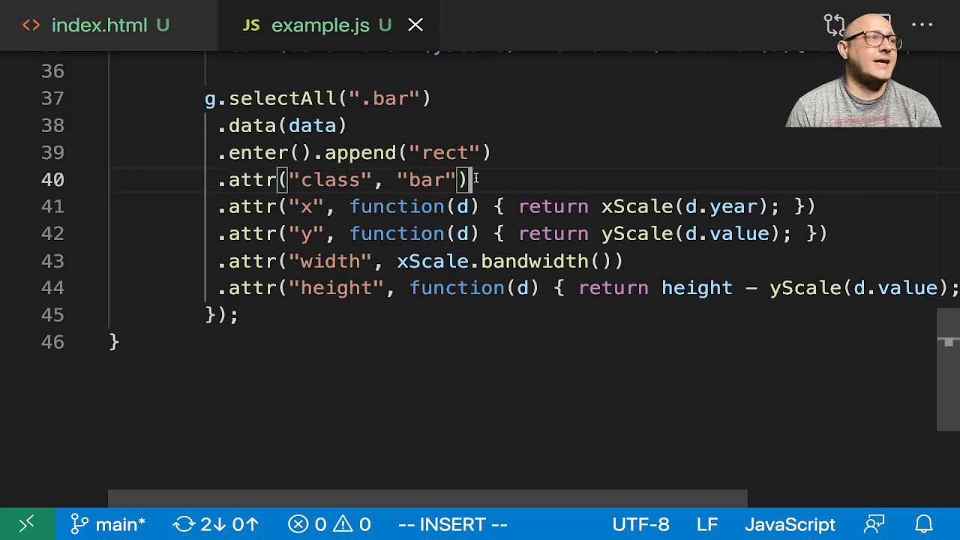
- Add .on("mouseover", onMouseOver) after the bars' class attribute
text(.)
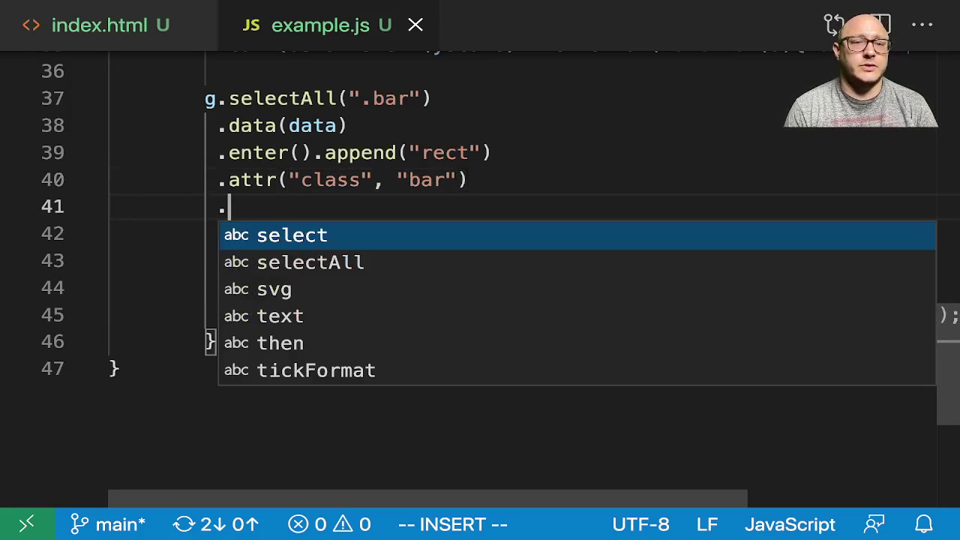
text(on)
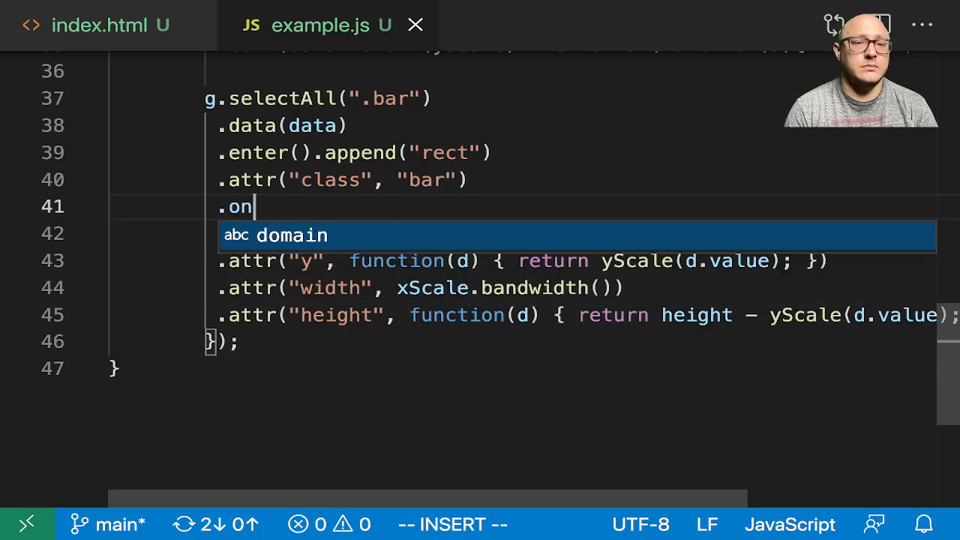
text(("mo")
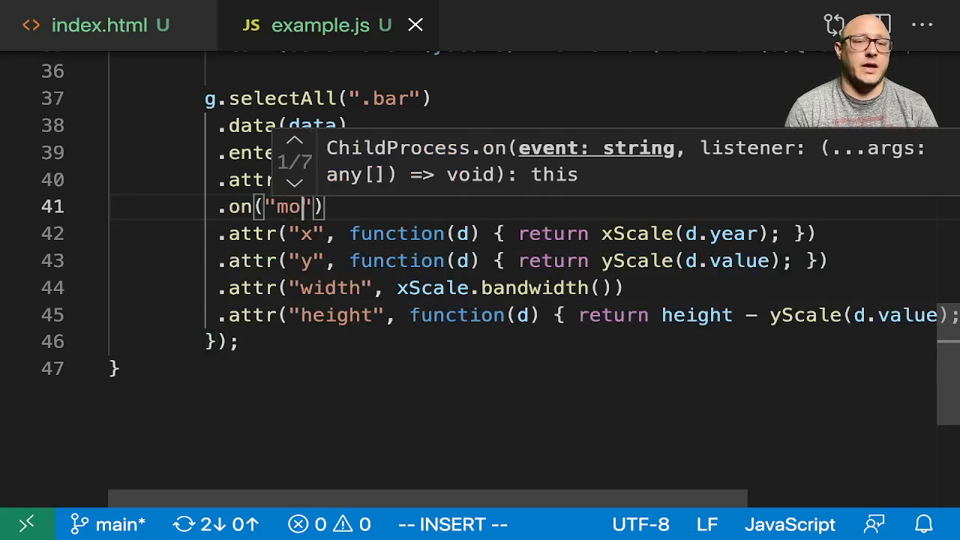
text(useover)
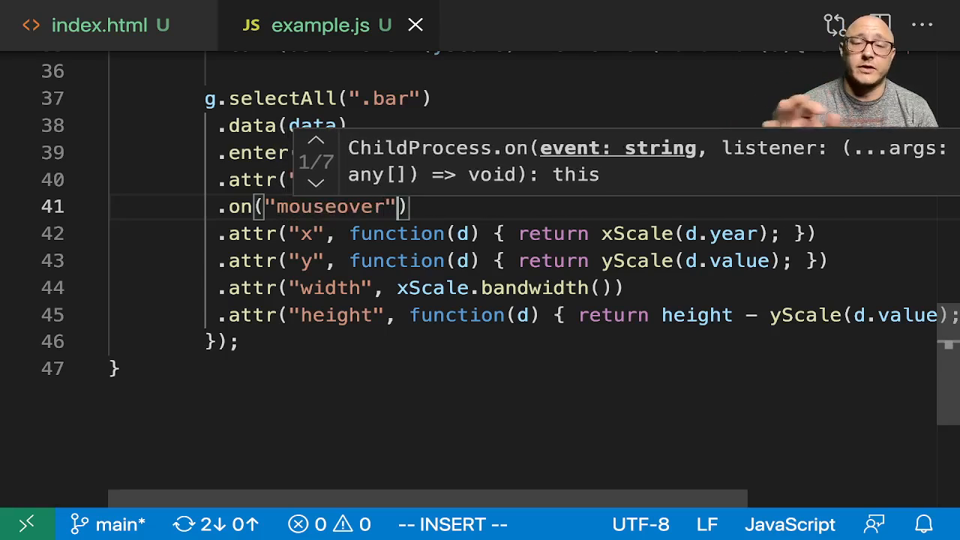
text(,)
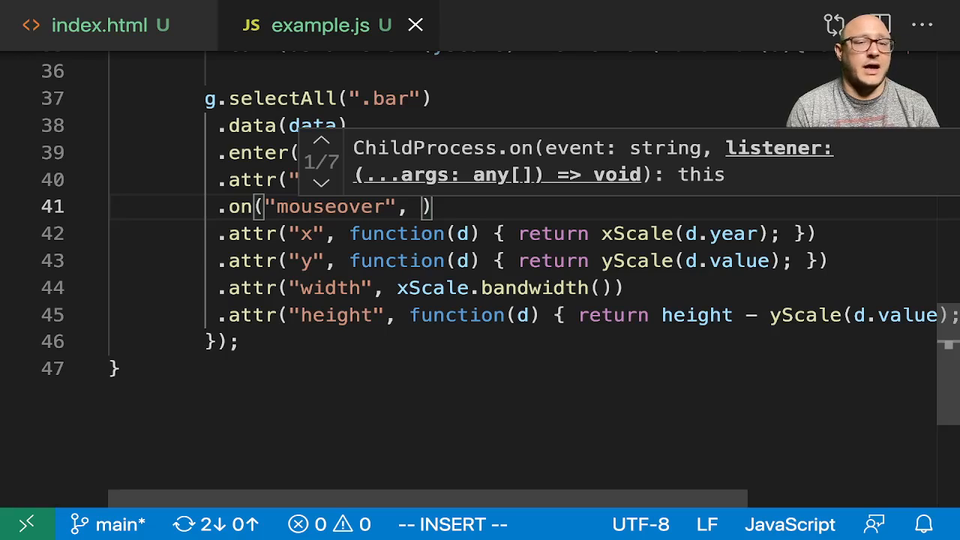
text(onMou)
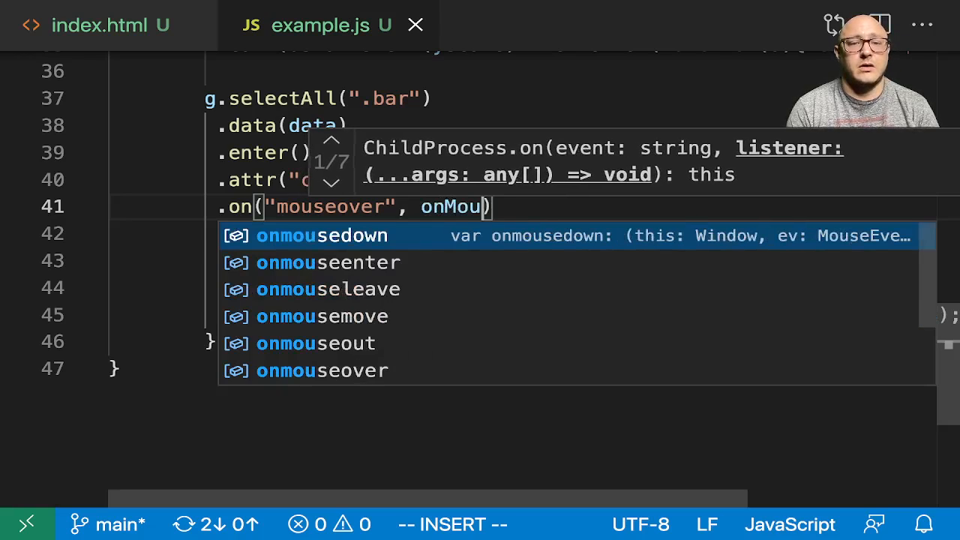
text(seOver)
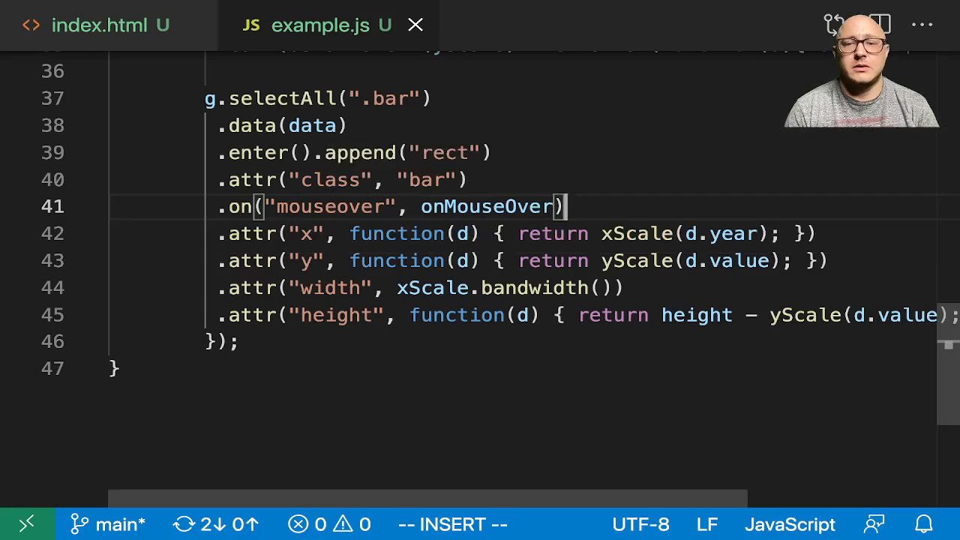
- On a new line, add .on("mouseout", onMouseOut) to the bars chain
key(Return)
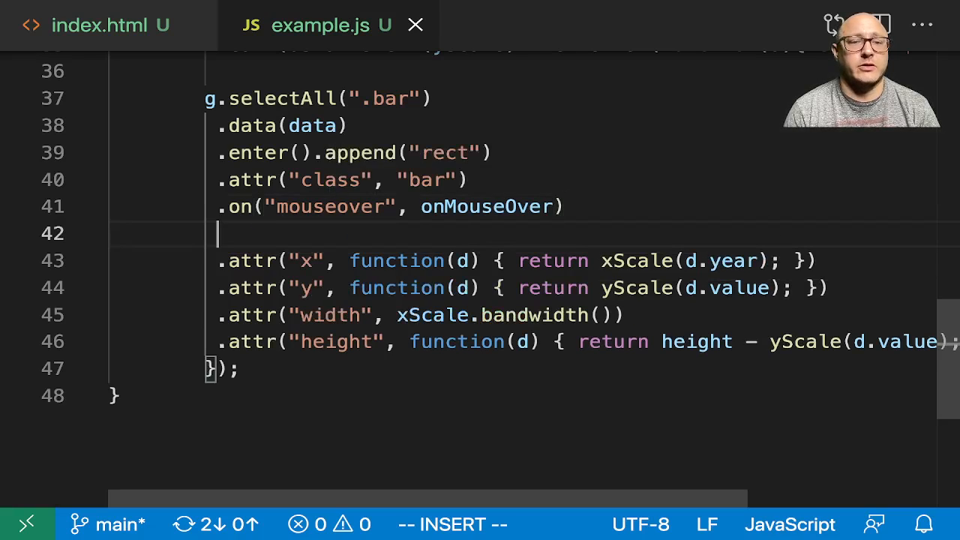
text(.on()
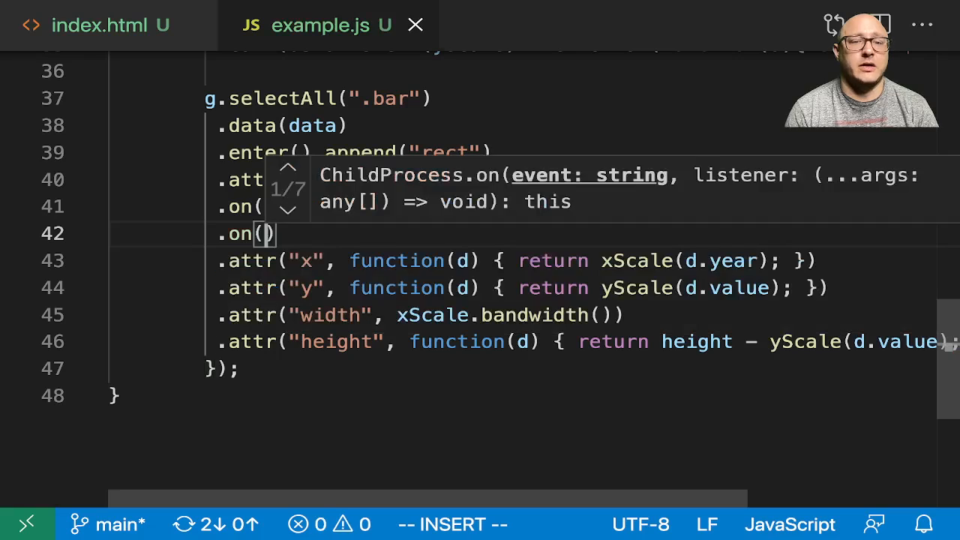
text("mou)
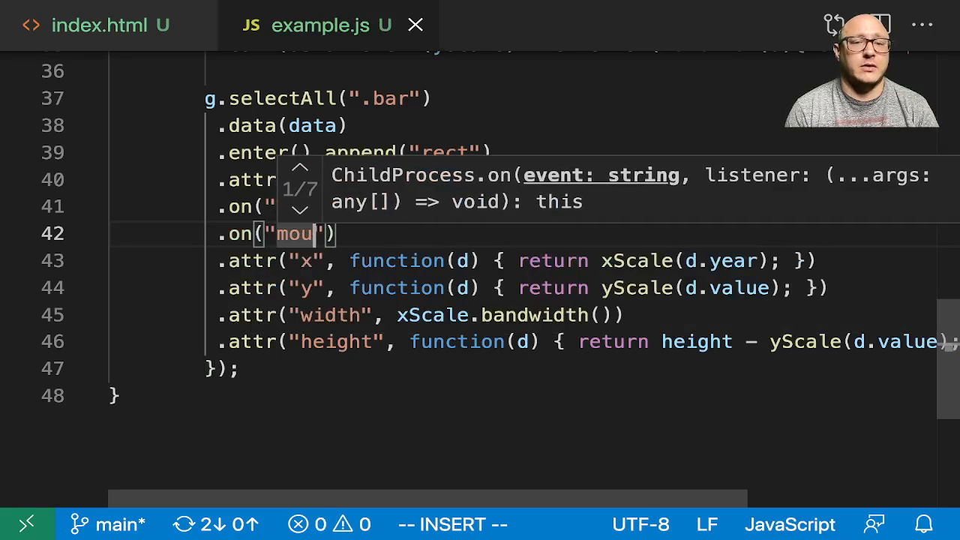
text(seout)
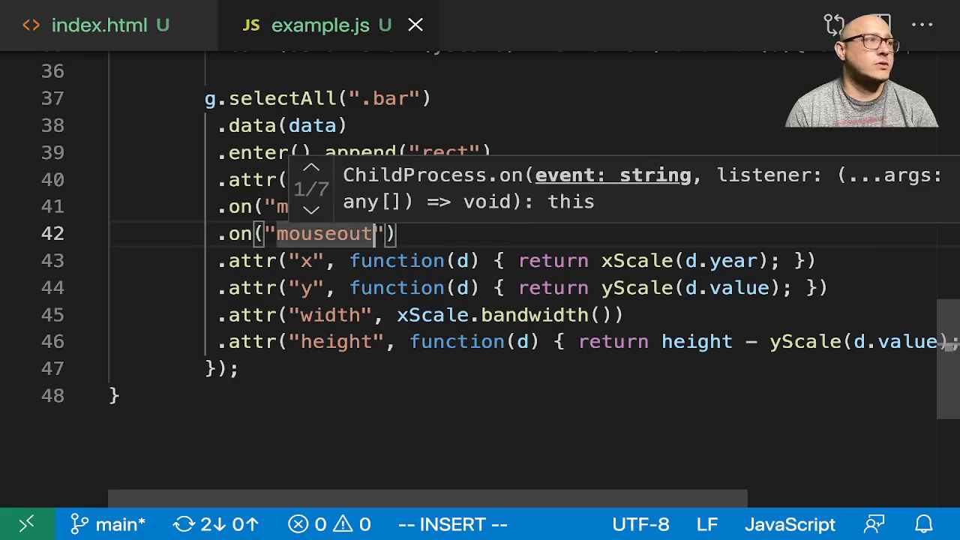
text(,)
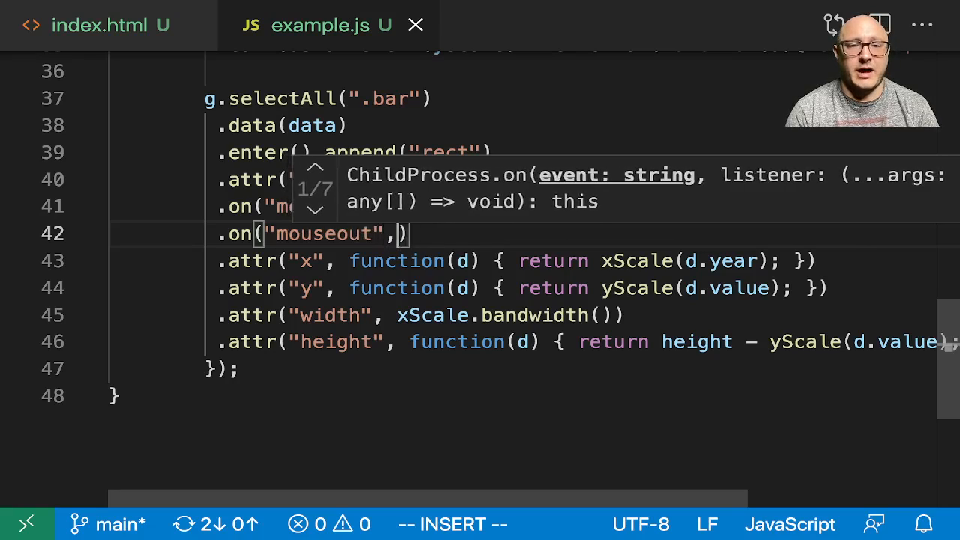
text(onMouseOut)
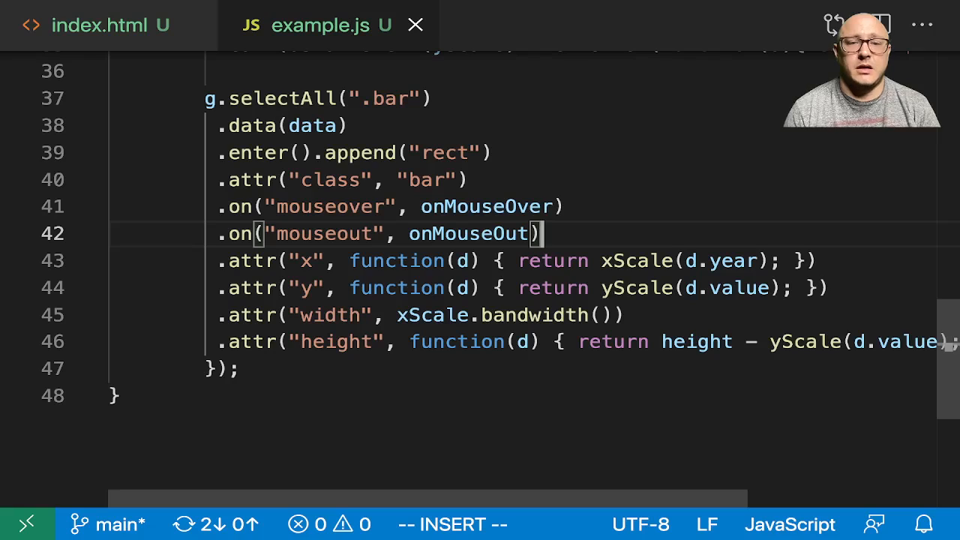
- Annotate the listener lines with an 'Add listener for event' comment
double_click(486, 207)
text( //)
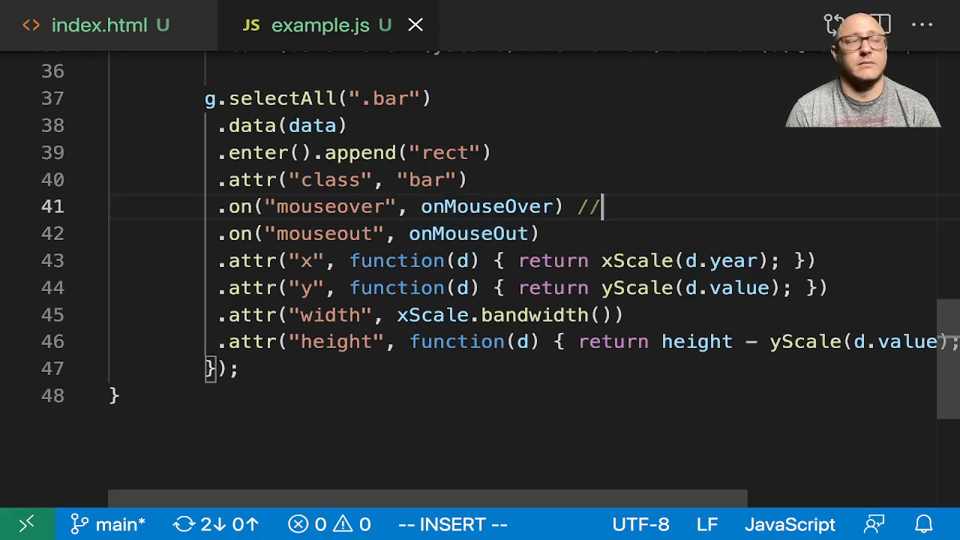
text(Add li)
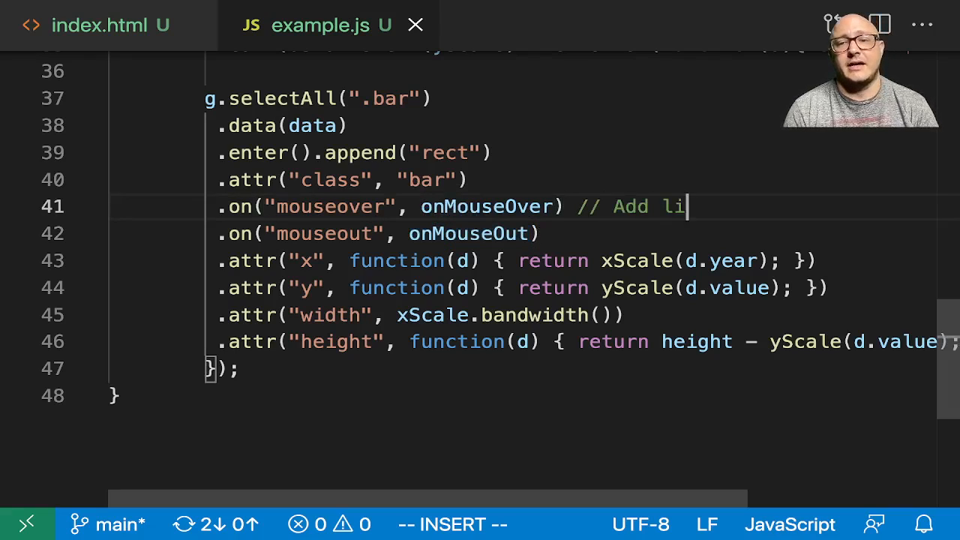
text(stener)
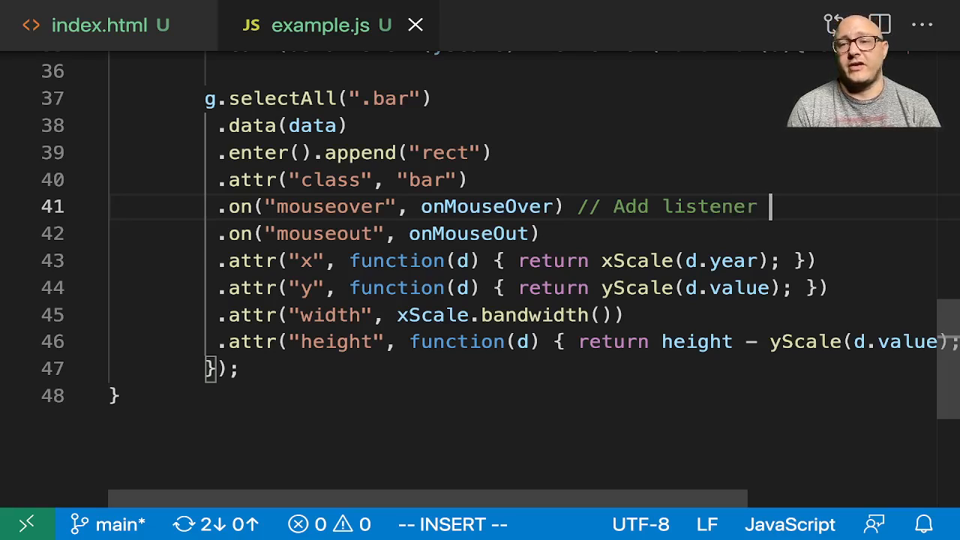
text(for event)
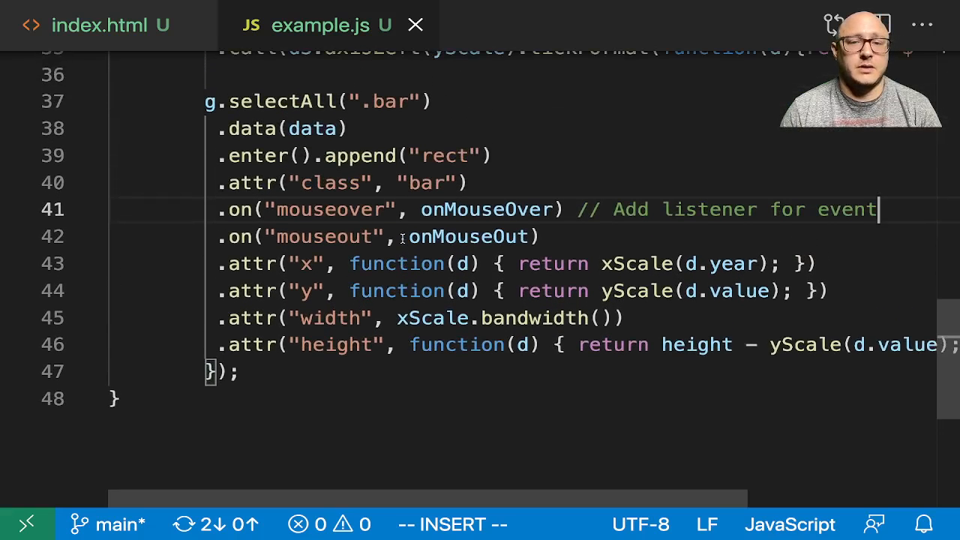
scroll(up, 3)
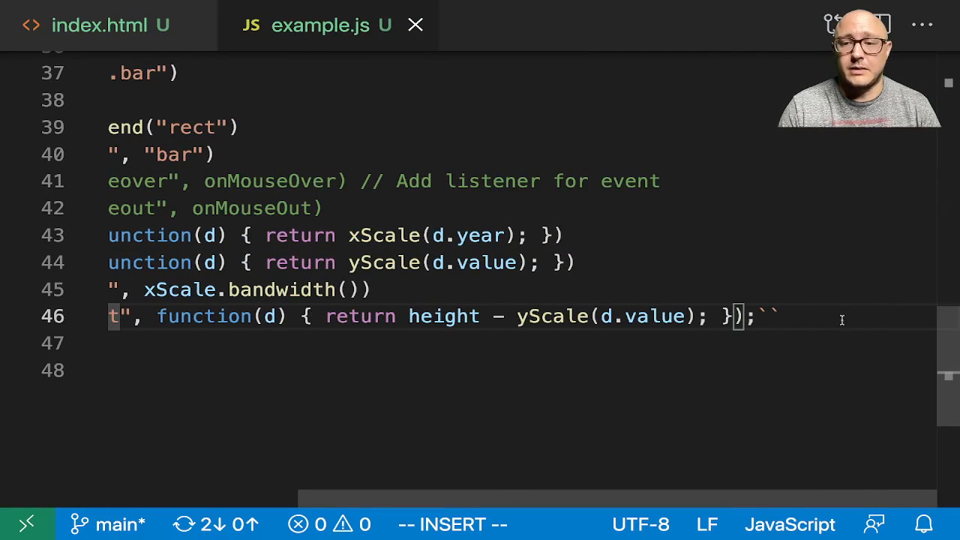
- Before the height attribute, add .transition(), .ease(d3.easeLinear) and .duration(500)
key(BackSpace)
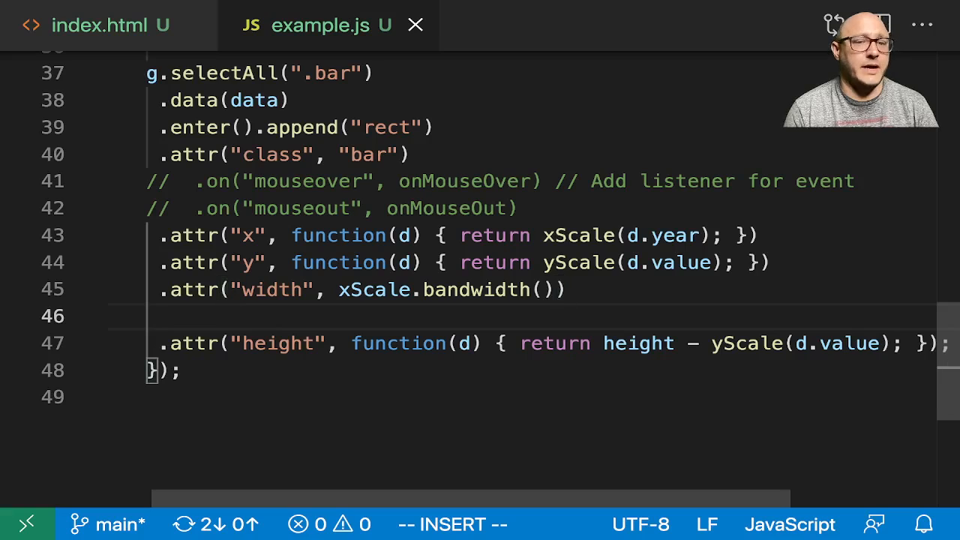
text(.transition()
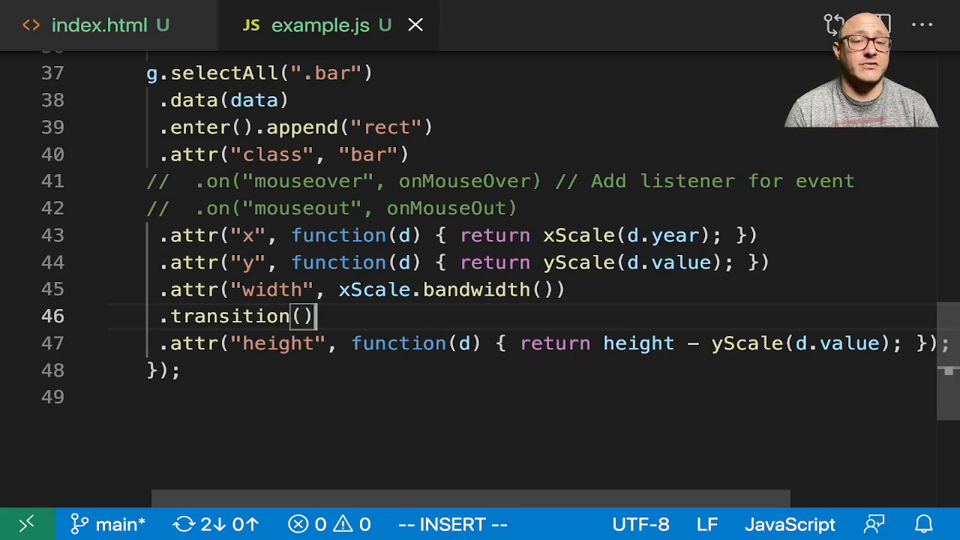
text(.ease()
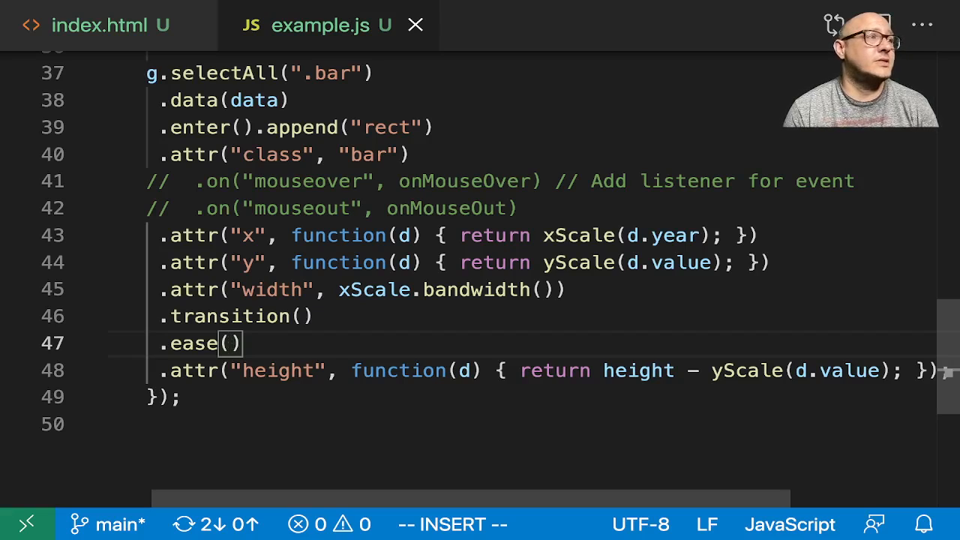
text(d3.easeLine)
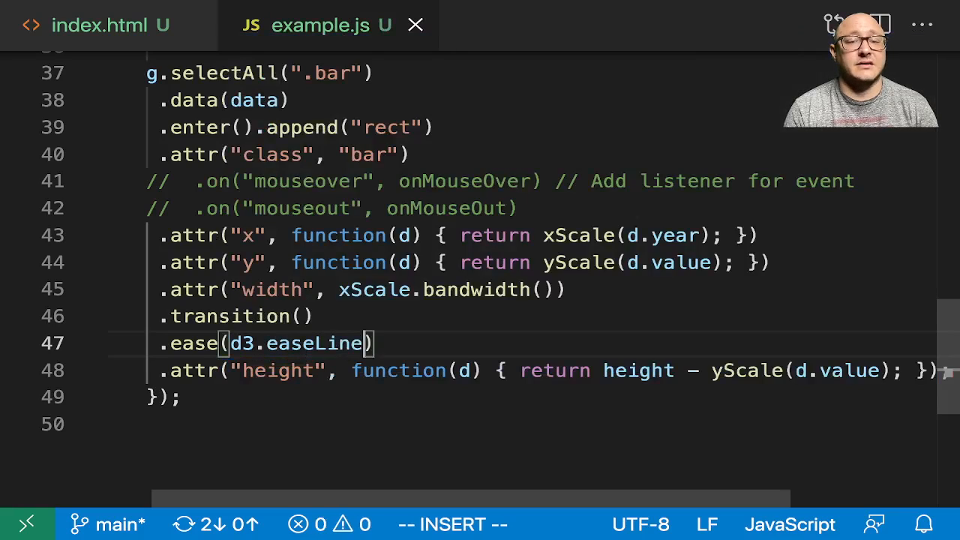
text(ar)
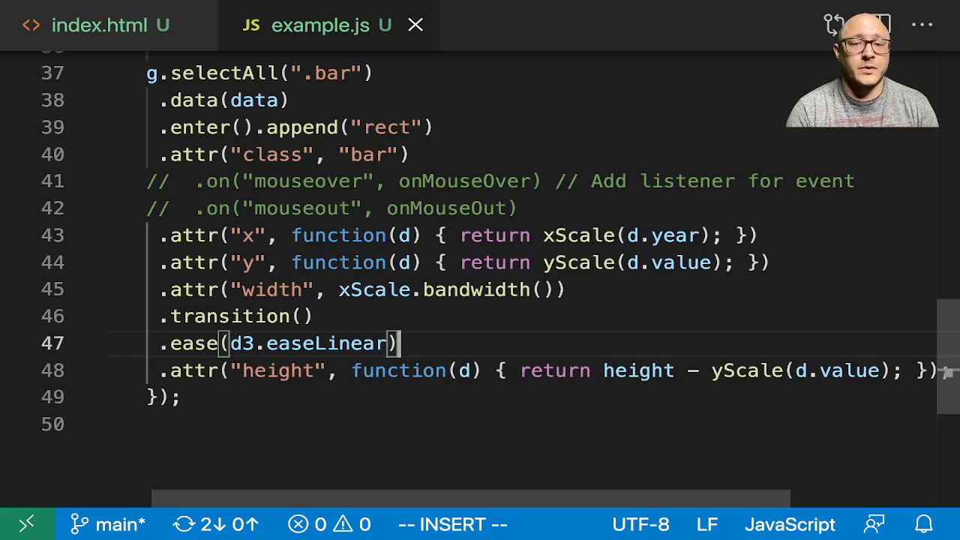
text(d)
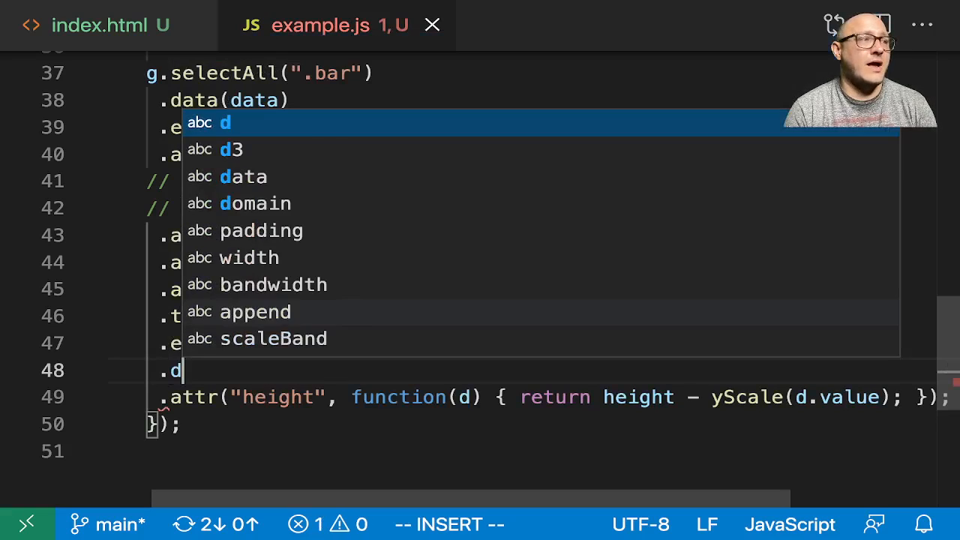
text(uratio)
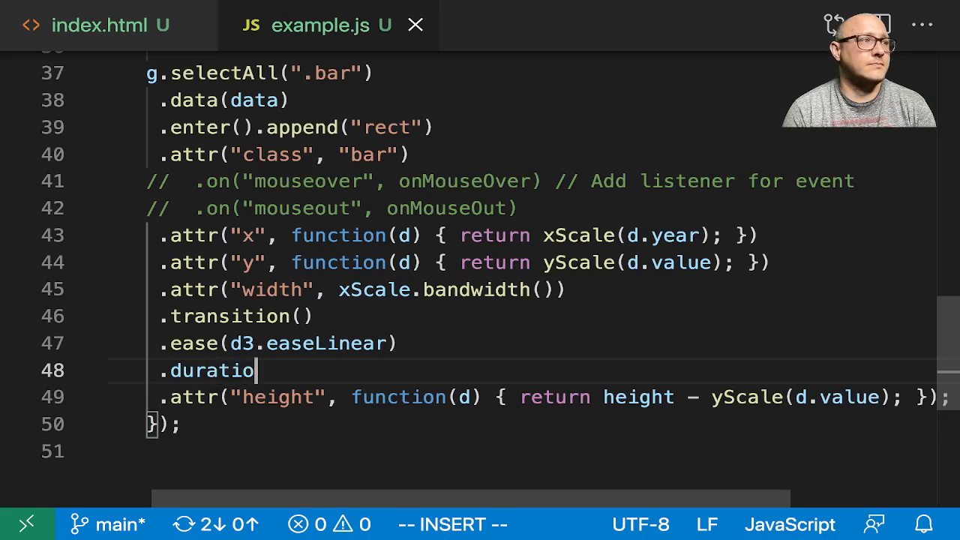
text(n(500))
text(.delay()
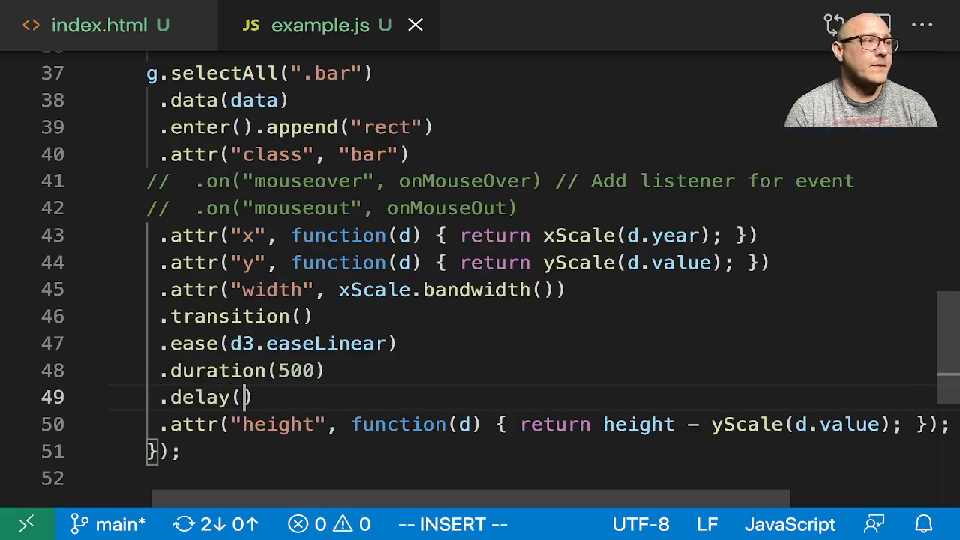
- Add .delay(function(d,i){ return i * 50 }) to stagger each bar
text(function(d,i)
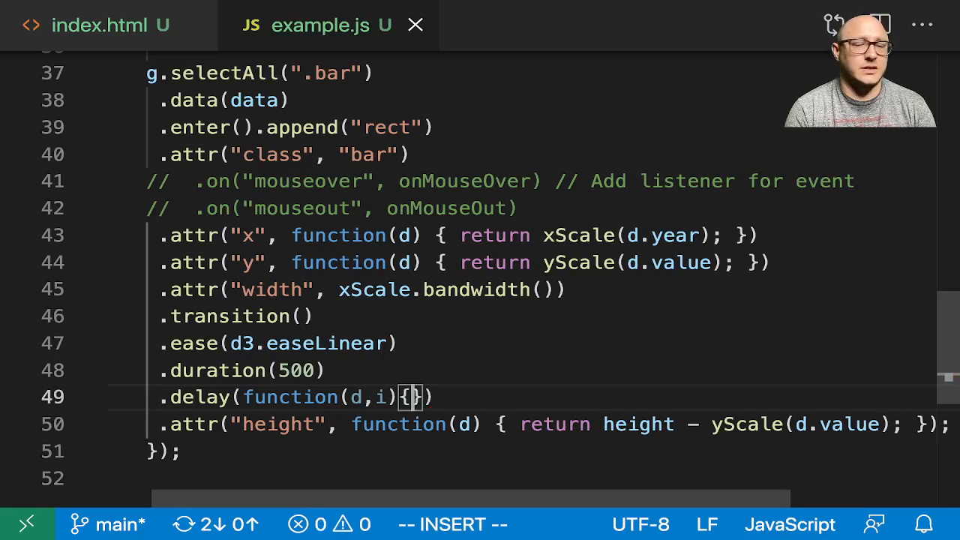
text(return i)
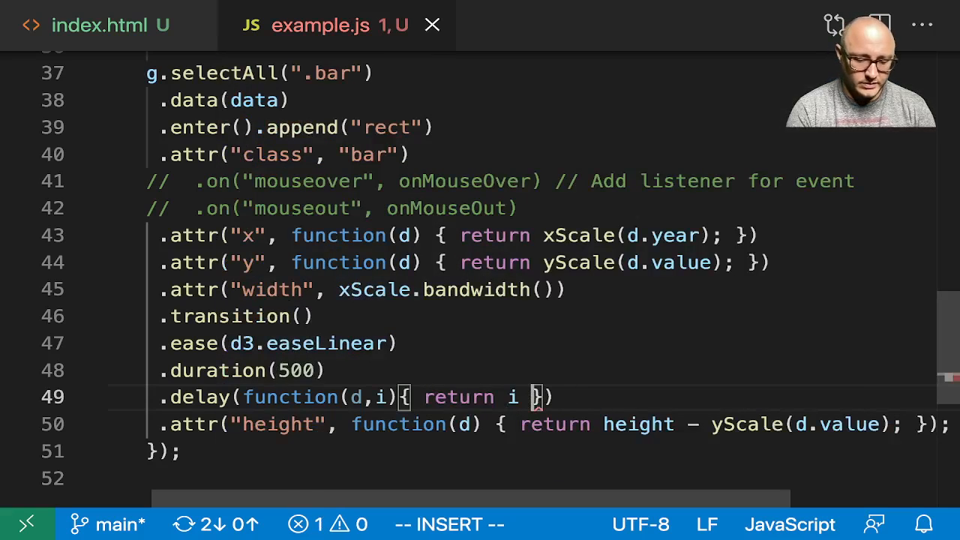
text(* 50)
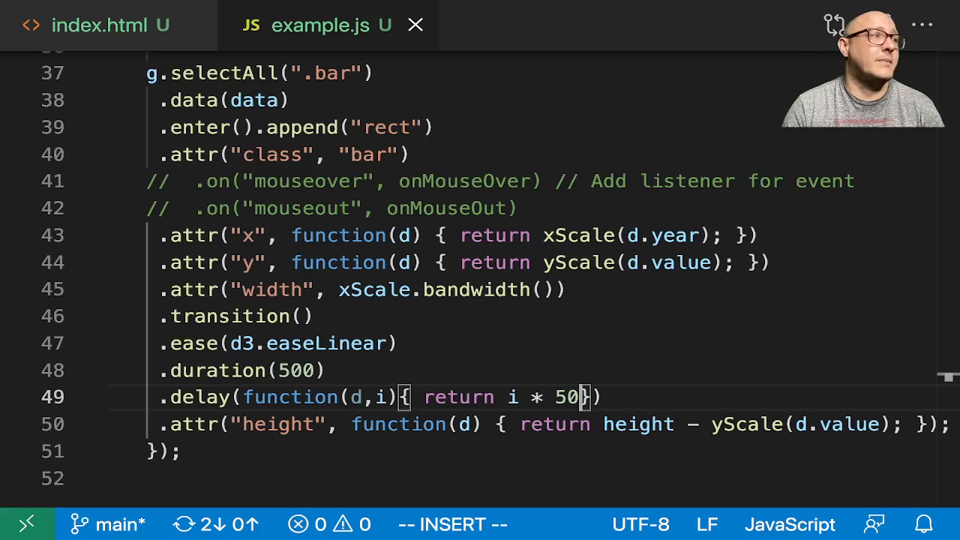
scroll(down, 3)
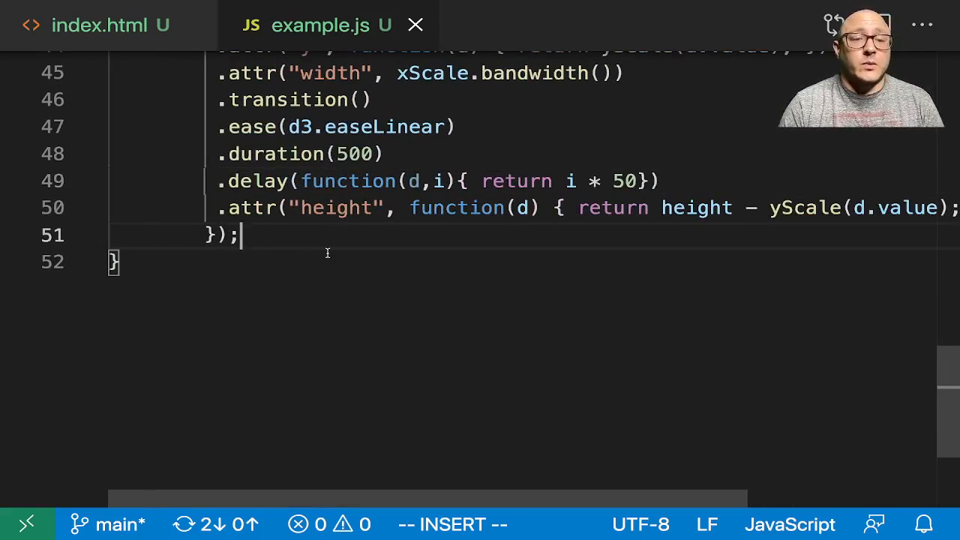
- Below the bars code, add a '// Mouseover event handler' comment
key(Enter)
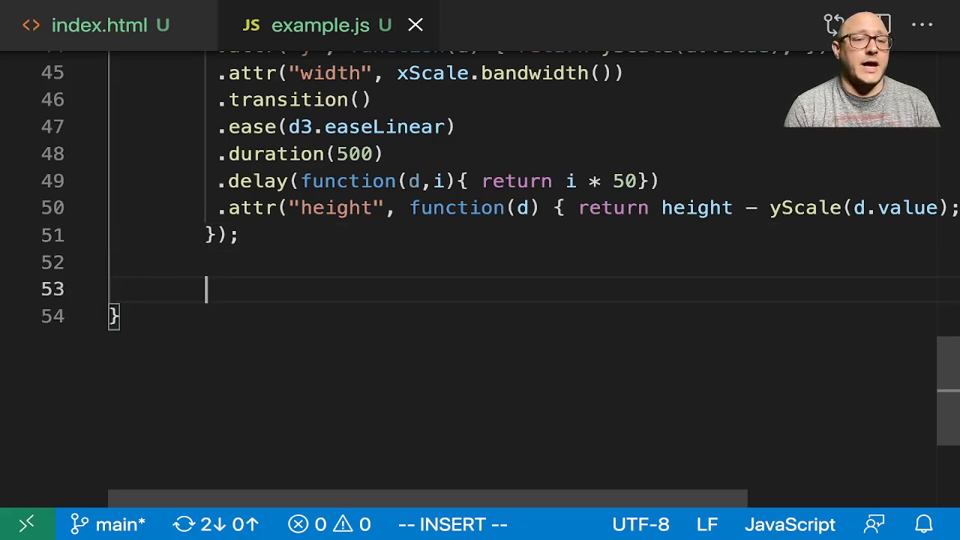
text(//)
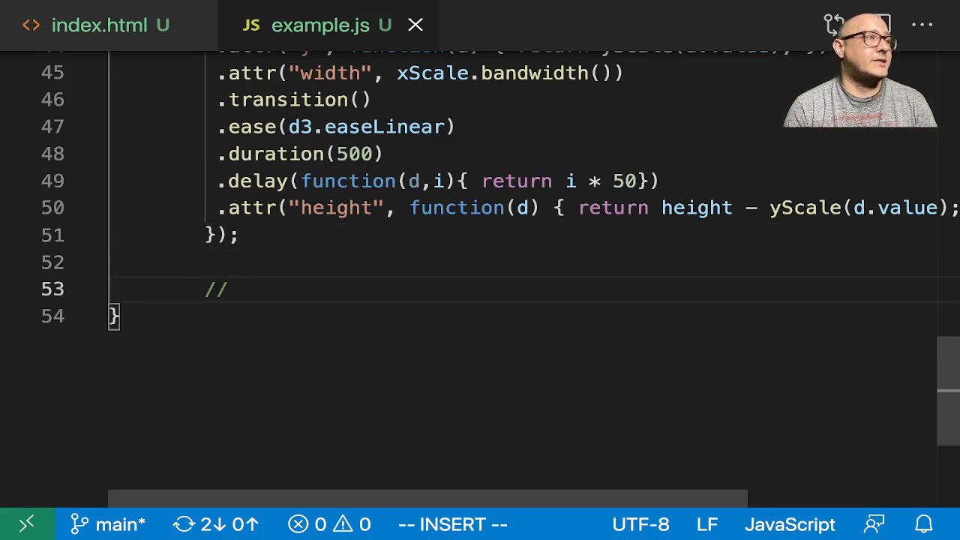
text(Mouse)
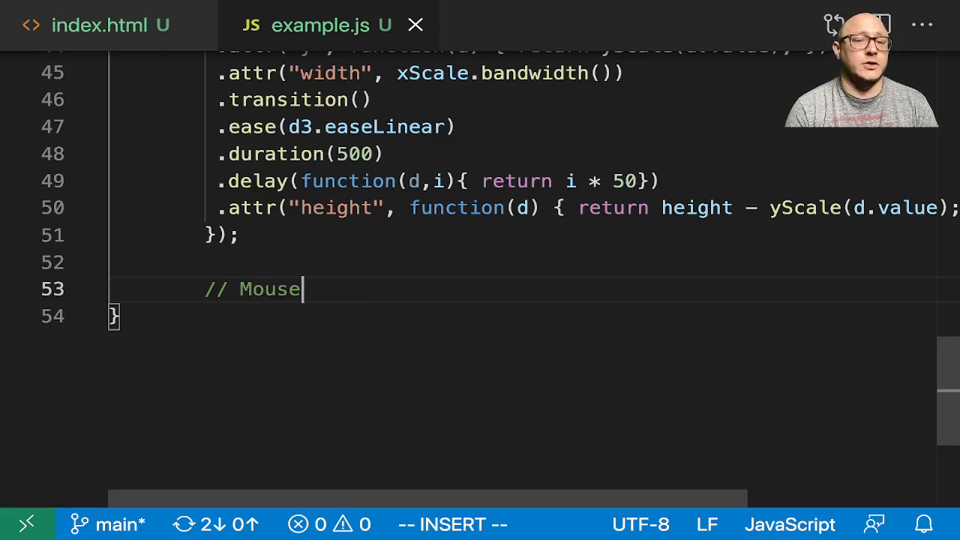
text(over)
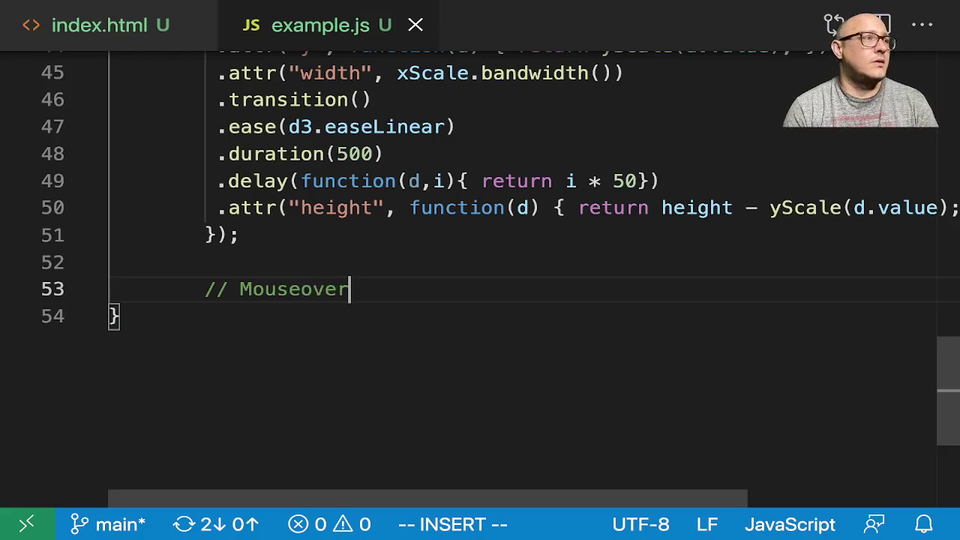
text(event handler)
text(func)
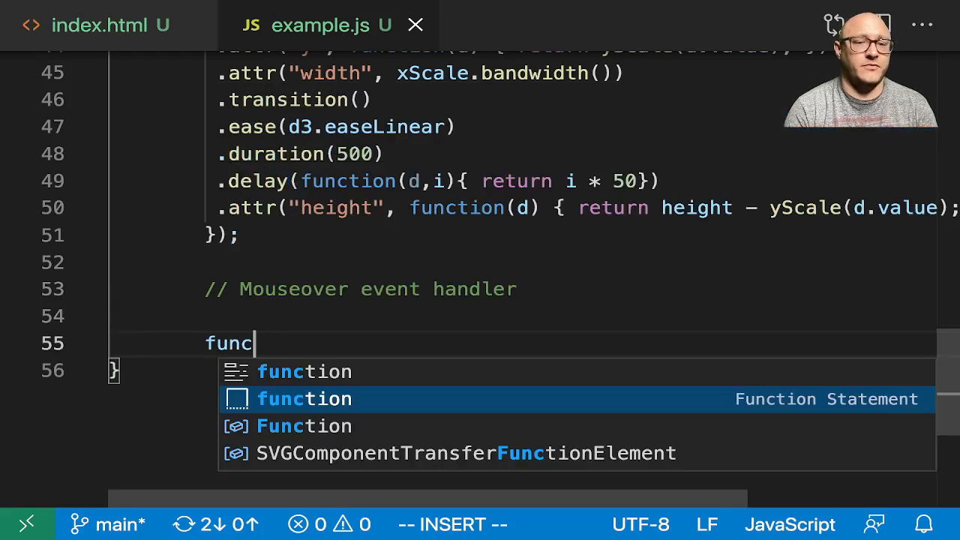
- Write the onMouseOver(d,i) function with a body starting d3.select(this)
text(tion name(params) {)
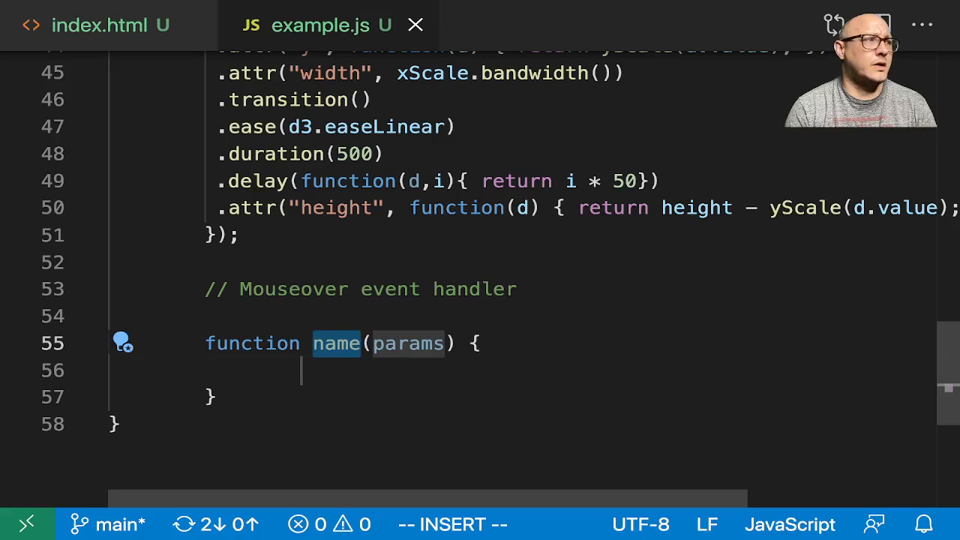
text(onMouseOv)
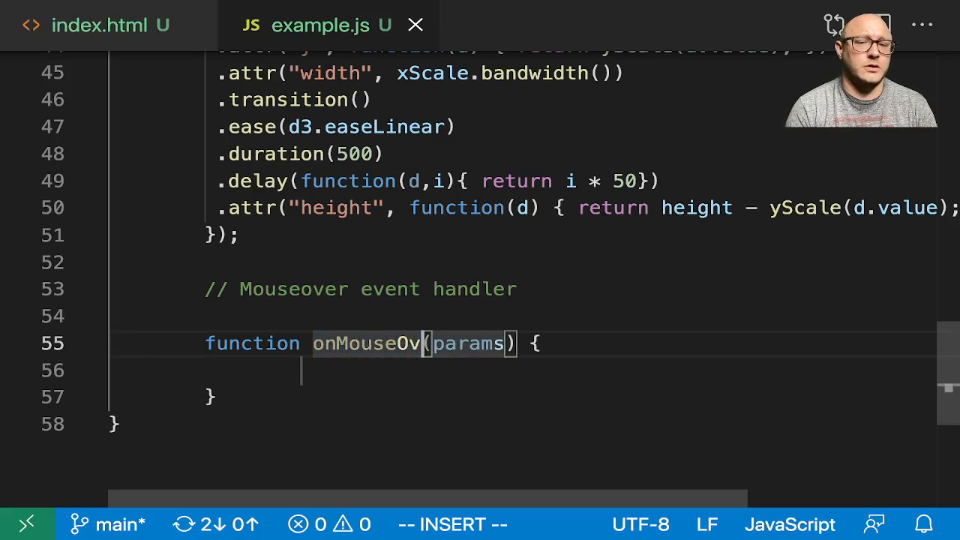
text(er)
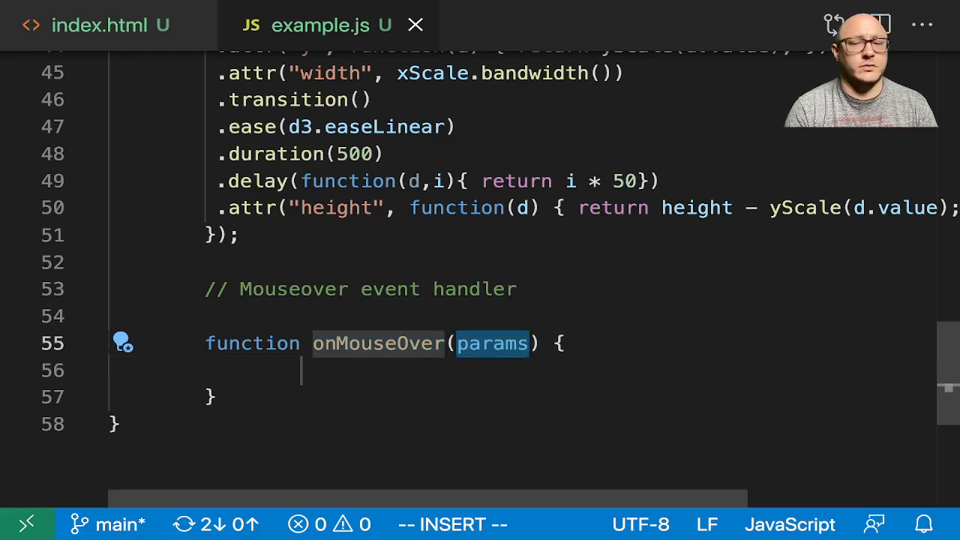
text(d,i)
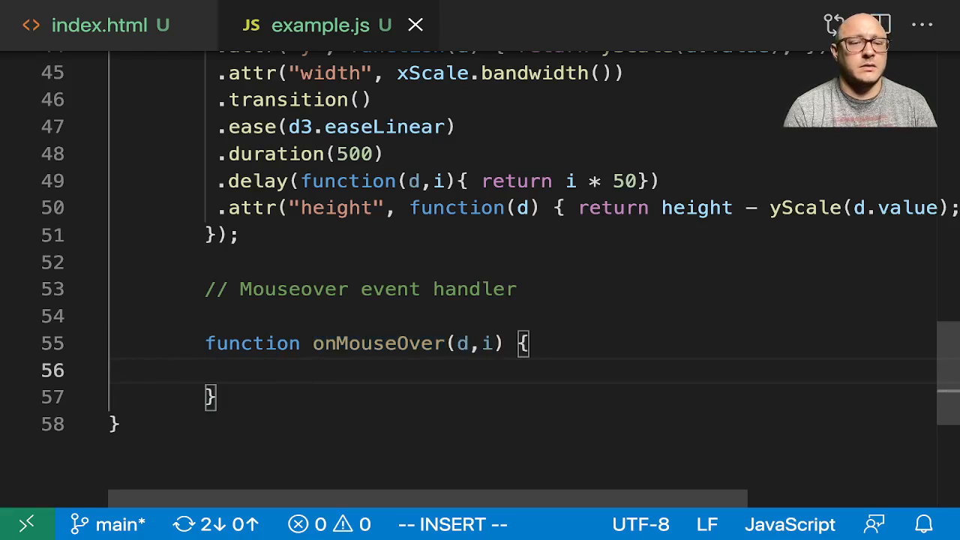
text(d3.select(this)
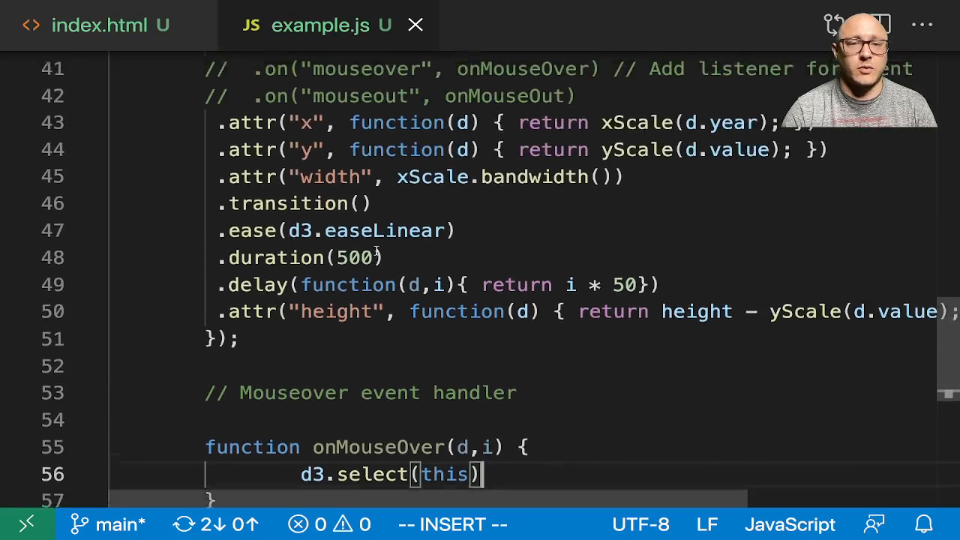
- Enable the mouseover/mouseout listeners and append .attr('class','highlight') in onMouseOver
scroll(up, 3)
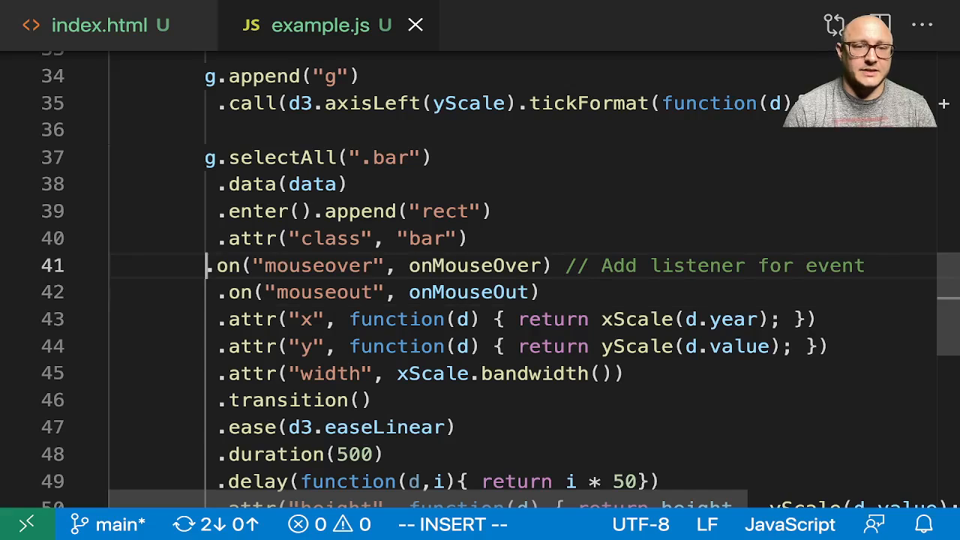
double_click(322, 266)
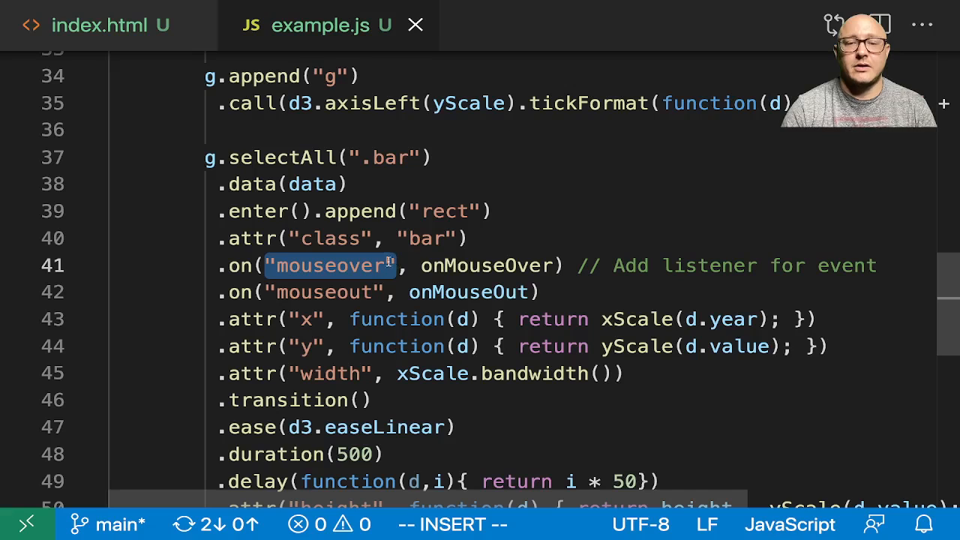
scroll(down, 3)
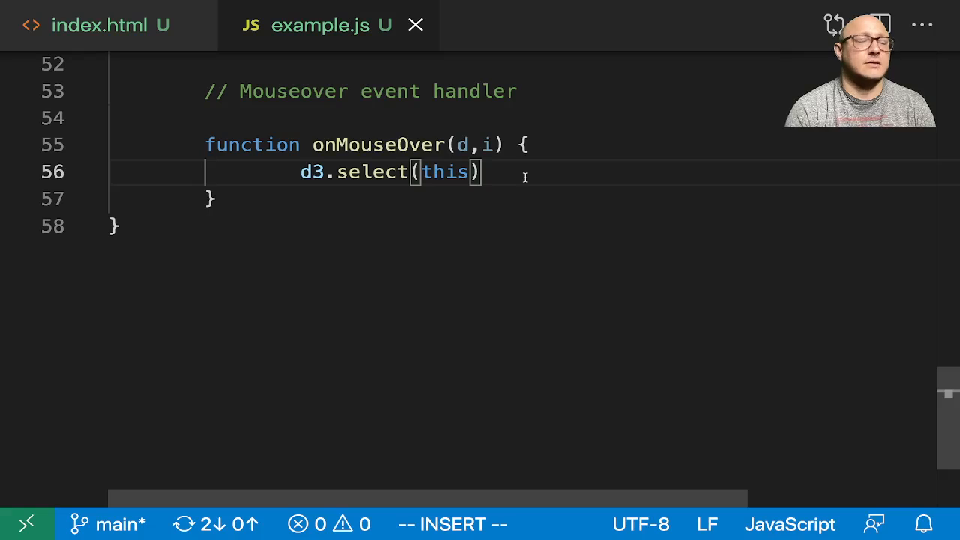
text(.attr('clas)
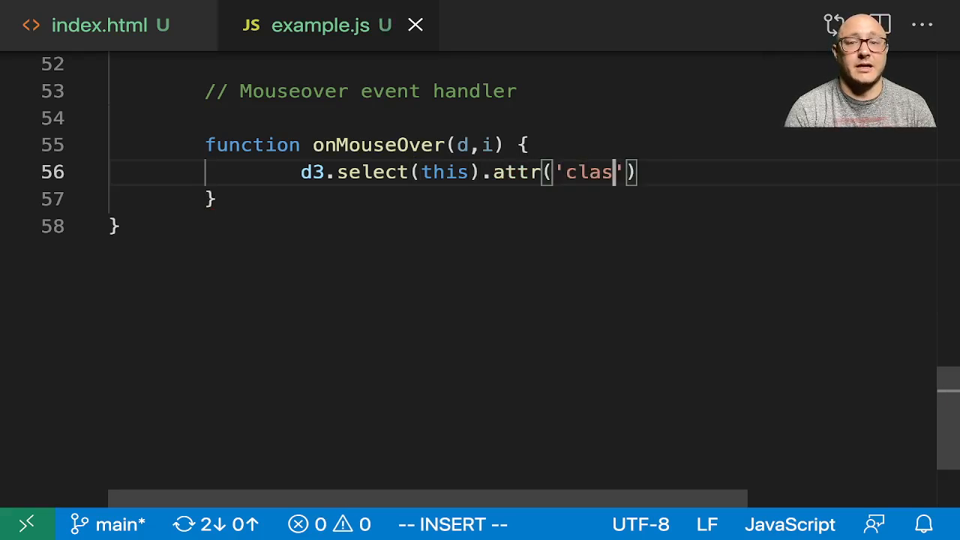
text(s','highlight)
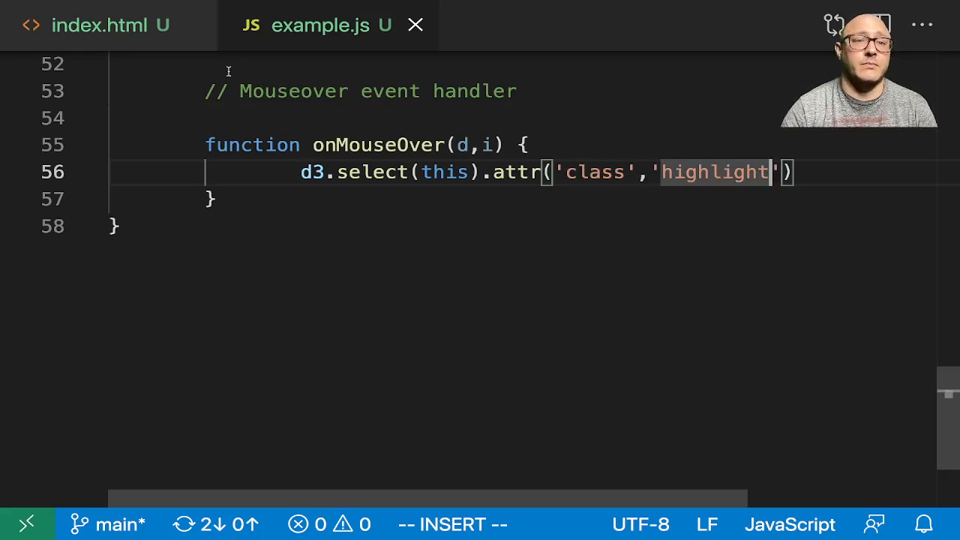
click(98, 25)
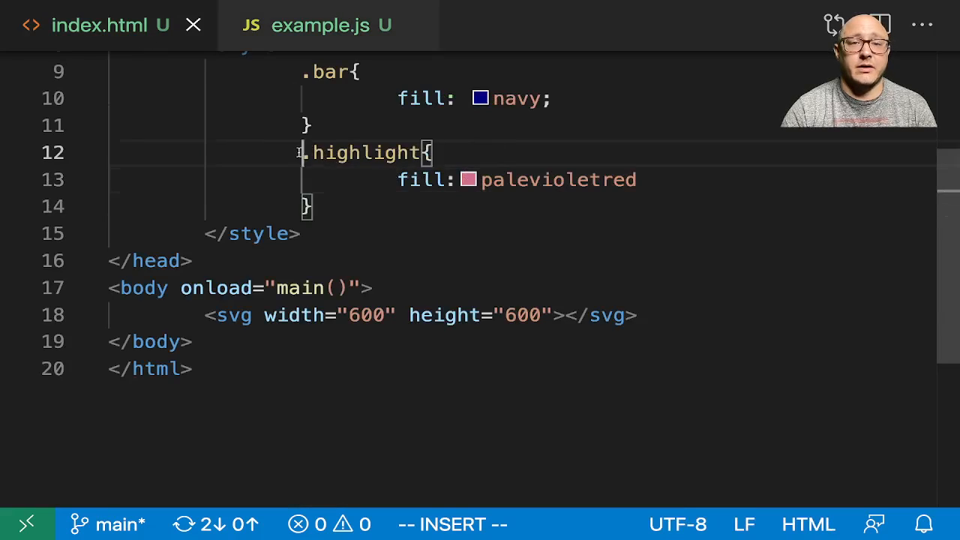
drag(300, 152, 312, 207)
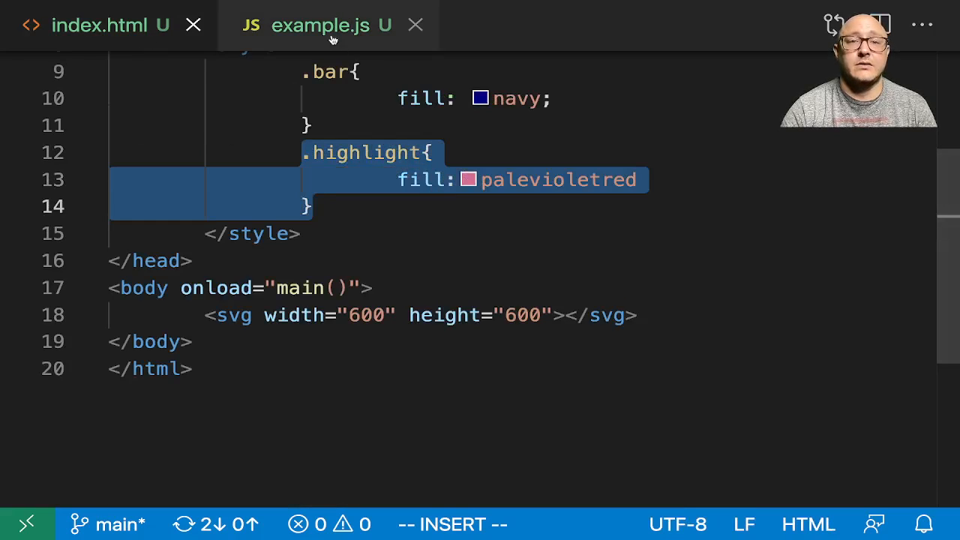
click(315, 25)
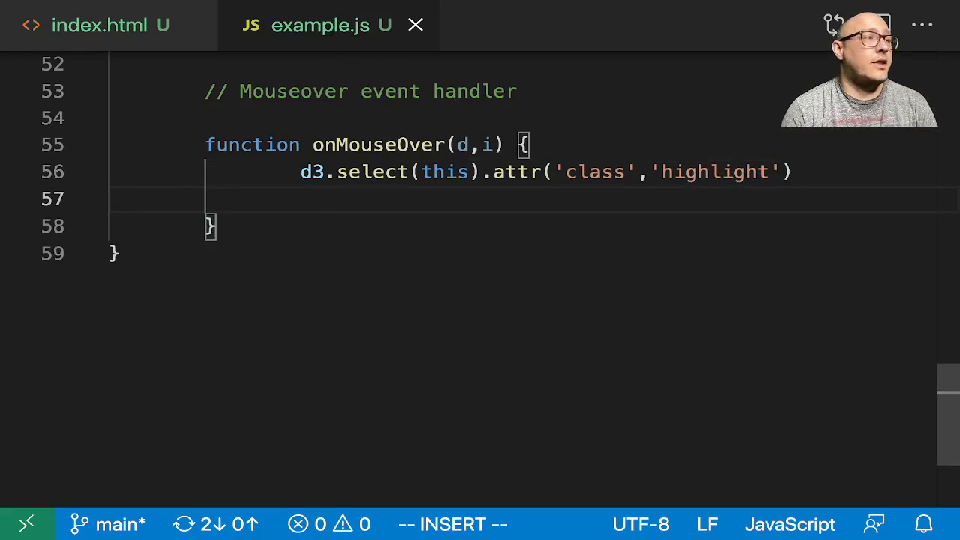
- Start a second d3.select(this).transition() chain, commented 'I want to add animation'
text(d3.select(this)
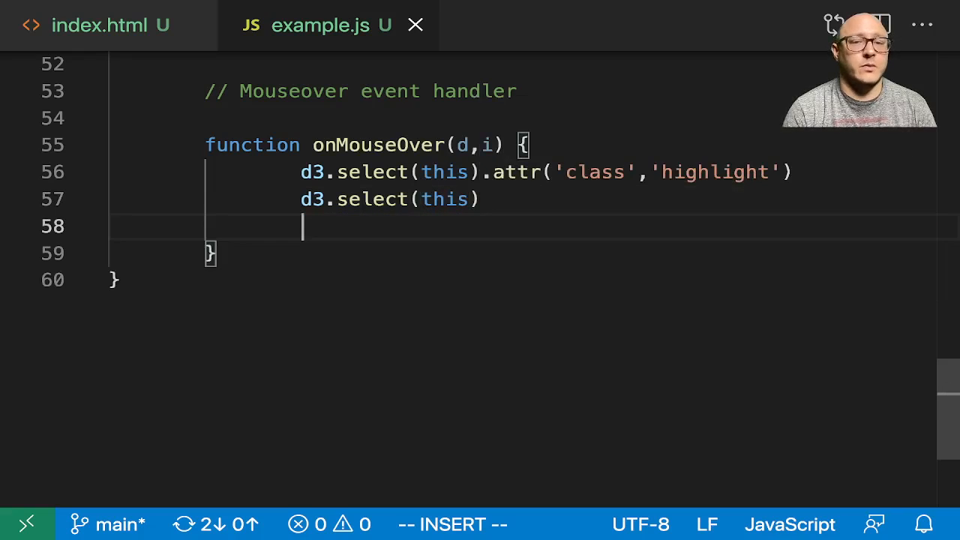
text(.t)
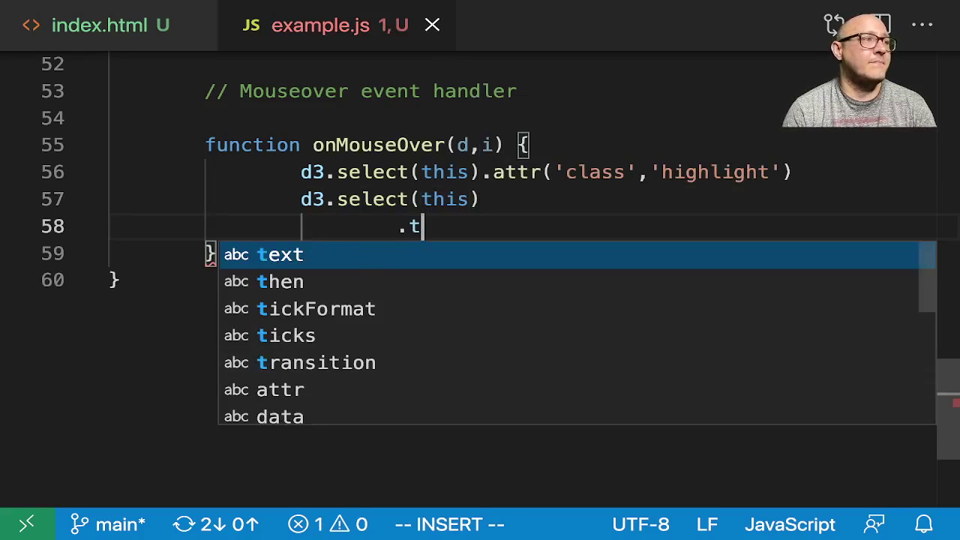
text(ransition() // /)
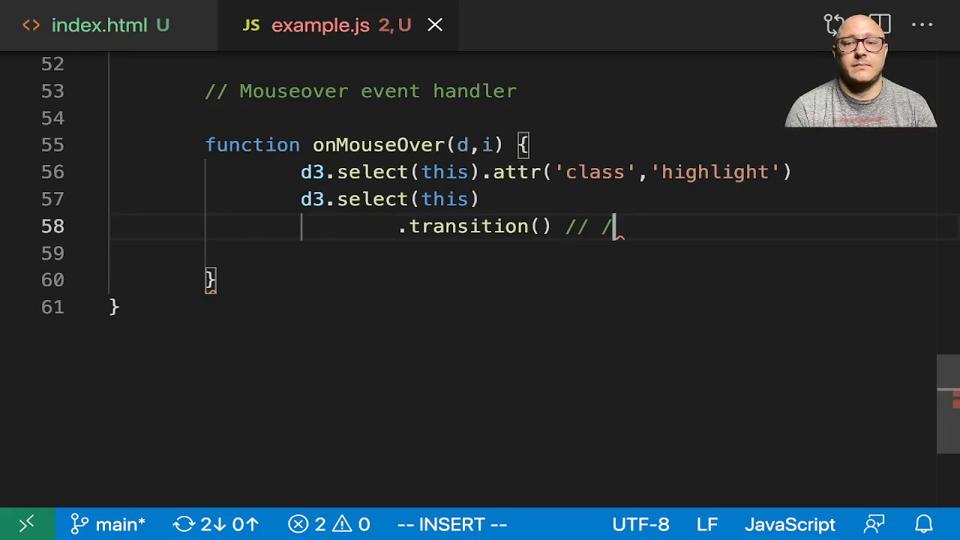
text(I want to a)
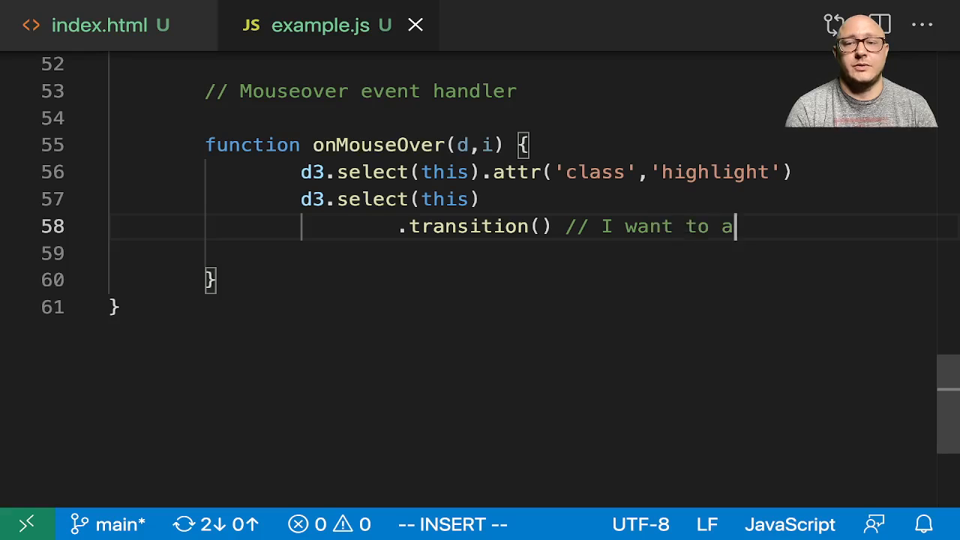
text(dd animnation)
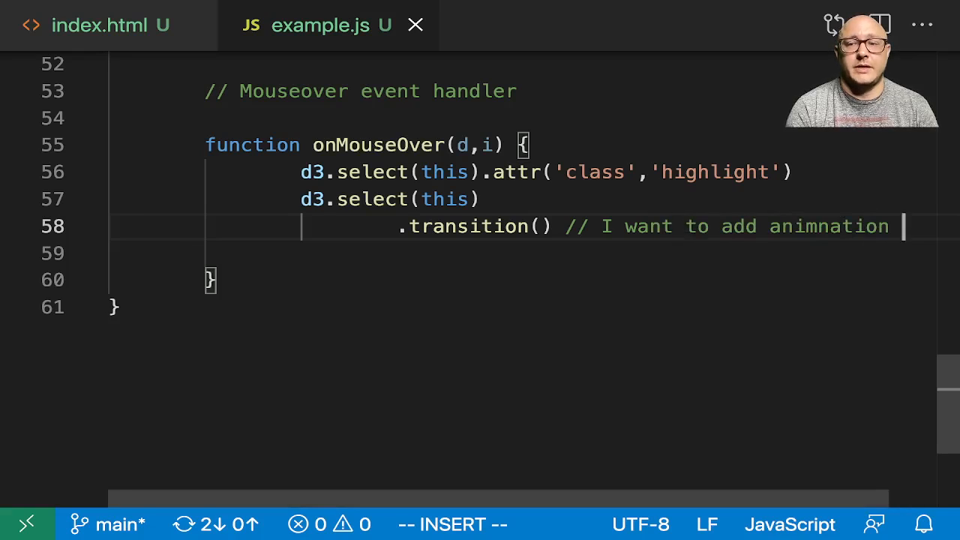
- Chain .duration(500) and .attr('width', xScale.bandwidth() + 5) onto the transition
text(.)
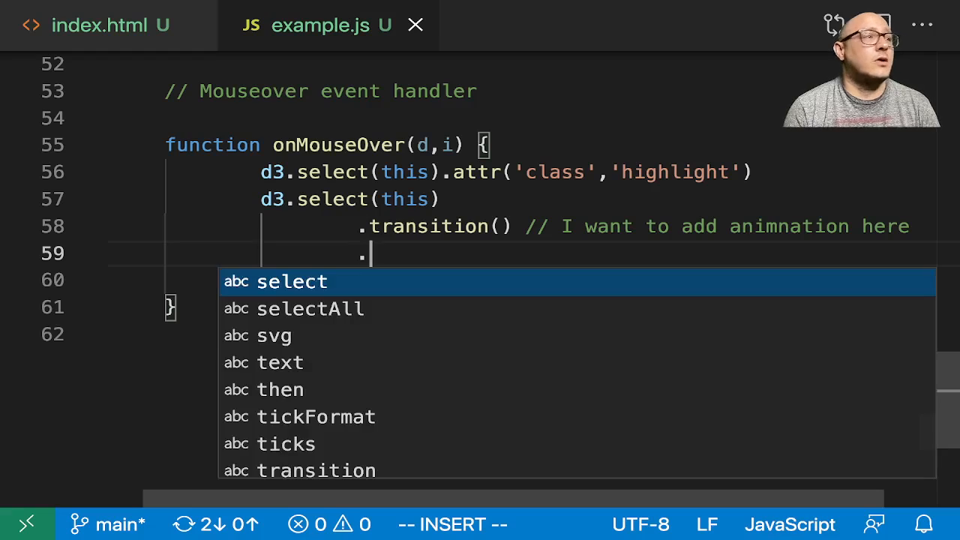
text(duration)
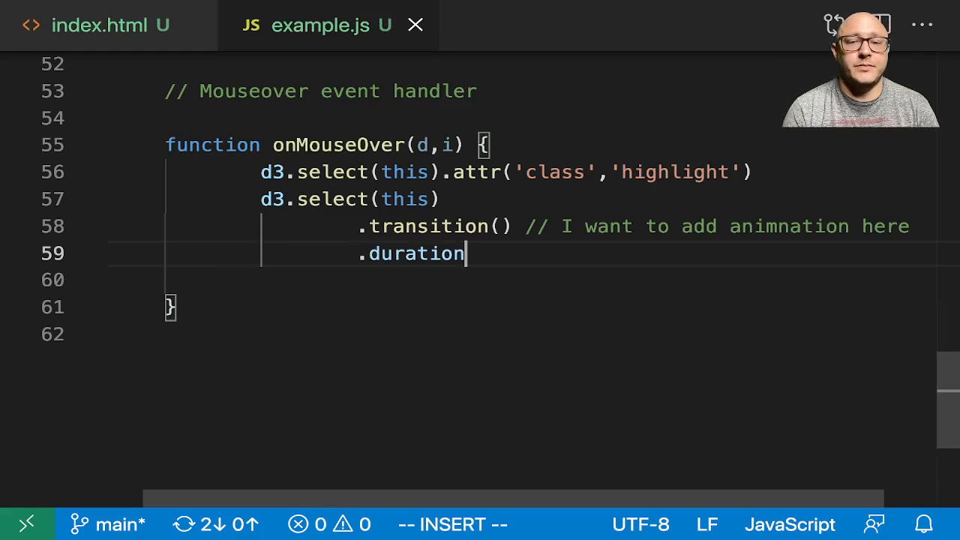
text((500))
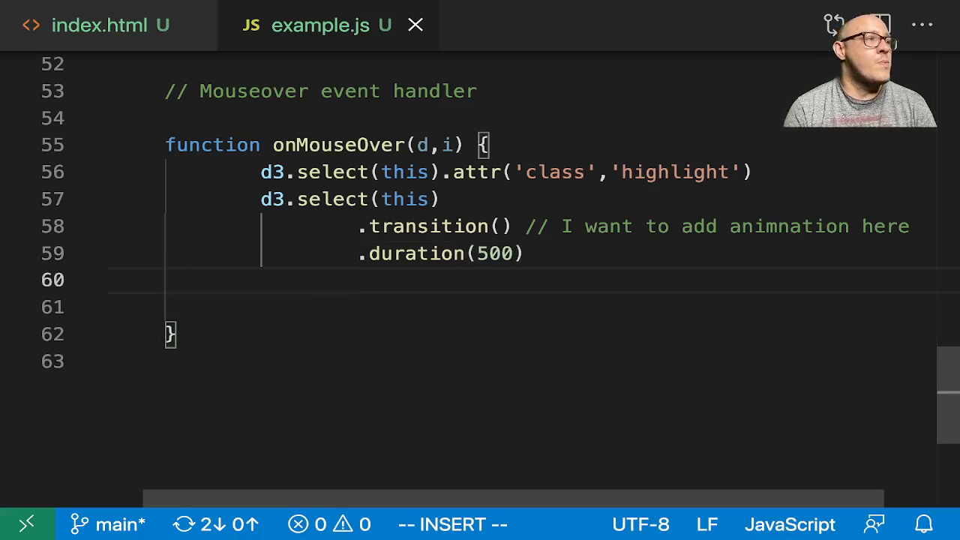
text(.attr)
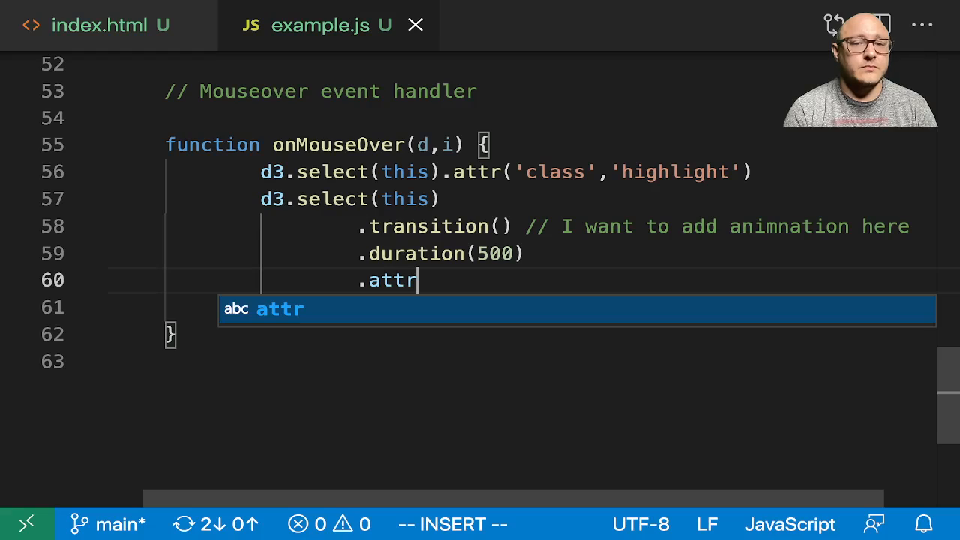
text(('wi')
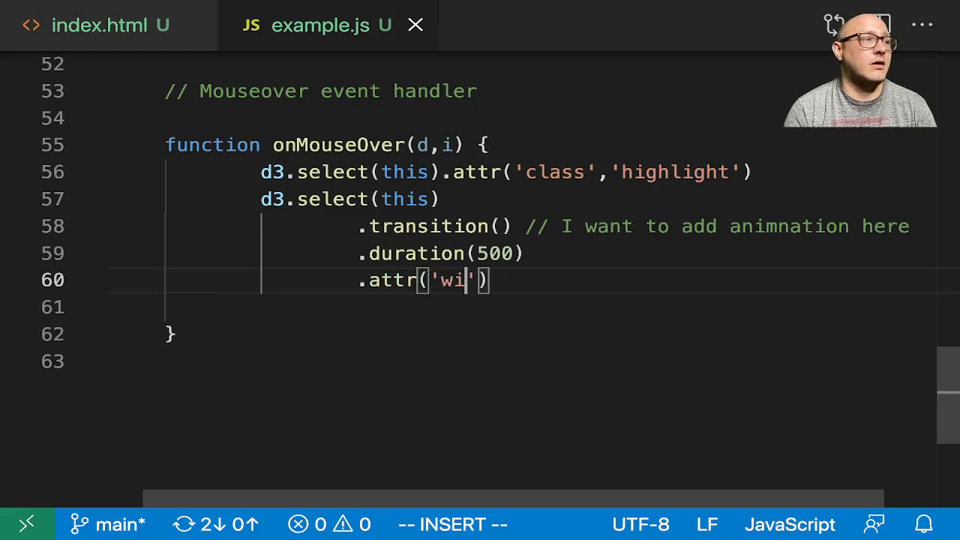
text(dth', xScale)
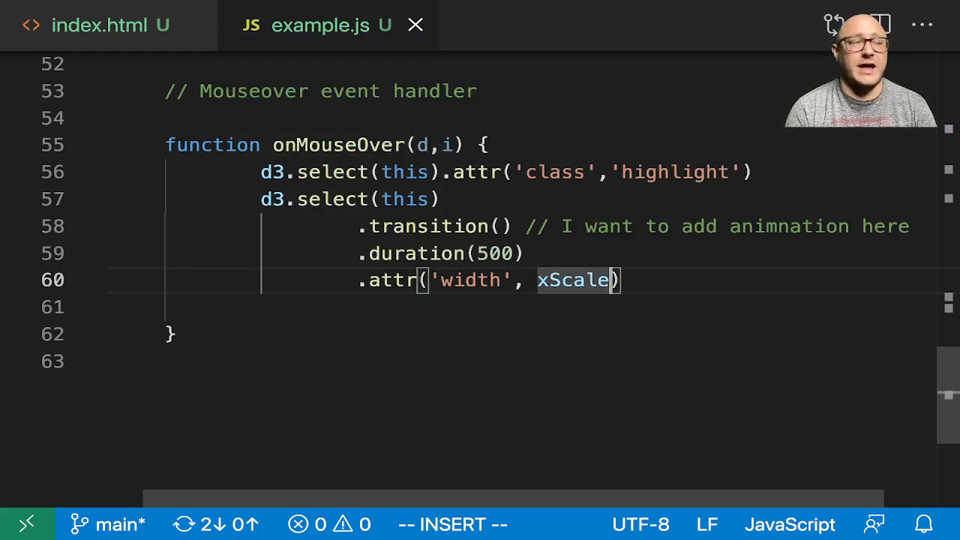
text(.bandwidth()
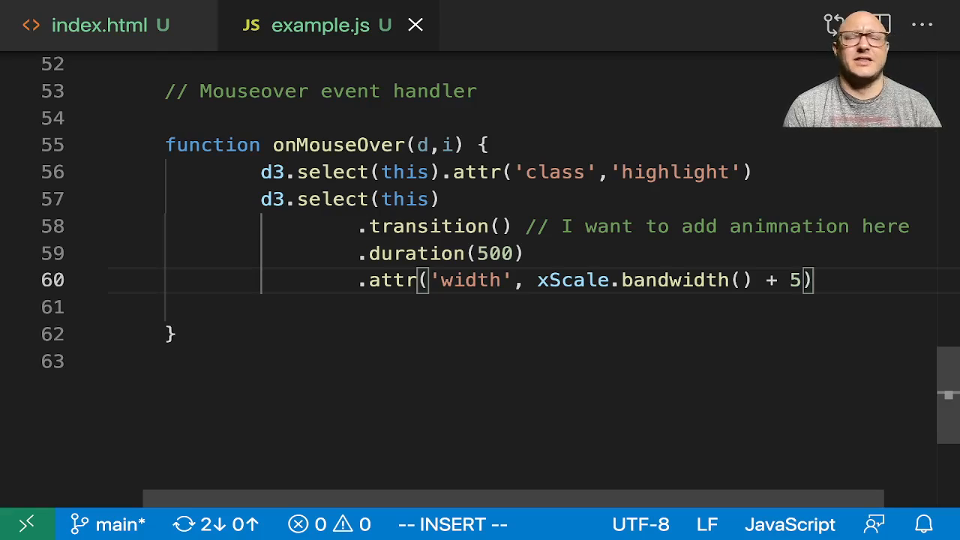
- Add .attr('y', function(d){ return height - yScale(d.value) + 10; }) to the hover transition
key(Return)
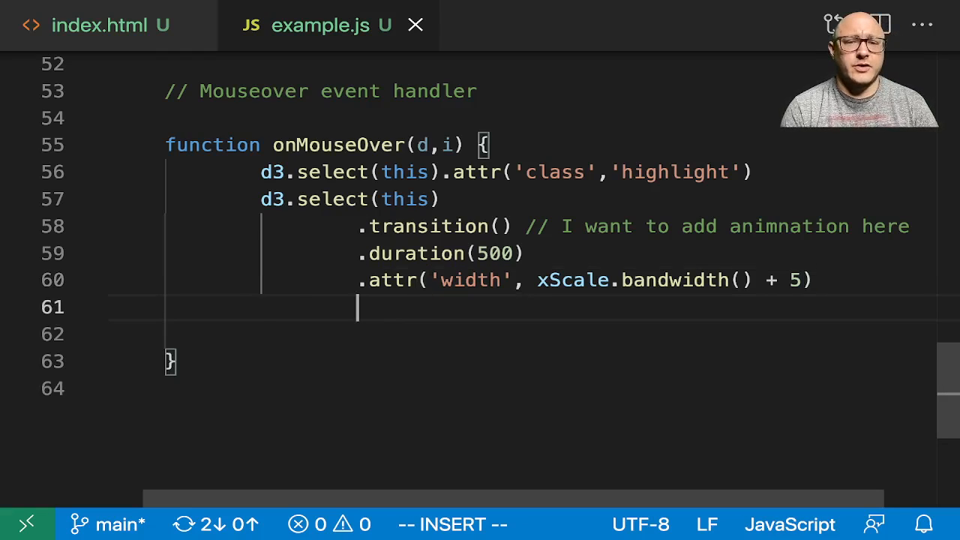
text(.attr('y'))
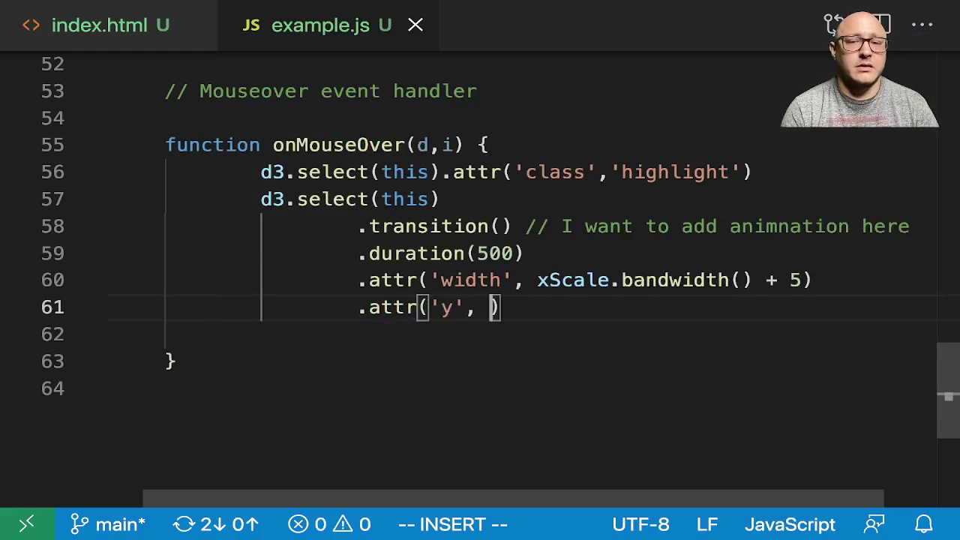
text(function())
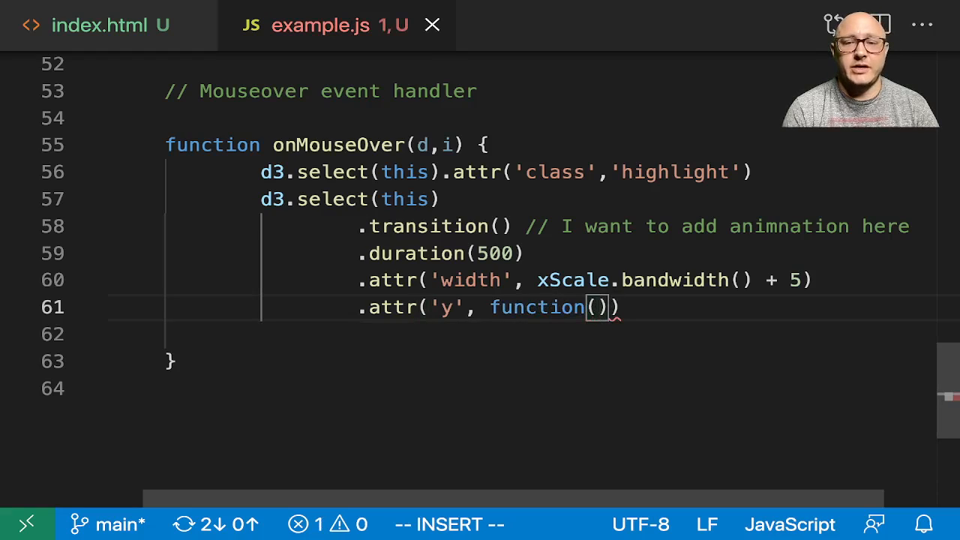
text(d)
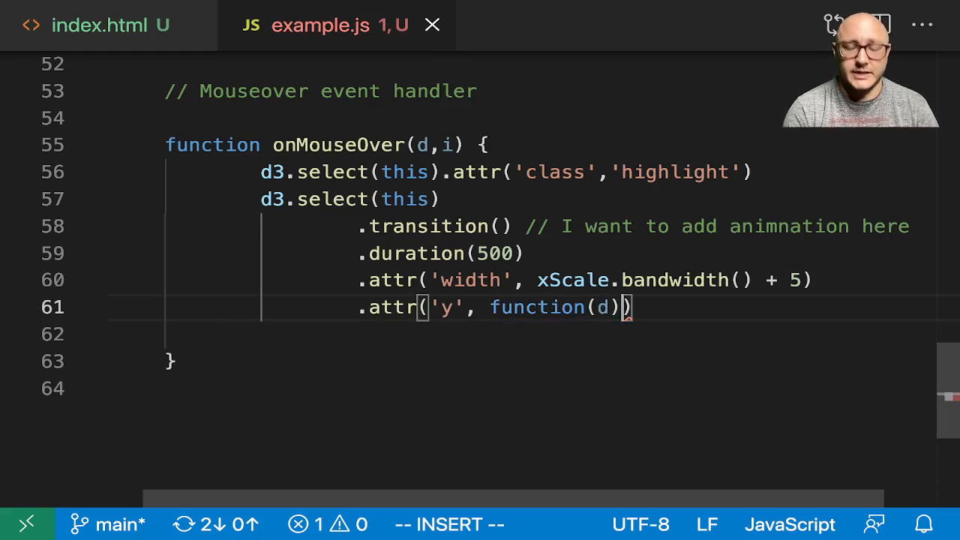
text({)
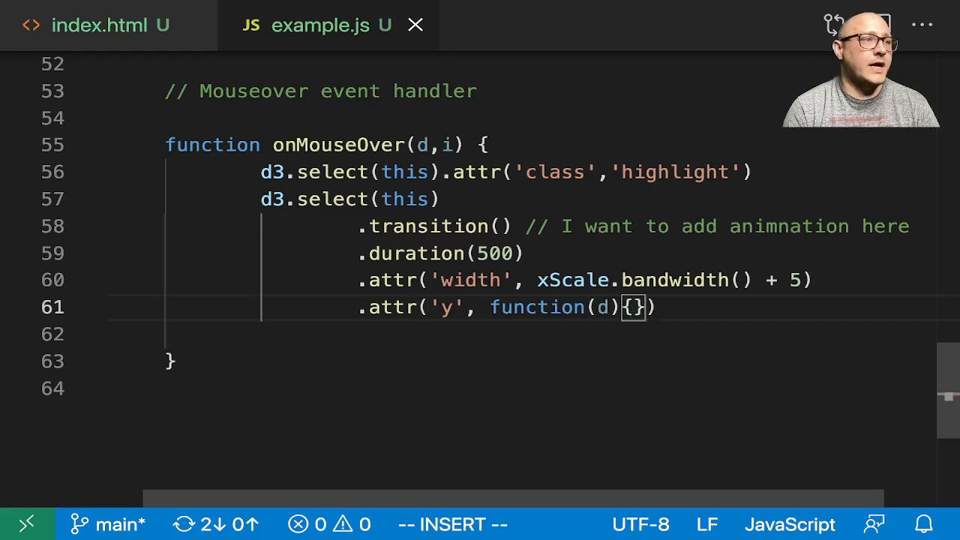
text(return)
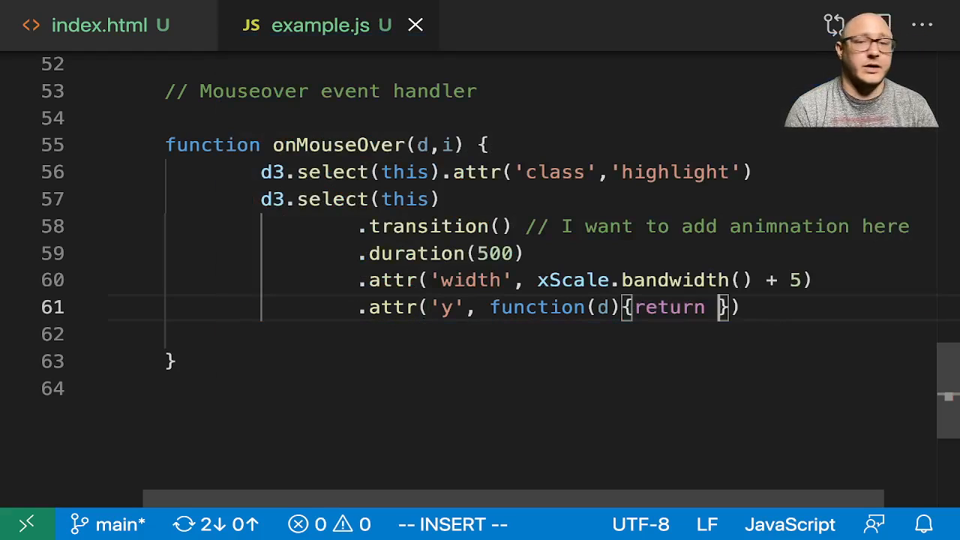
text(hi)
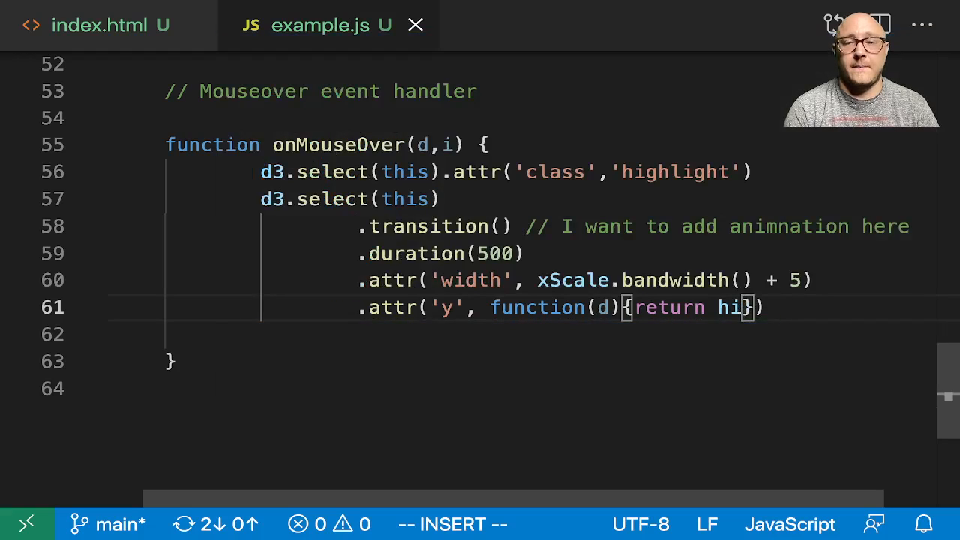
key(Backspace)
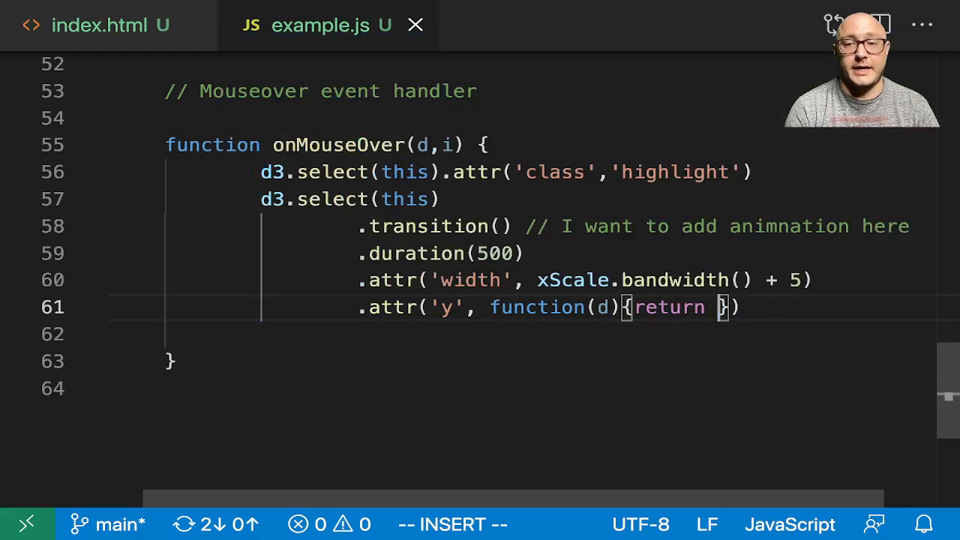
text(heig)
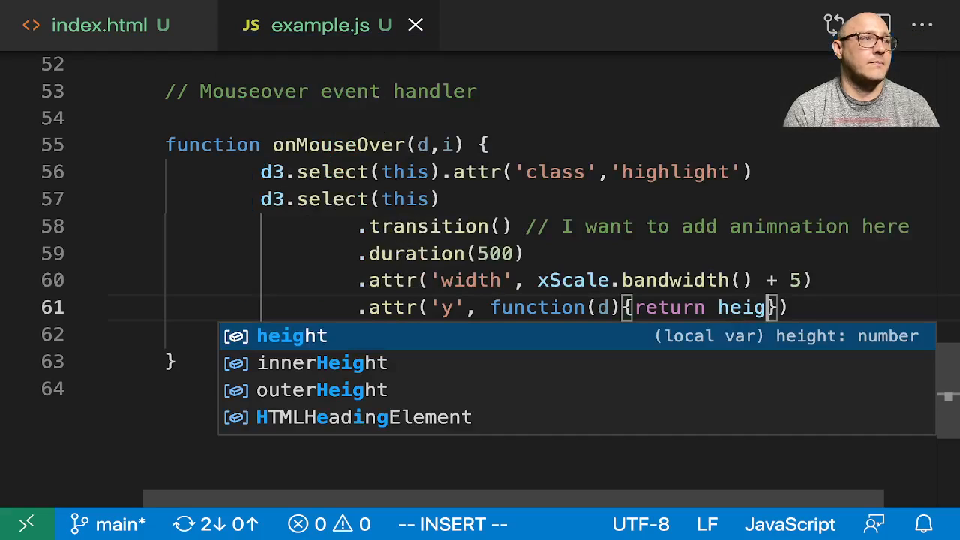
text(height - yScale()
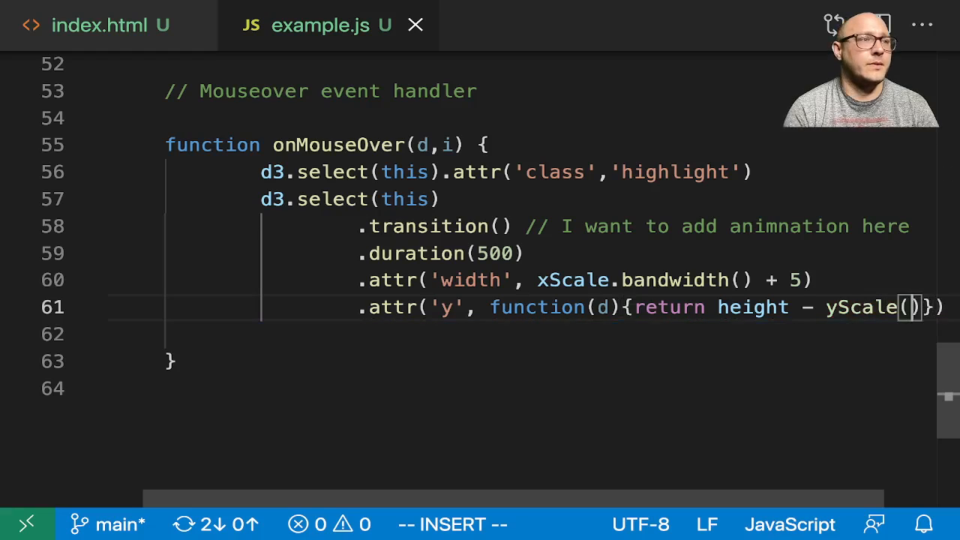
text(d.value)
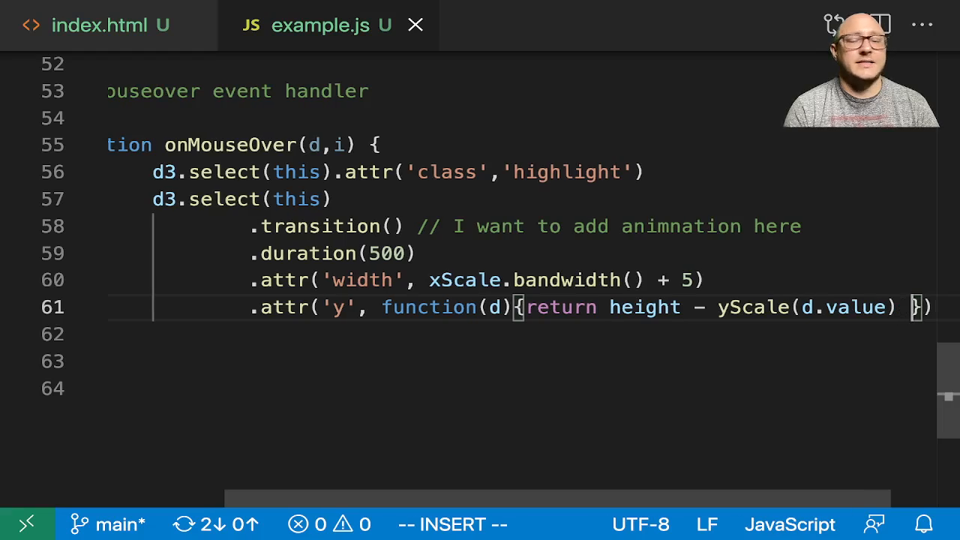
text(+ 10;)
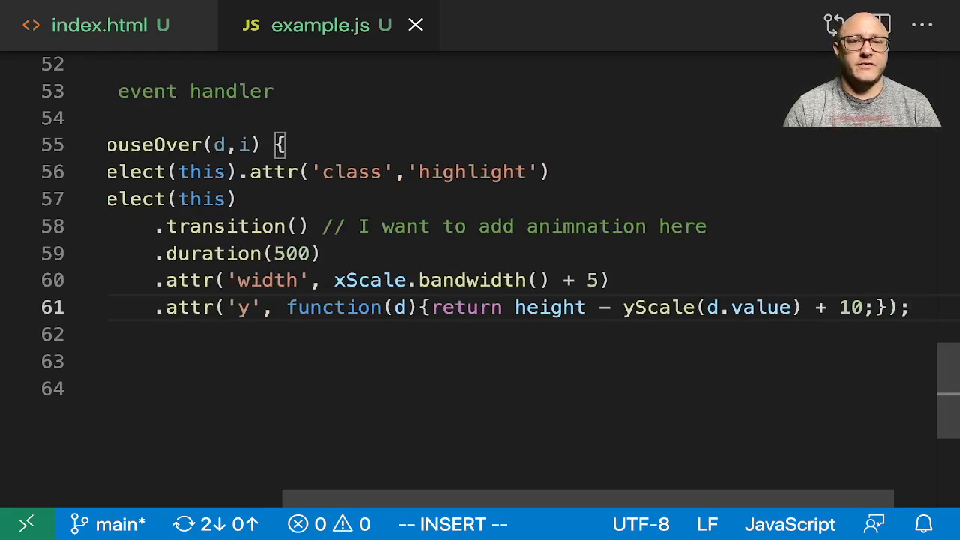
- Compare with the bar's original y and height attributes, then remove 'height -' from the hover y
scroll(up, 3)
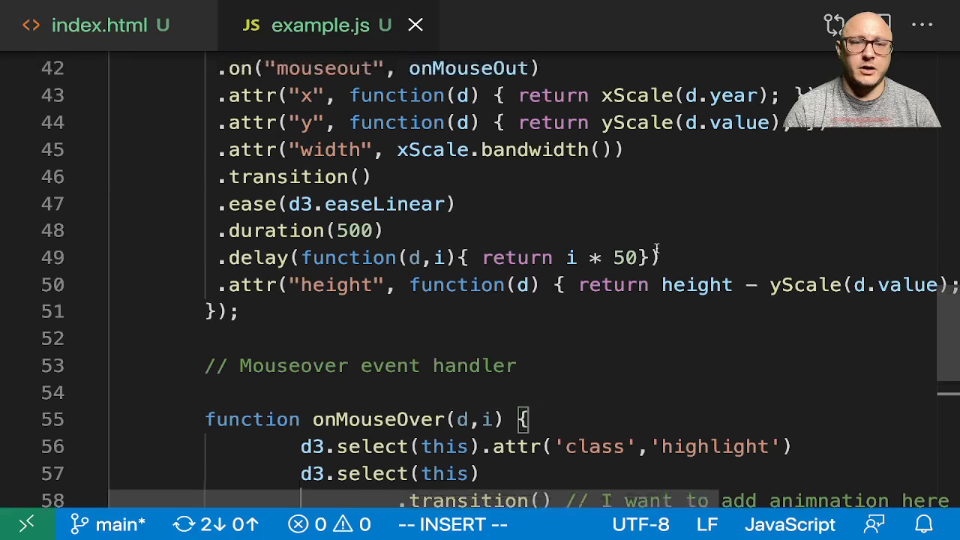
scroll(up, 3)
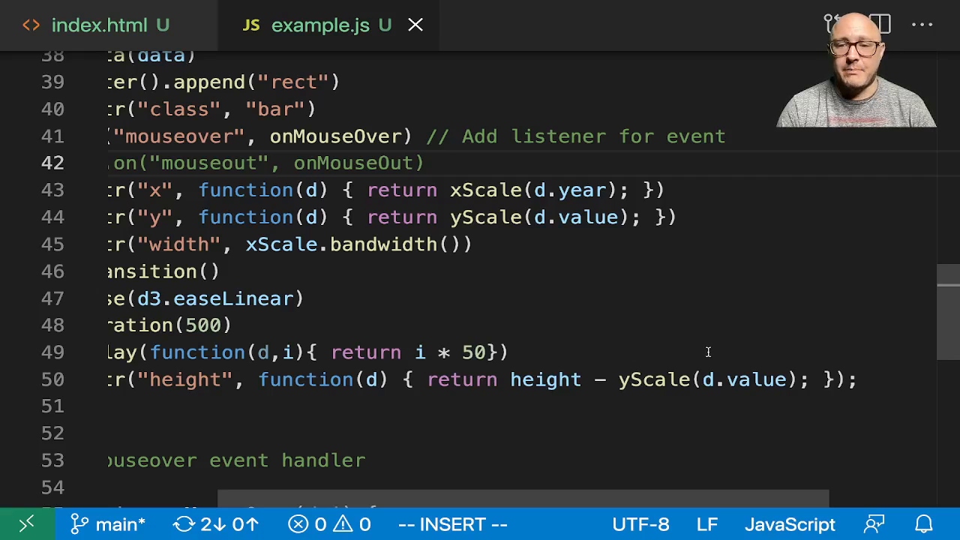
double_click(546, 379)
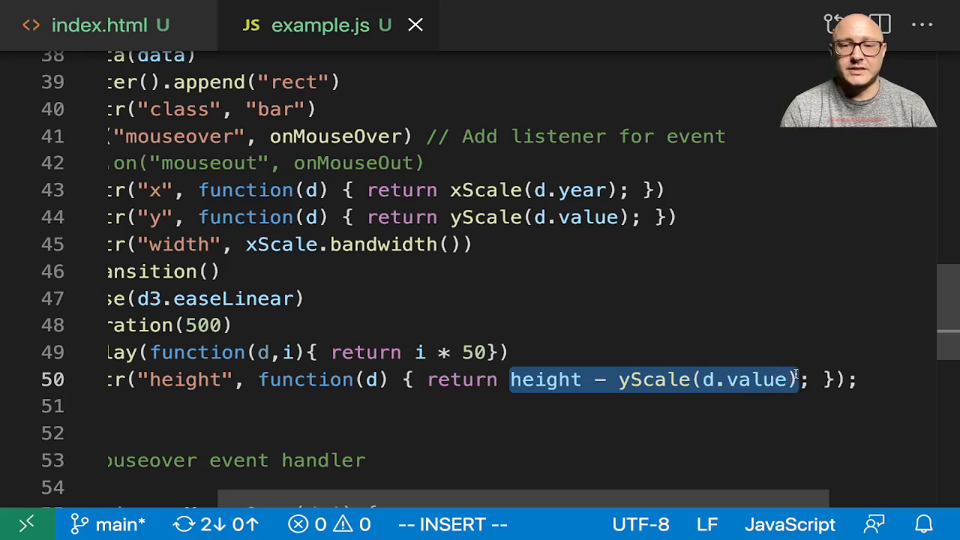
scroll(down, 3)
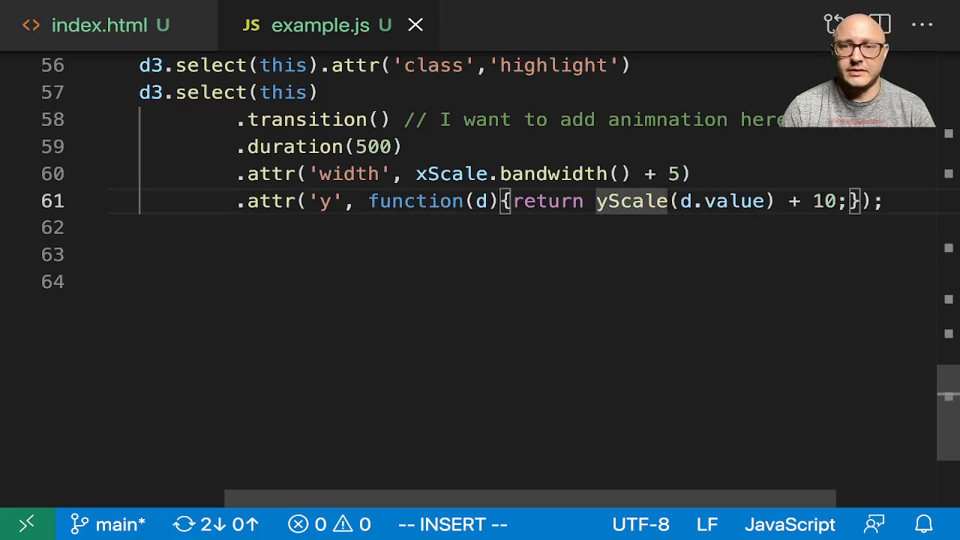
mouse_move(633, 200)
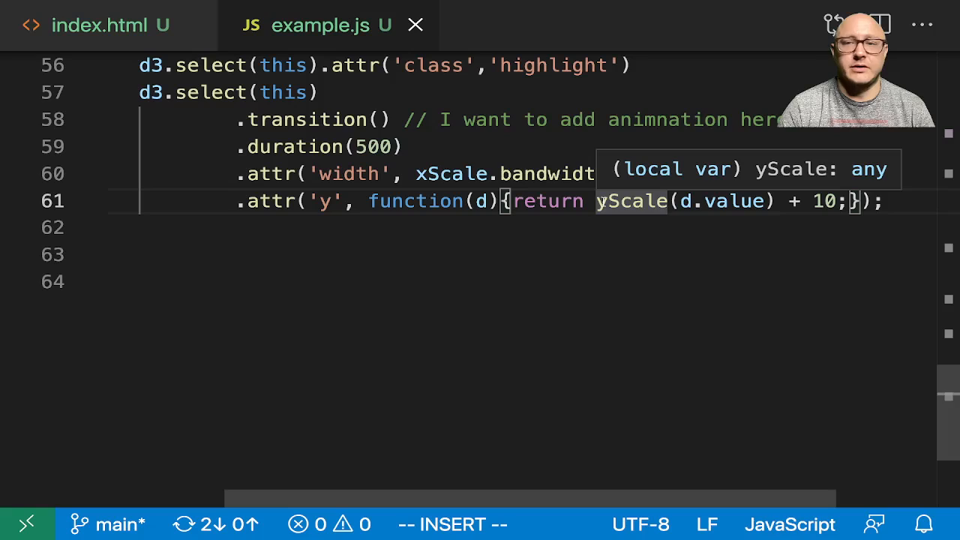
- In the hover transition, set height from height - yScale(d.value) and rewrite y using yScale(d.value)
text(height -)
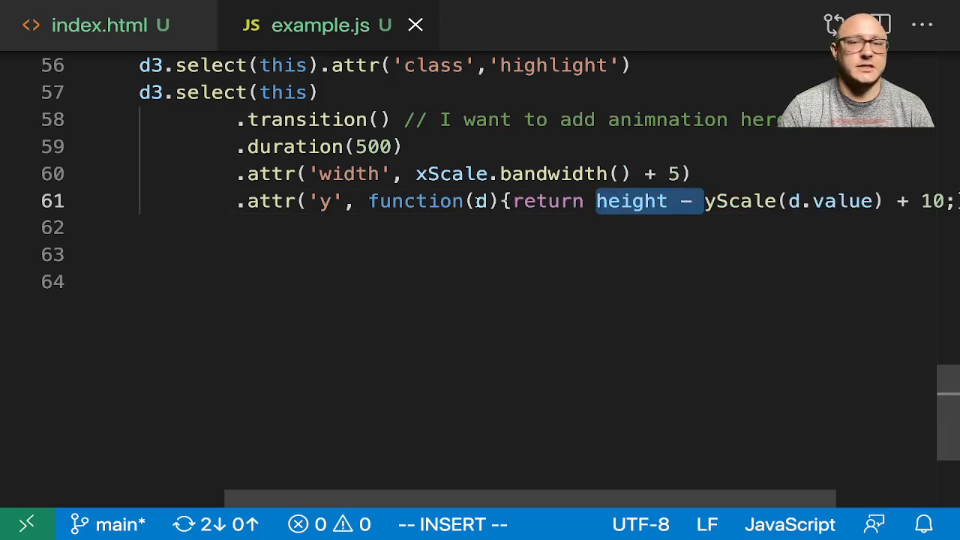
right_click(322, 200)
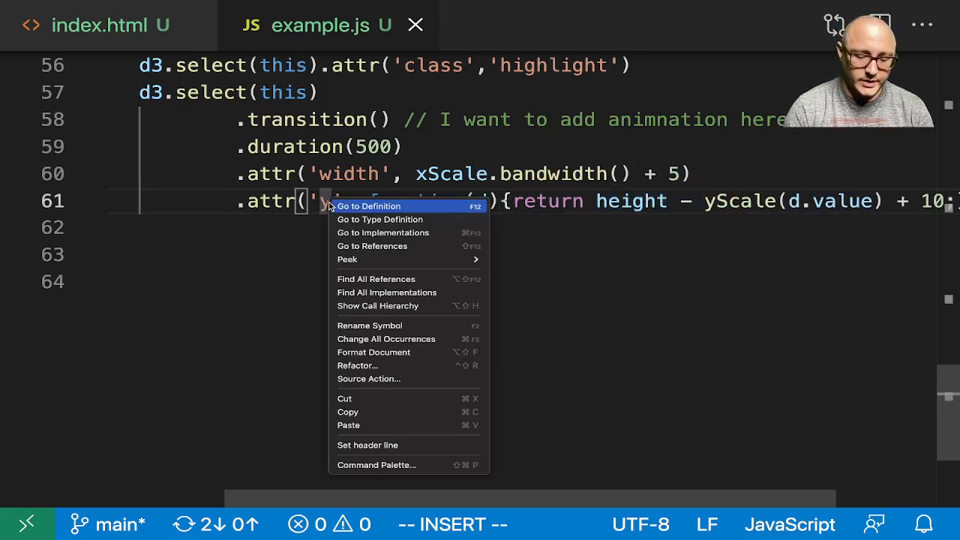
mouse_move(510, 204)
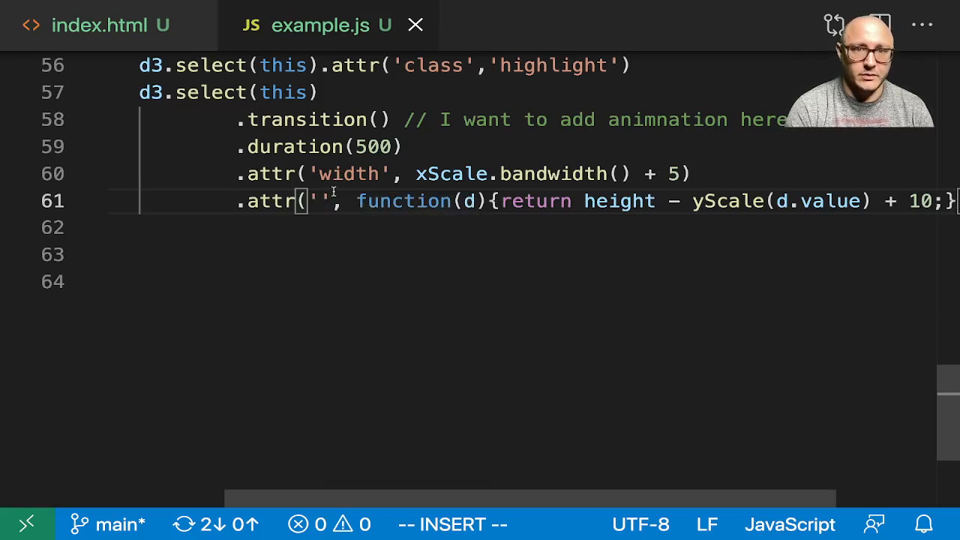
text(height)
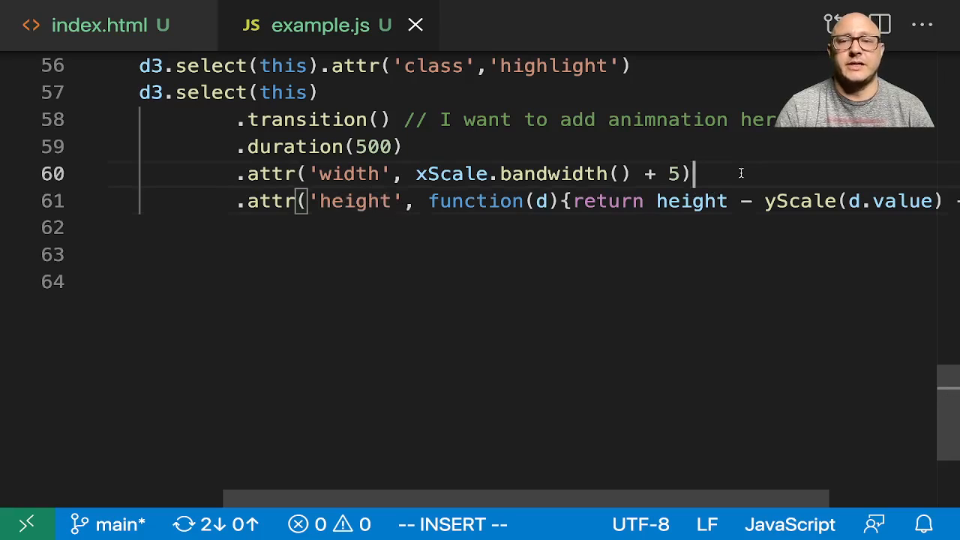
text(.attr('y', function(d){)
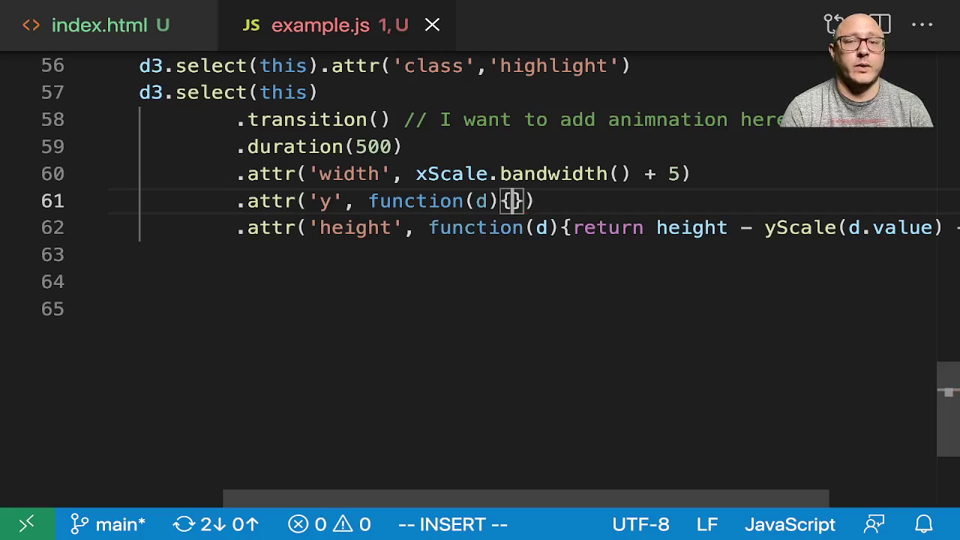
text(return)
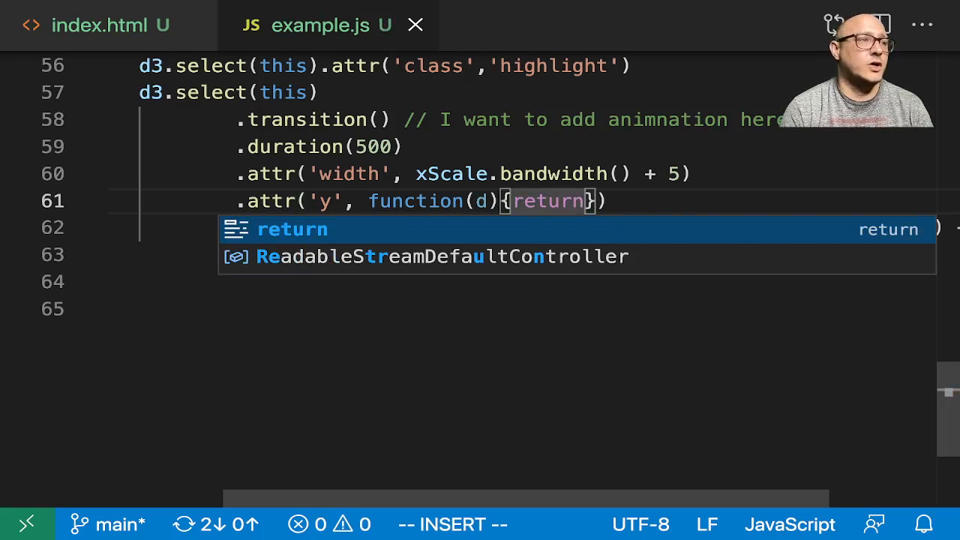
text(yScale)
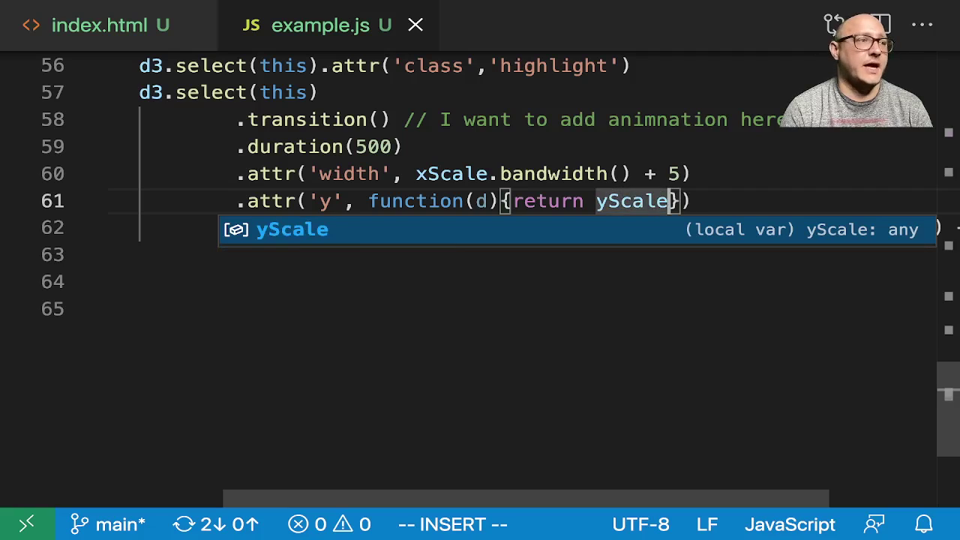
text((d.value)
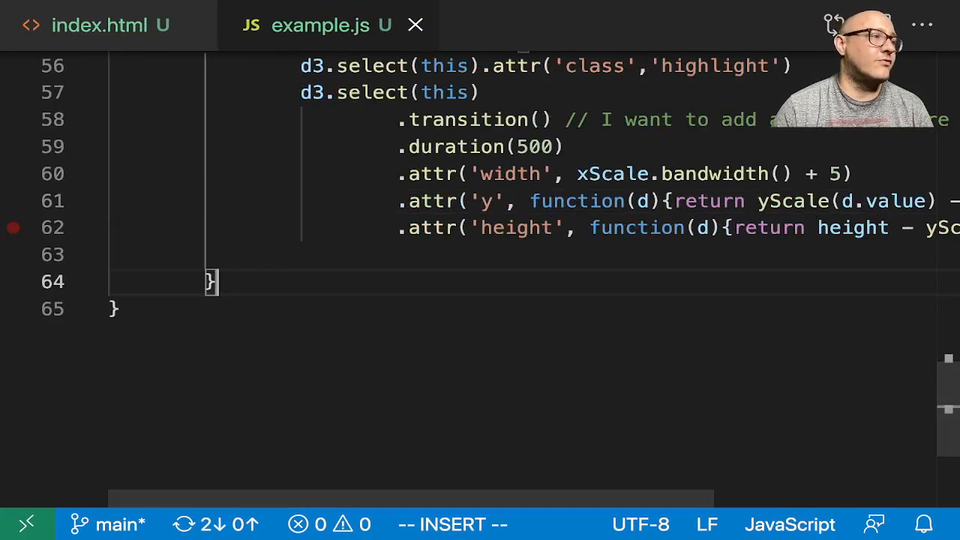
- Add a '// Mouseout' comment and declare function onMouseOut(d, i) below onMouseOver
key(Enter)
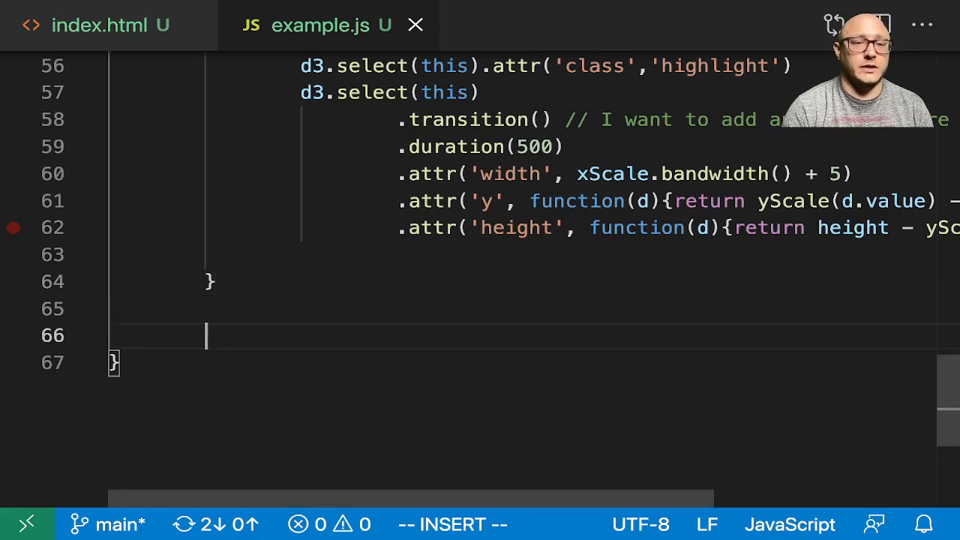
text(//)
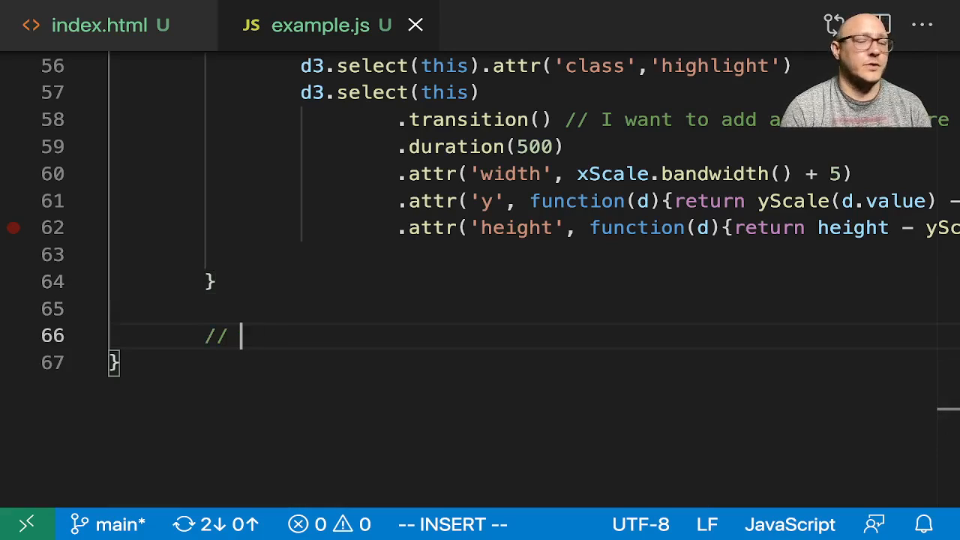
text(Mouse)
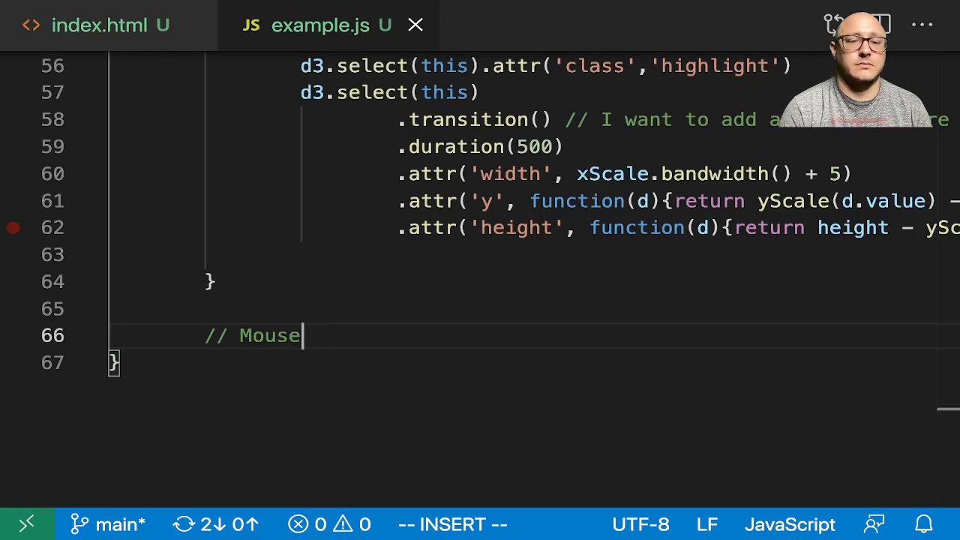
text(out)
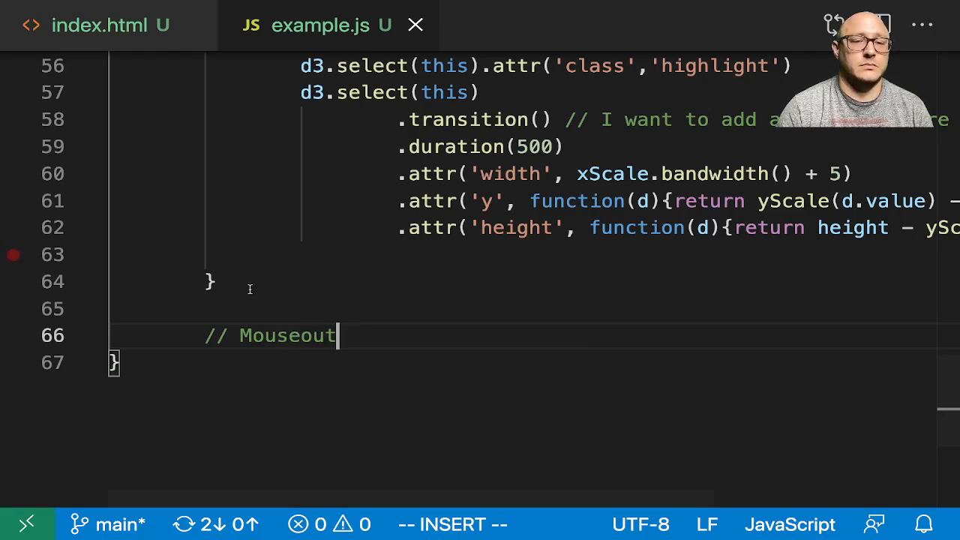
scroll(down, 3)
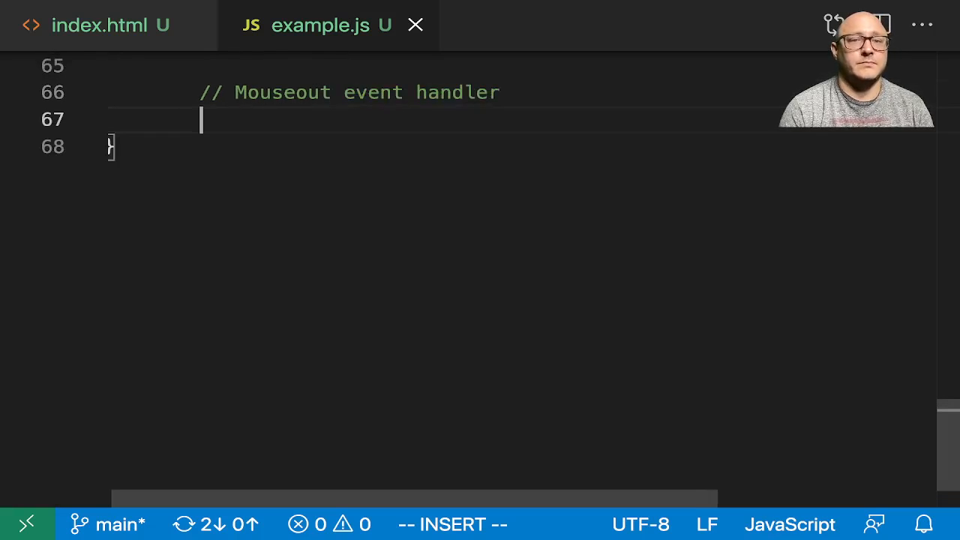
text(function)
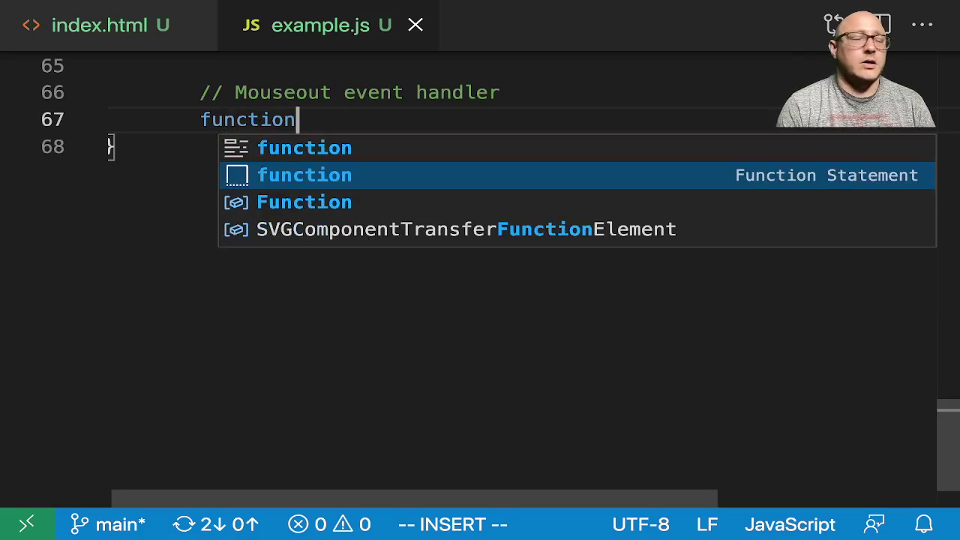
text(onMouse)
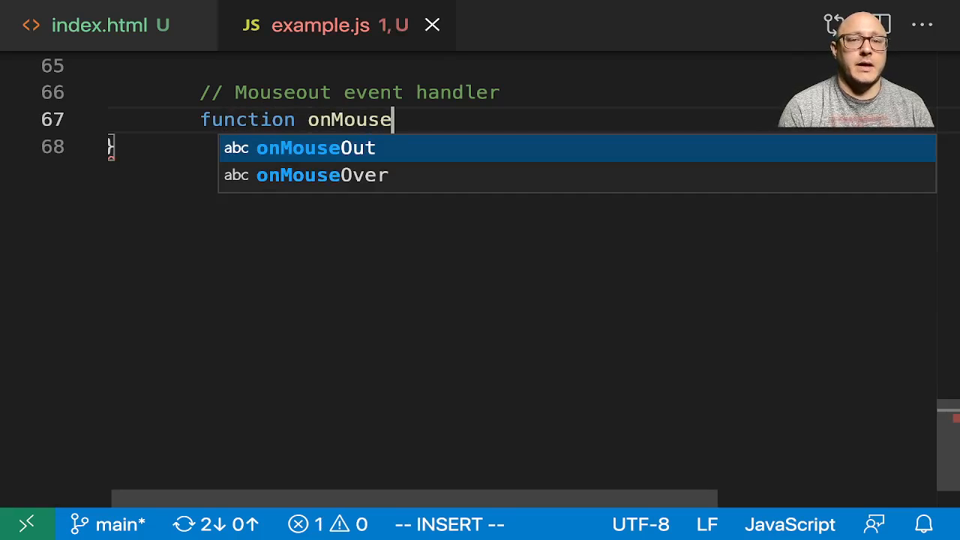
text(Out(d)
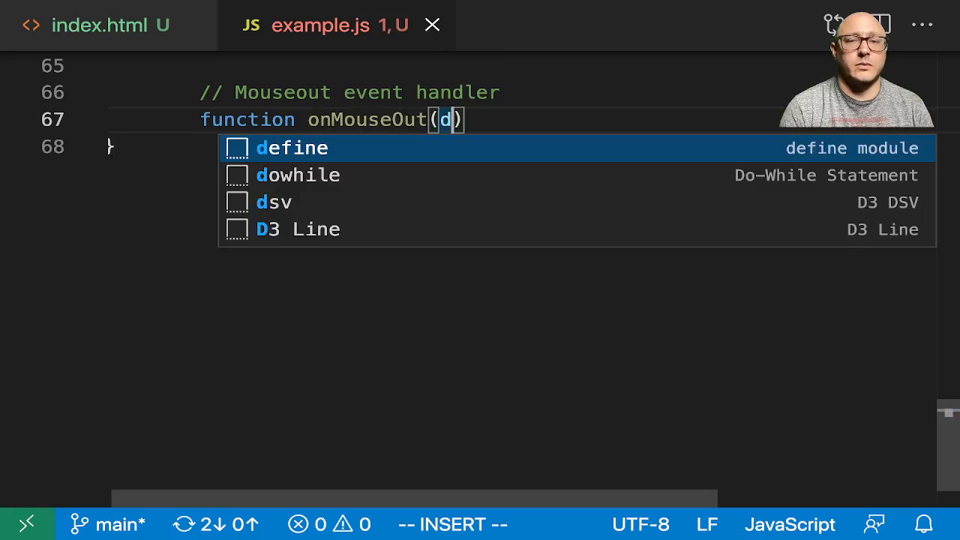
text(, i){)
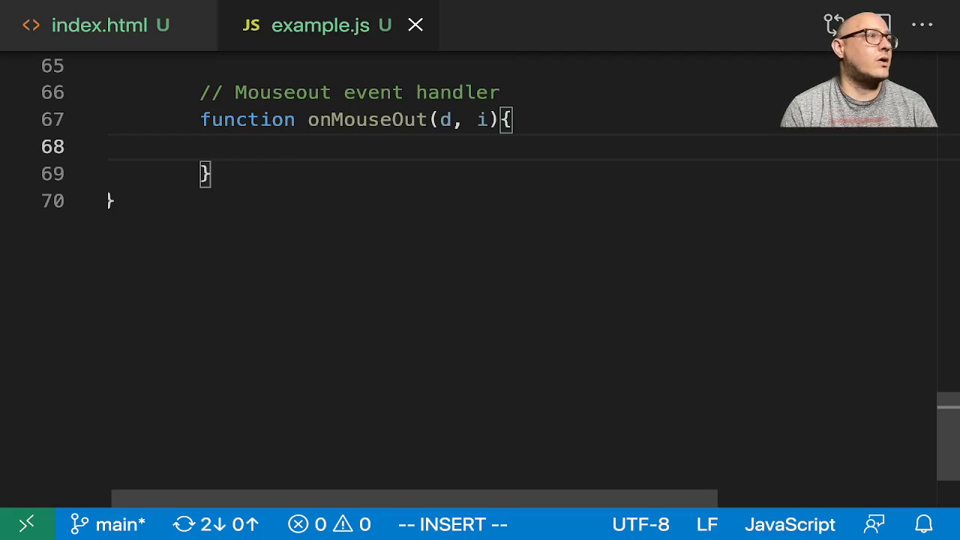
- Make onMouseOut reset the hovered bar's class to 'bar' via d3.select(this)
text(d3.select(this)
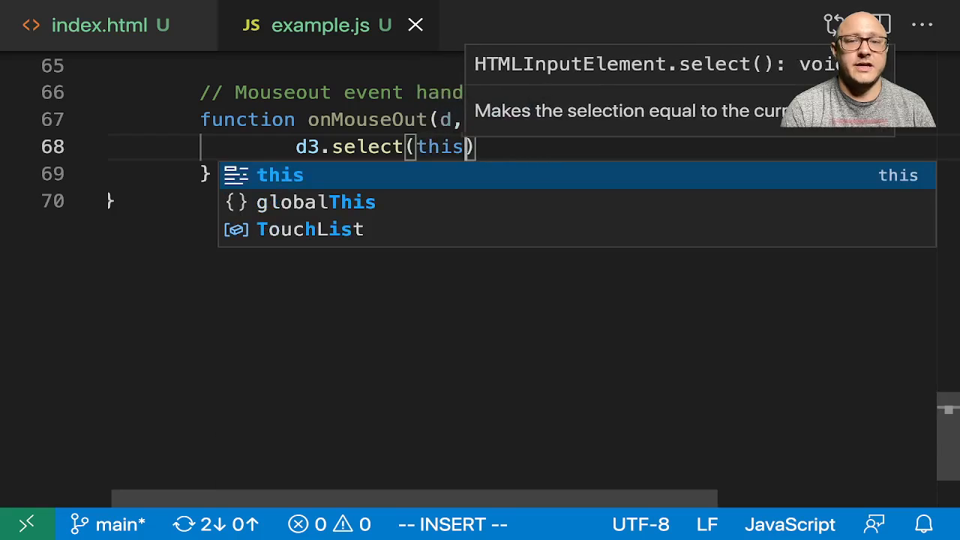
text(.attr()
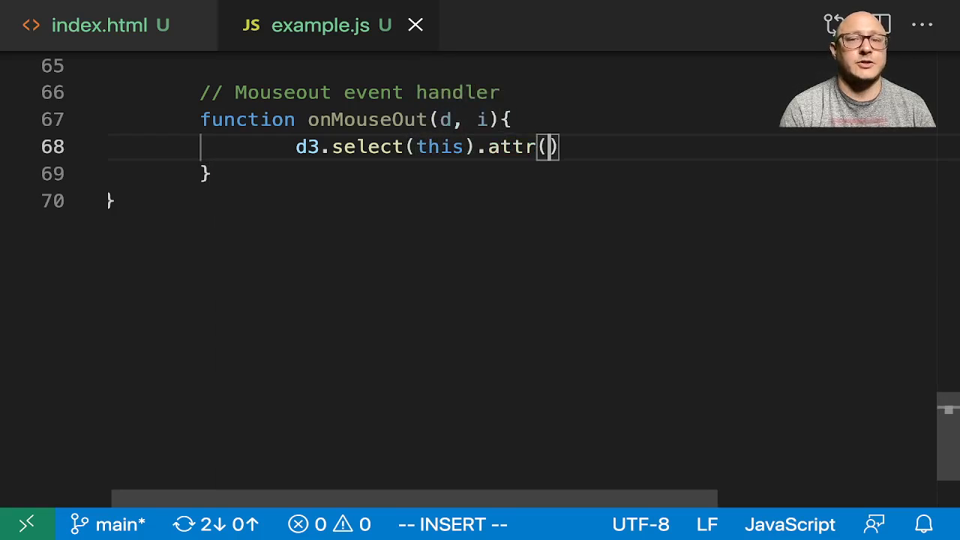
text('class')
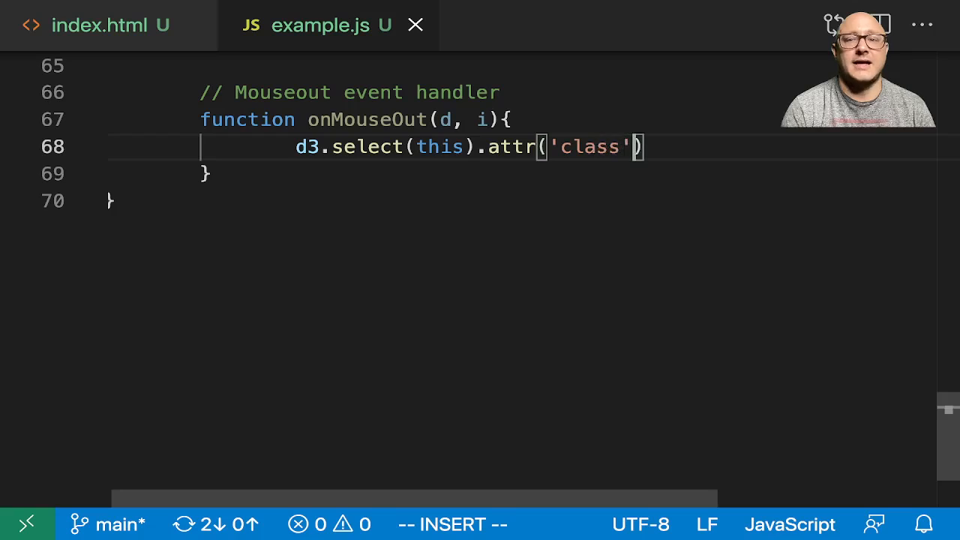
text(,'bar')
text(d3.sle)
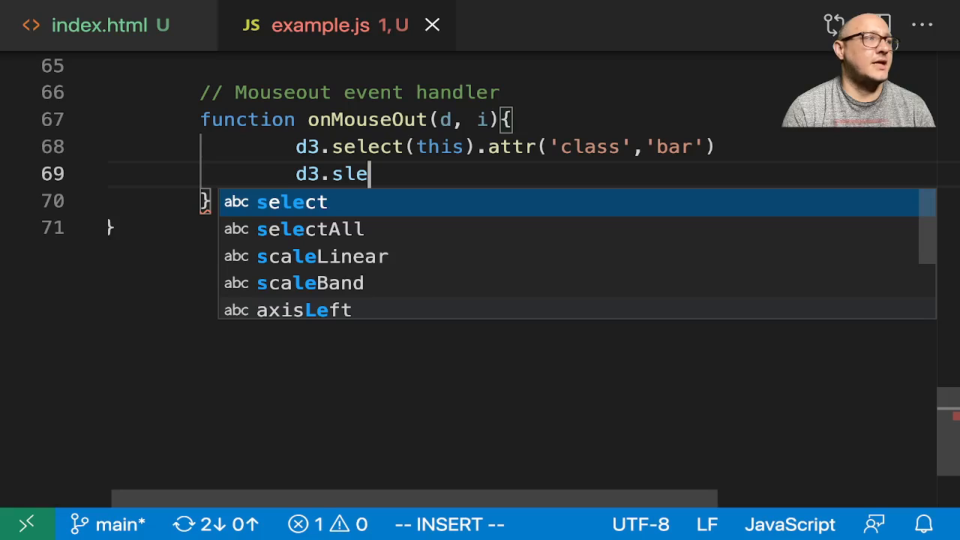
- Chain a 500 ms transition on d3.select(this) restoring width to xScale.bandwidth()
click(292, 202)
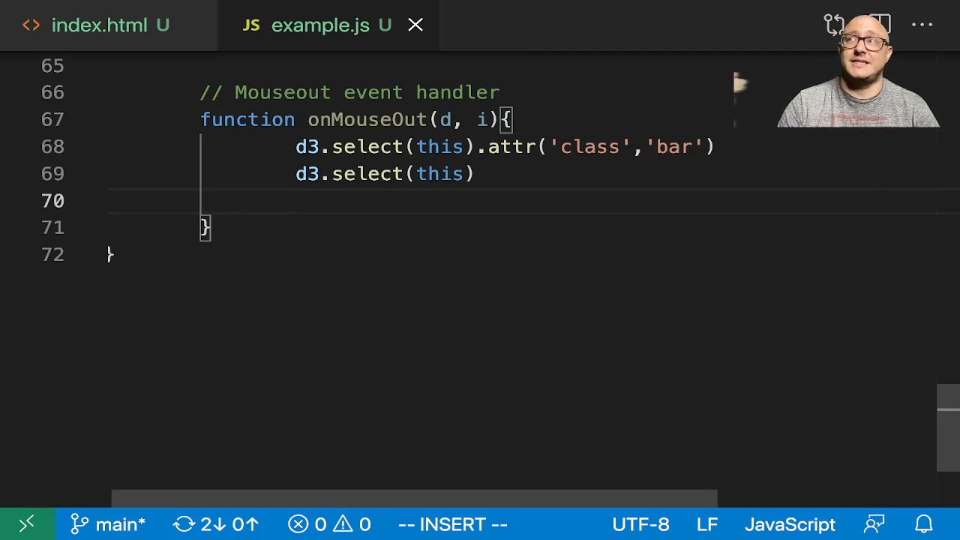
text(.transition()
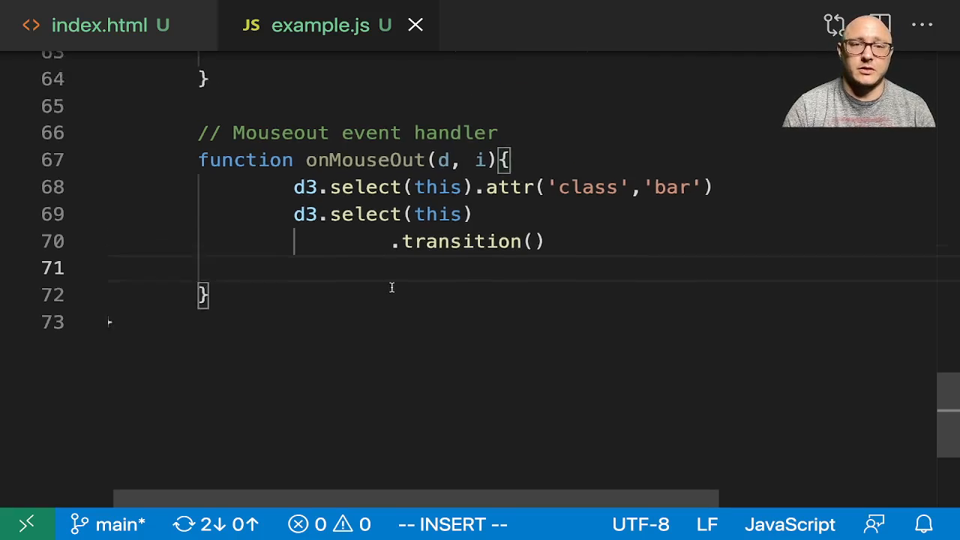
scroll(up, 3)
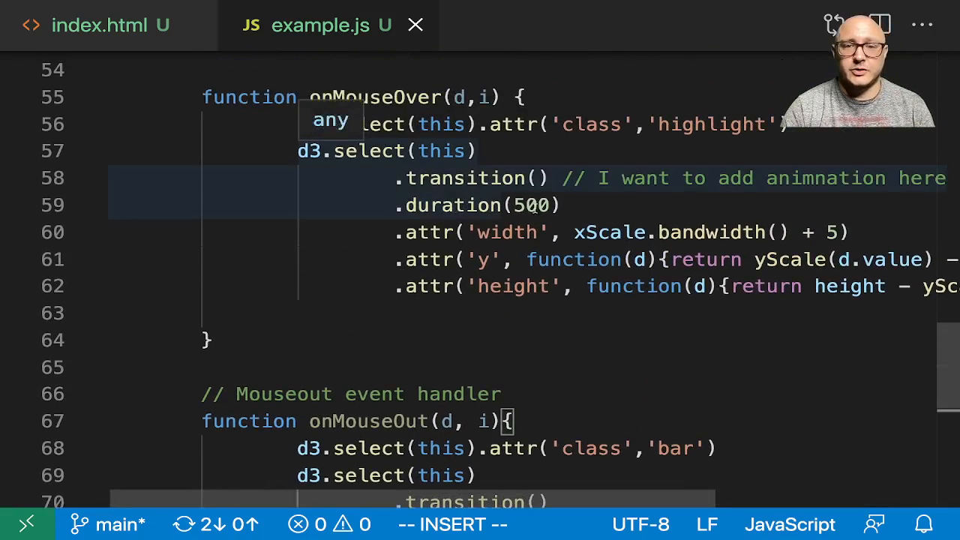
text(.)
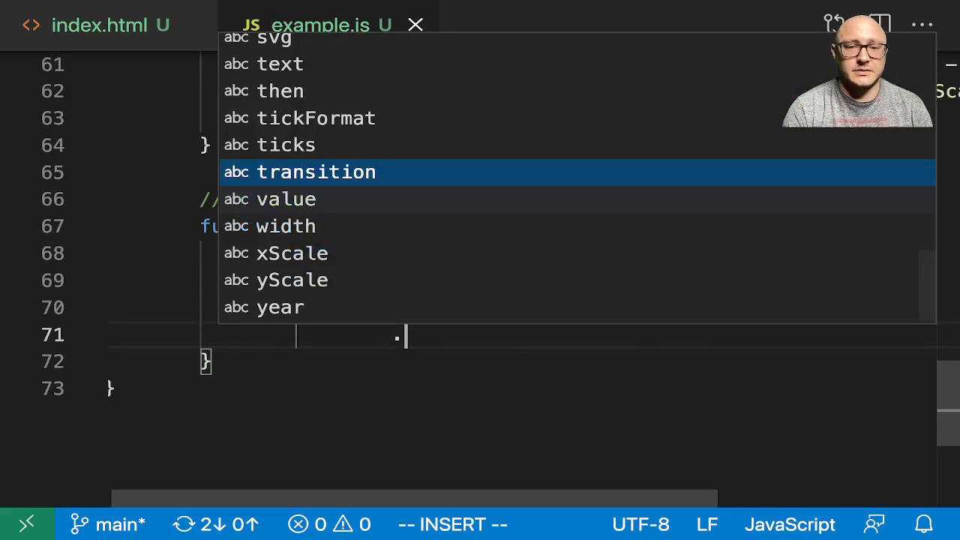
text(.duration()
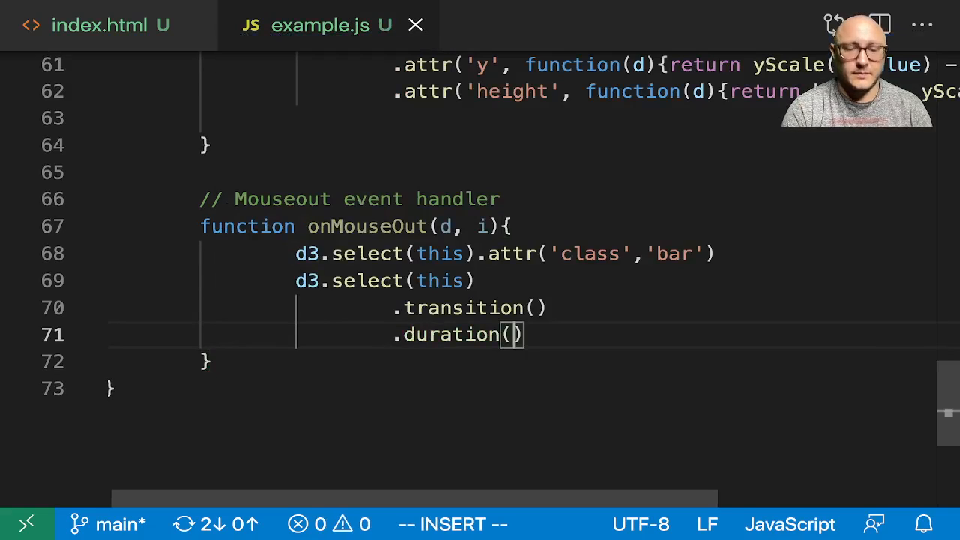
text(500)
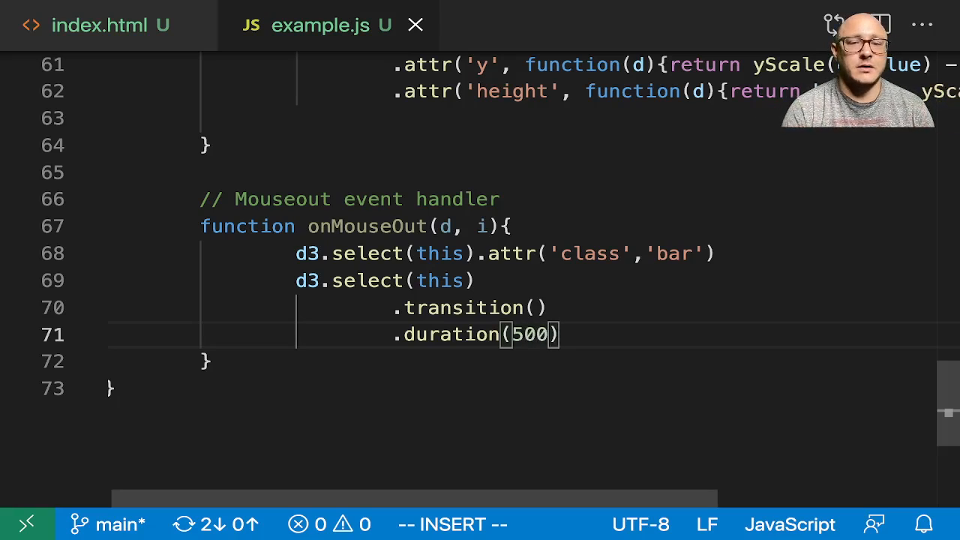
text(.attr('wid)
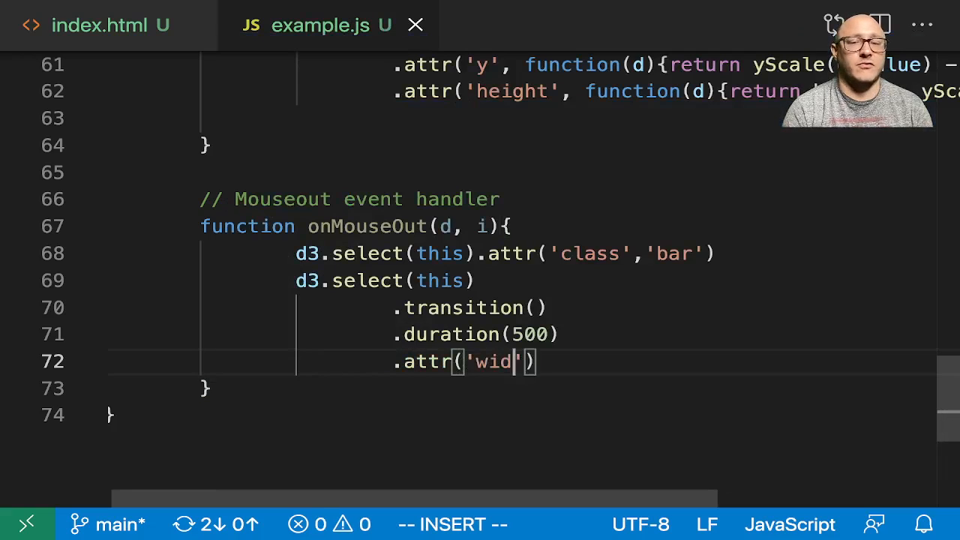
text(th', xScale)
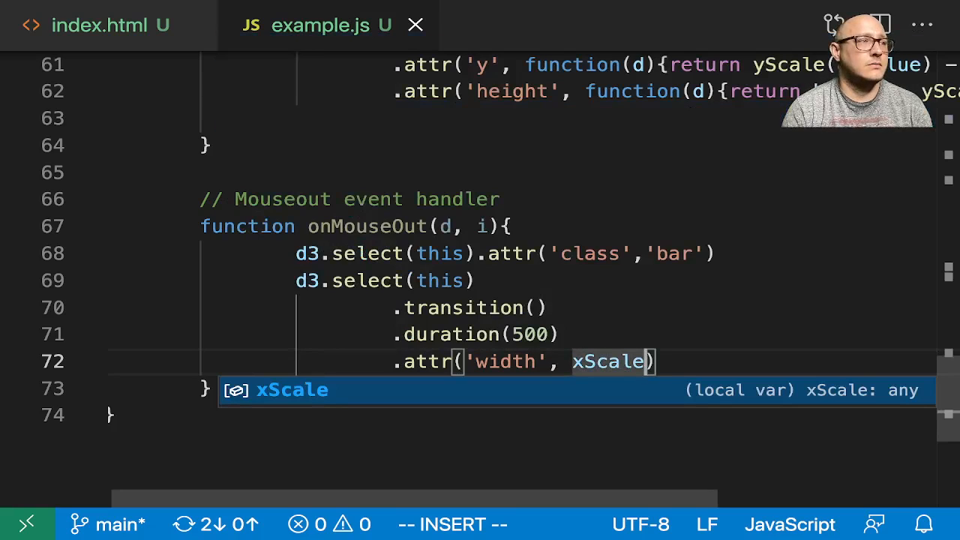
text(.bandwidth())
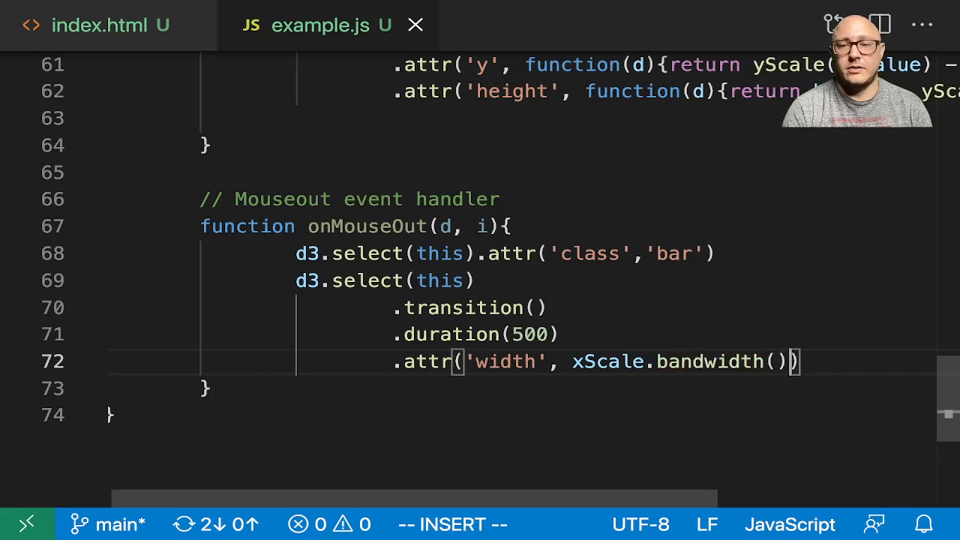
scroll(up, 3)
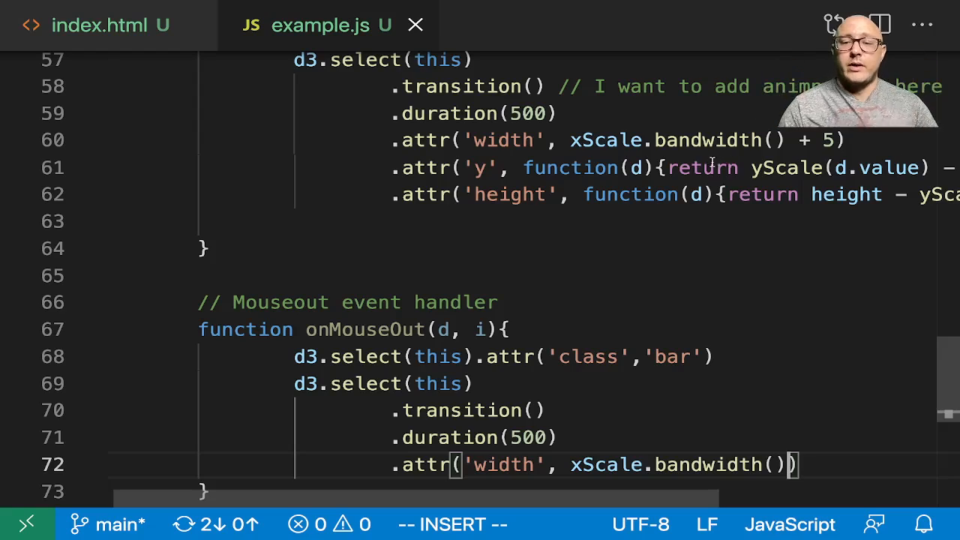
scroll(down, 3)
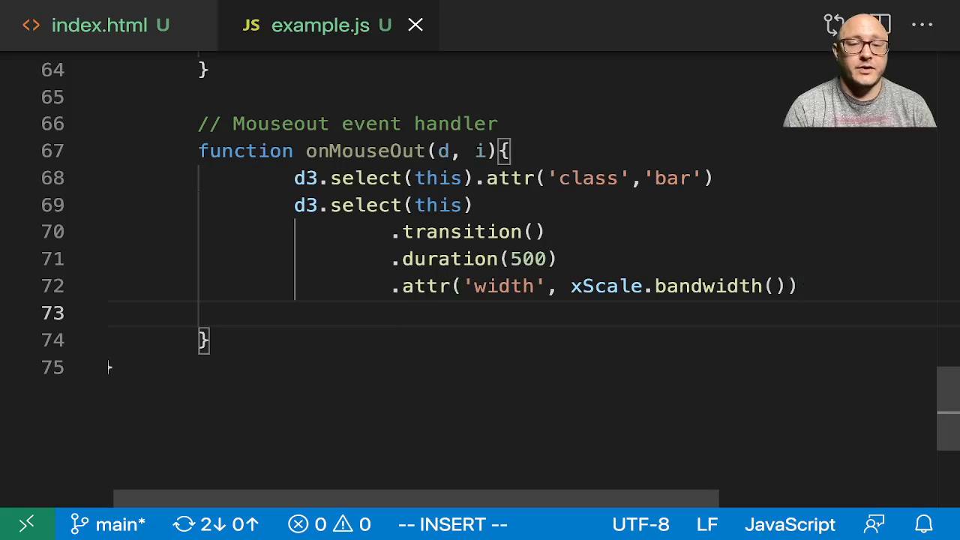
- Set the transition's 'y' attribute to a function returning yScale(d.value)
text(..attr('', ))
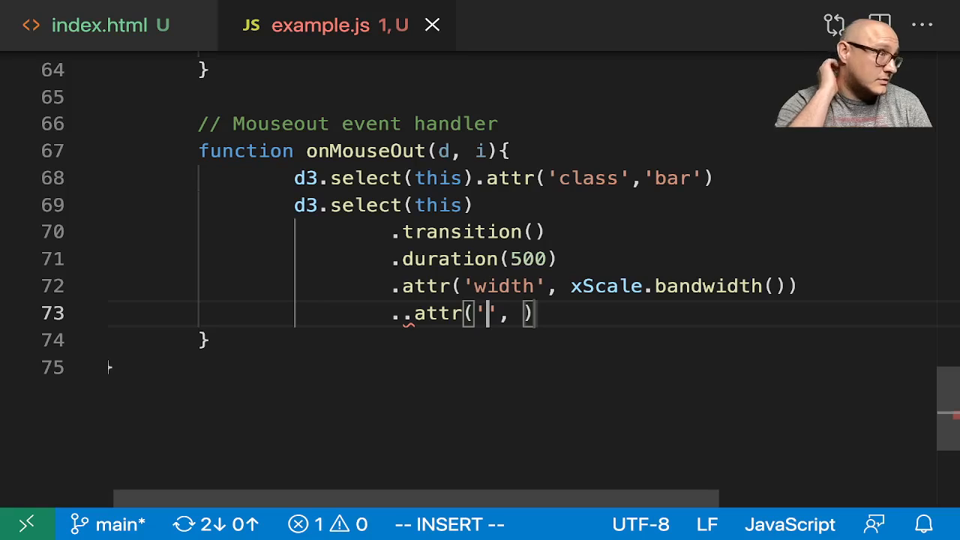
text(y)
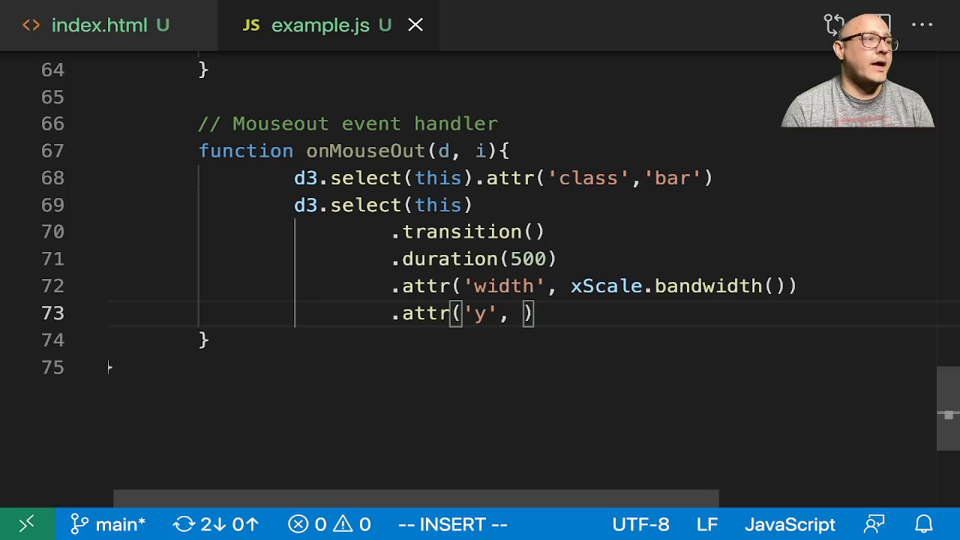
text(function())
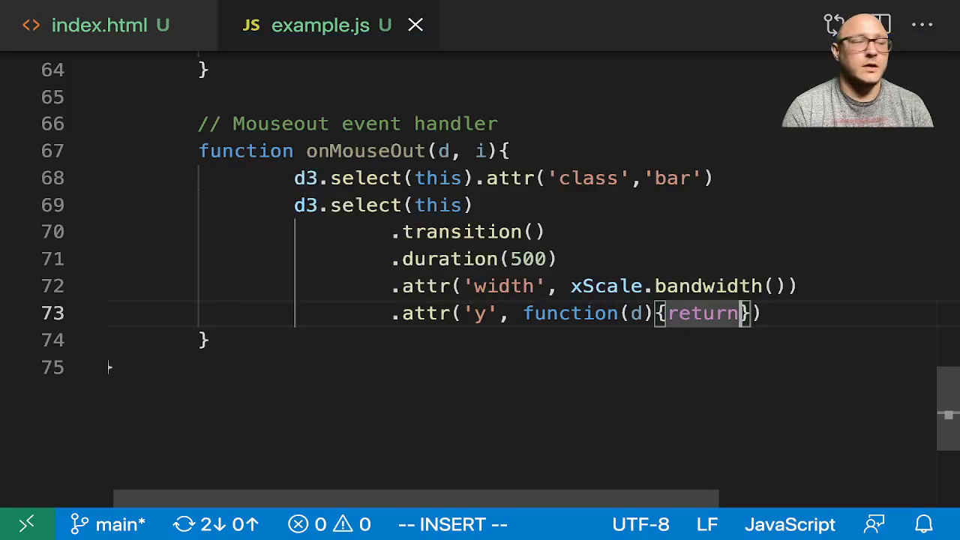
text(yScale)
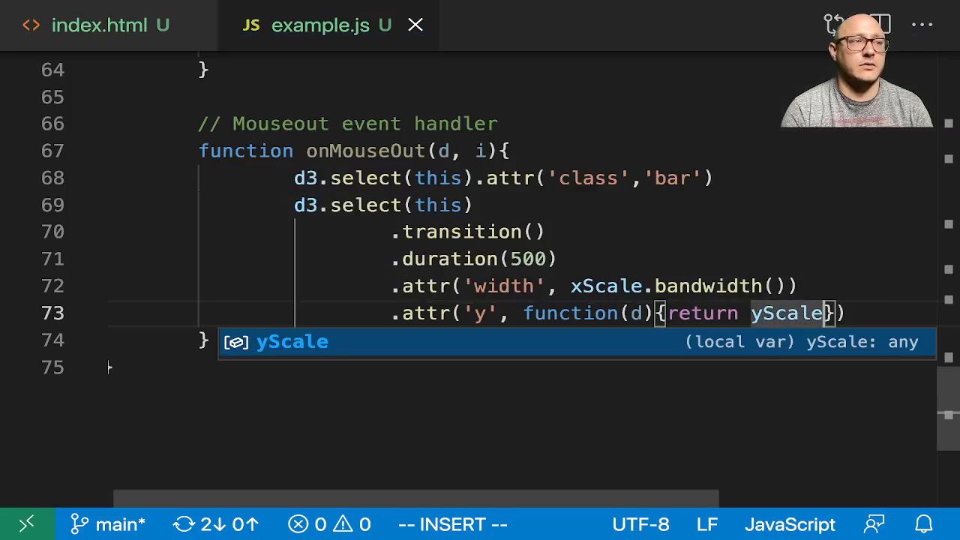
text((d.value);)
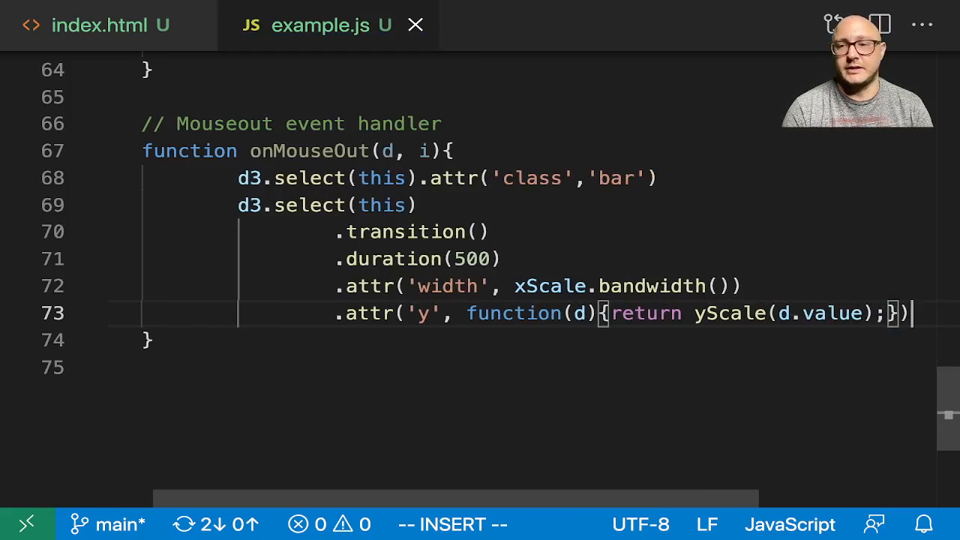
- Begin a 'height' attribute with misspelled 'fuction' returning height - yScale
text(attr('',)
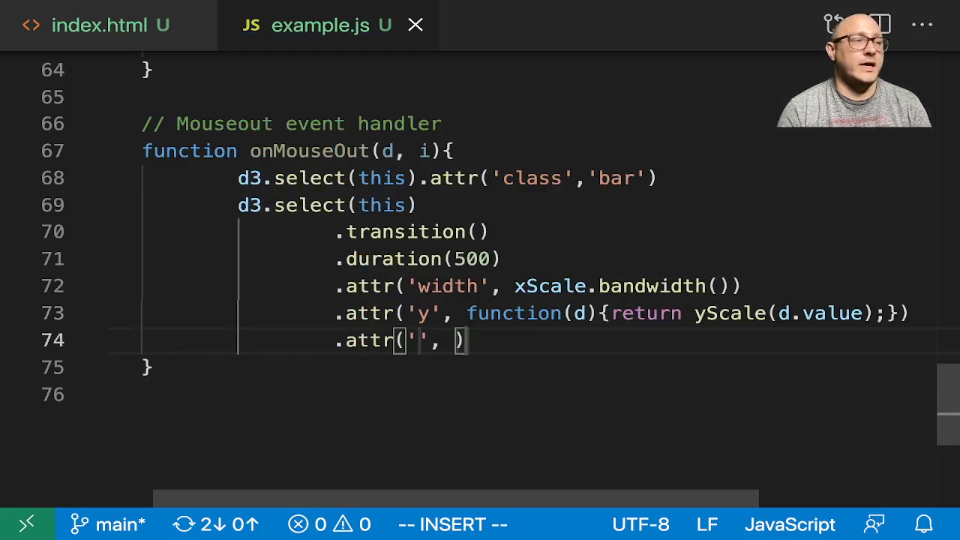
text(height)
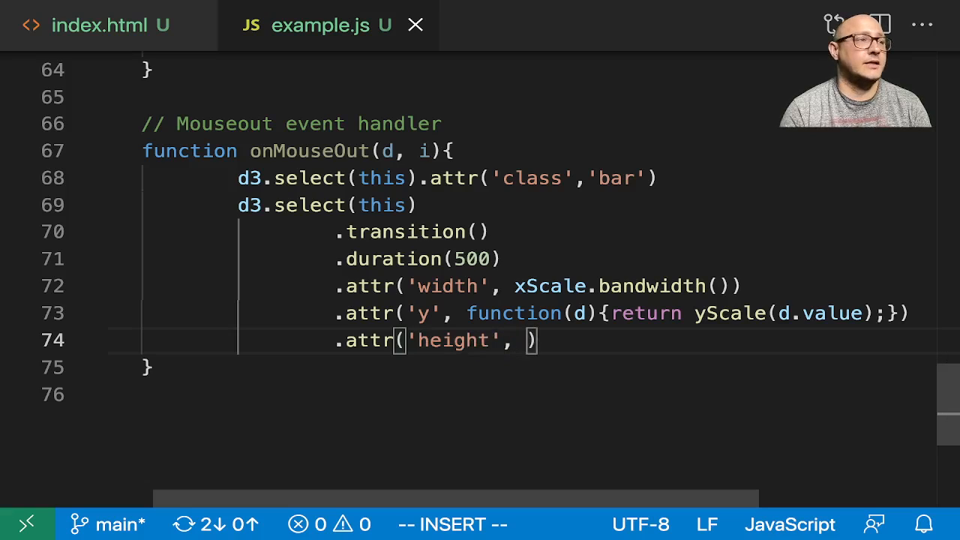
text(fuction(d)
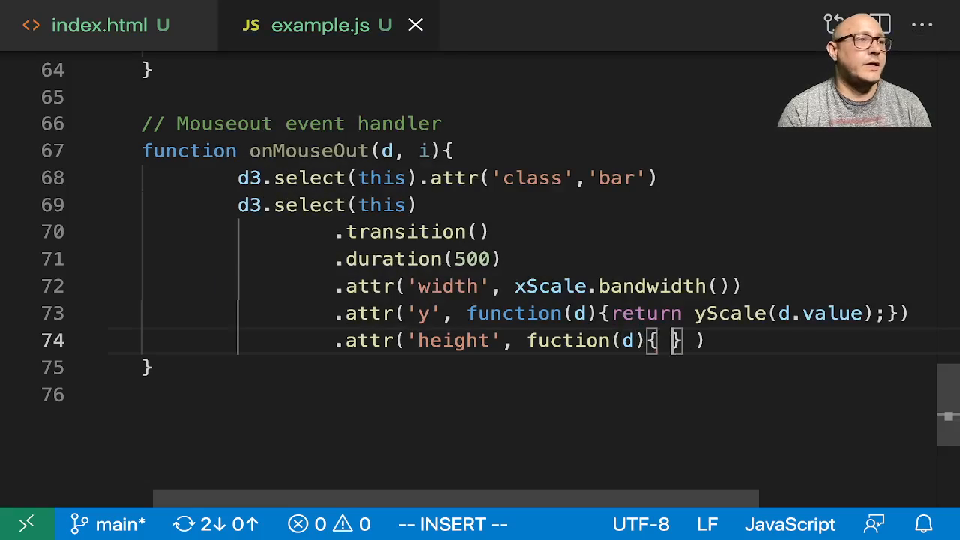
text(return height)
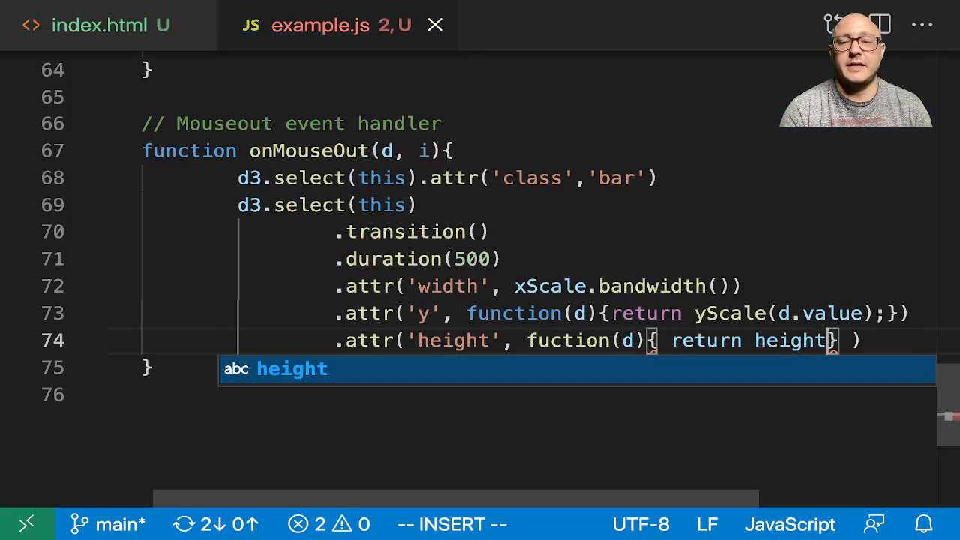
text(- y)
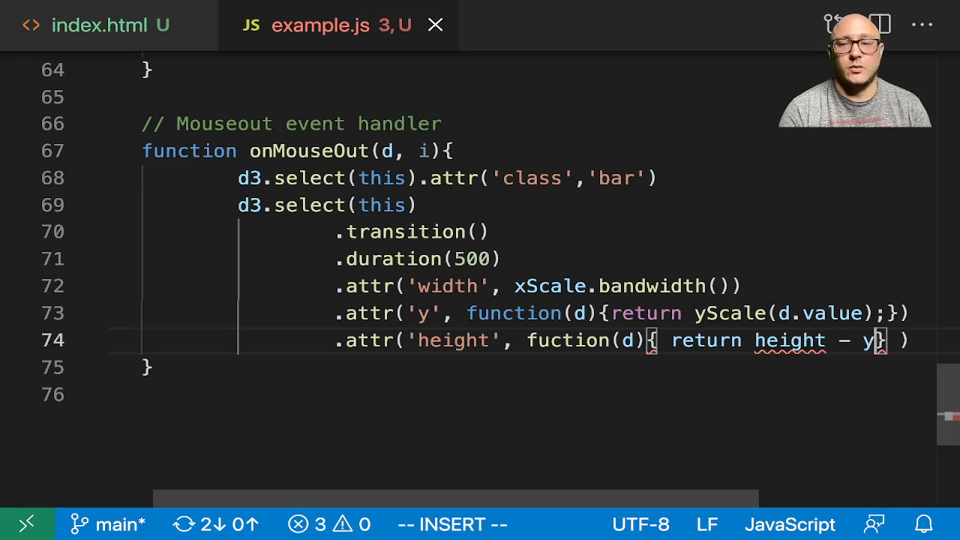
text(Scale()
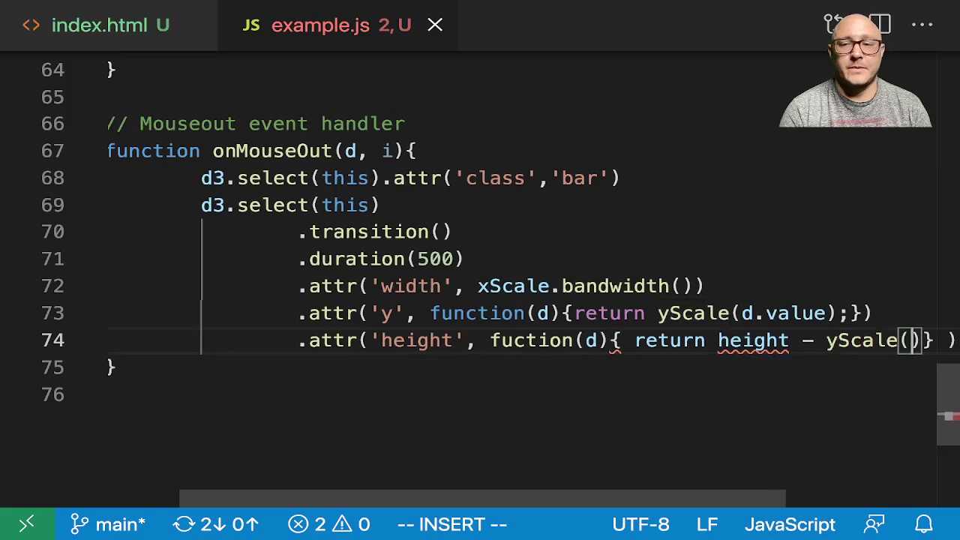
- Attempt to fix the broken 'height' line on line 74, then delete it
text(d.value)
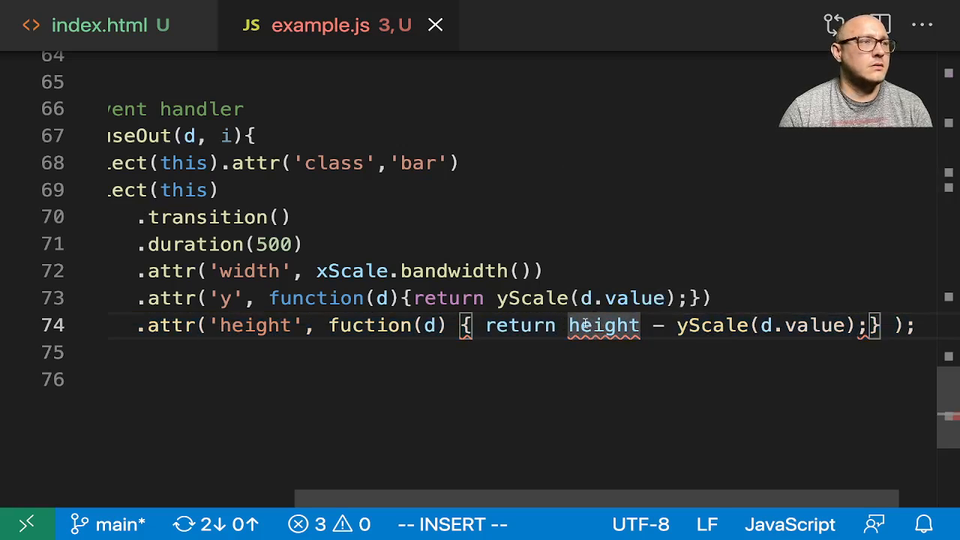
mouse_move(604, 325)
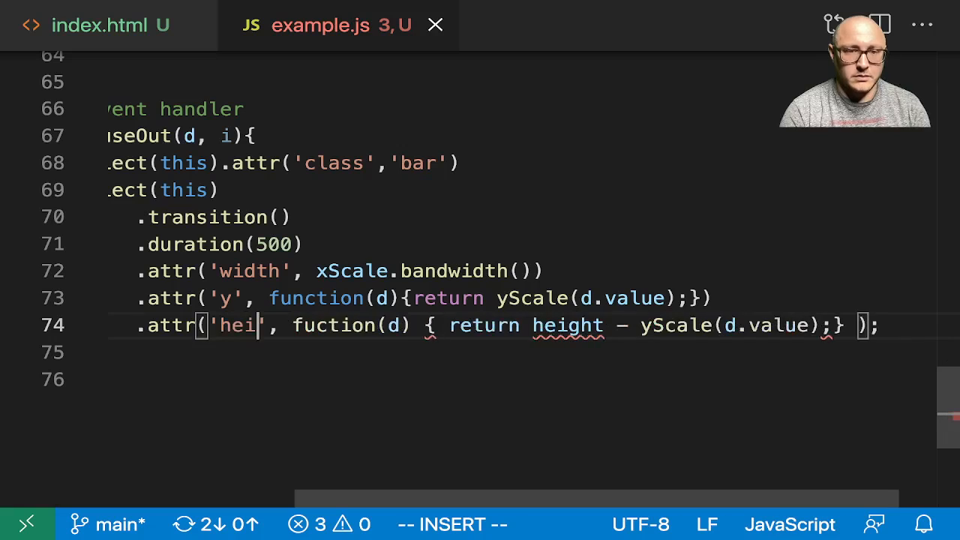
text(ght)
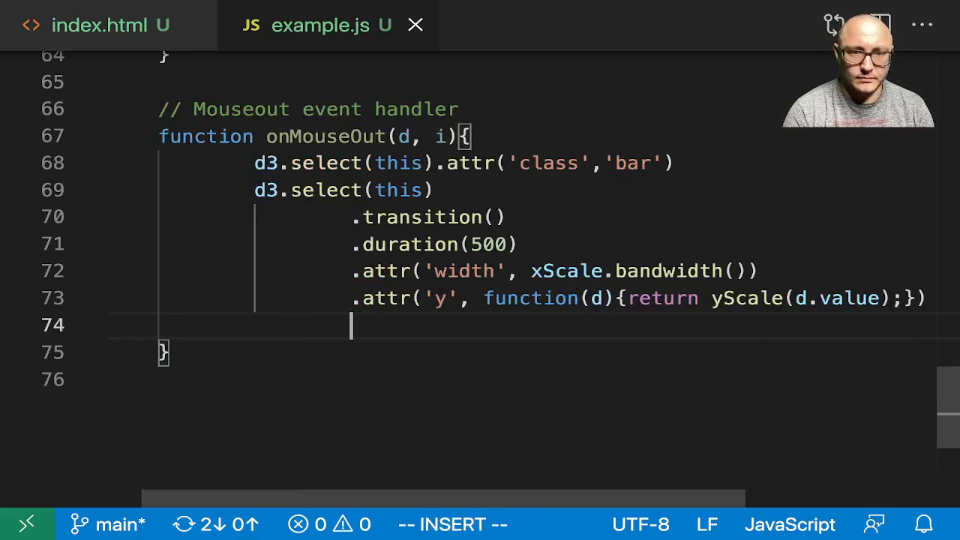
- Retype .attr('height', function(d) {return height - yScale(d.value);}) on line 74
text(.attr(''))
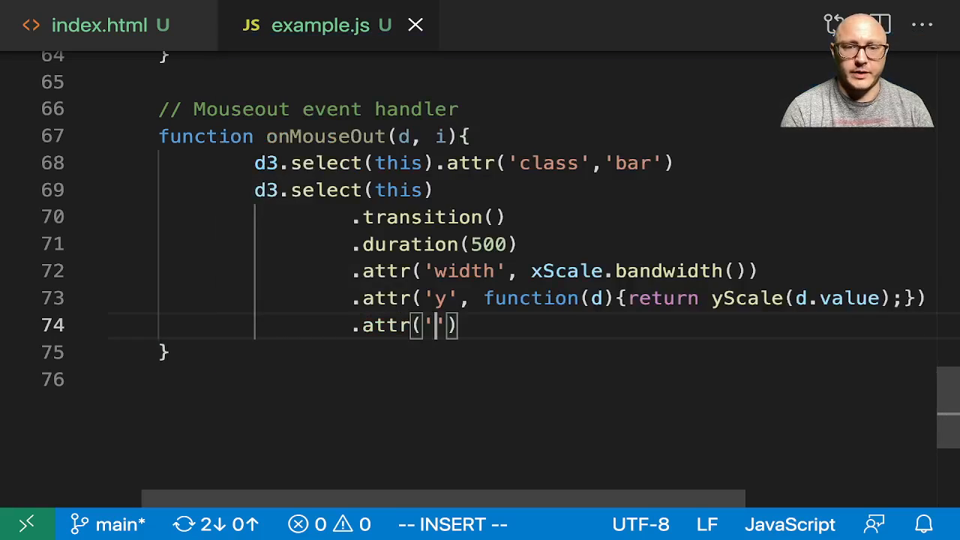
text(height)
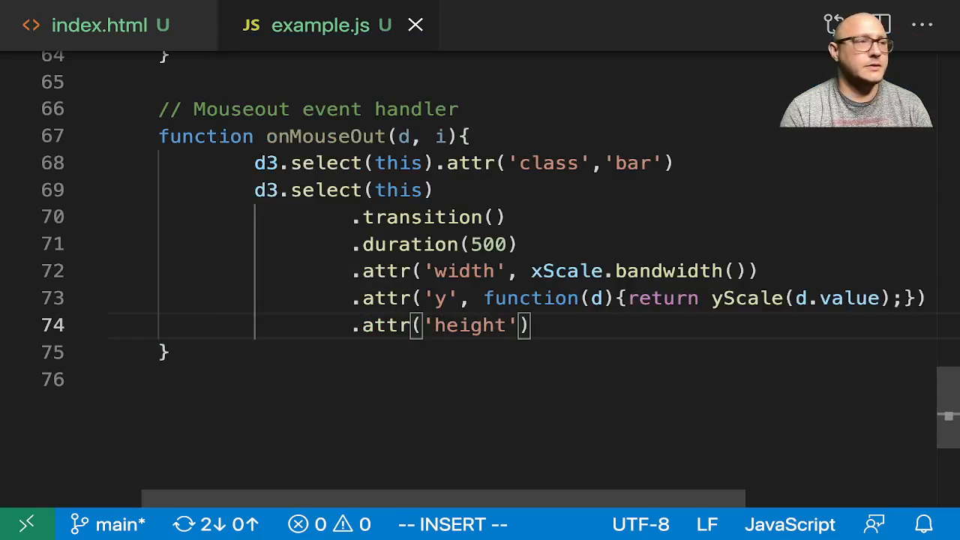
text(, function(D)
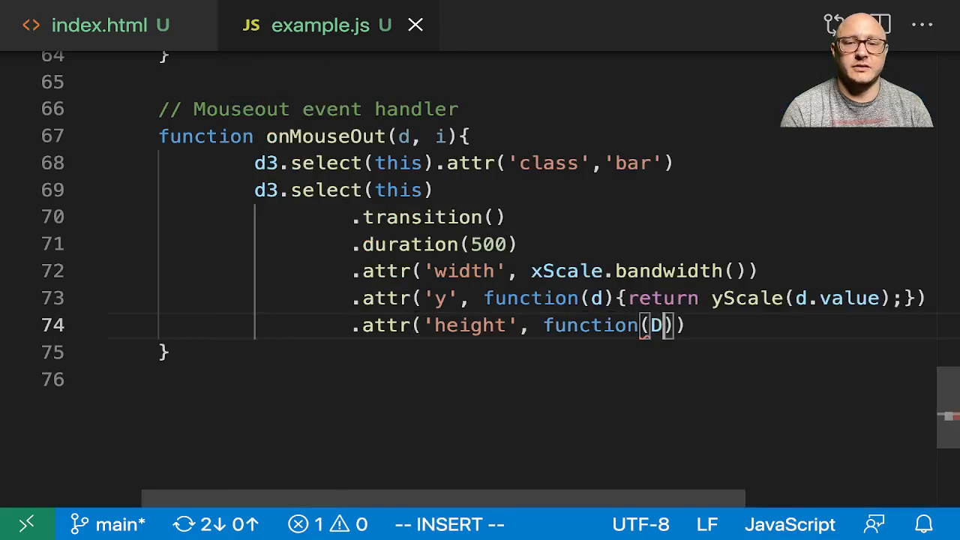
text(d)
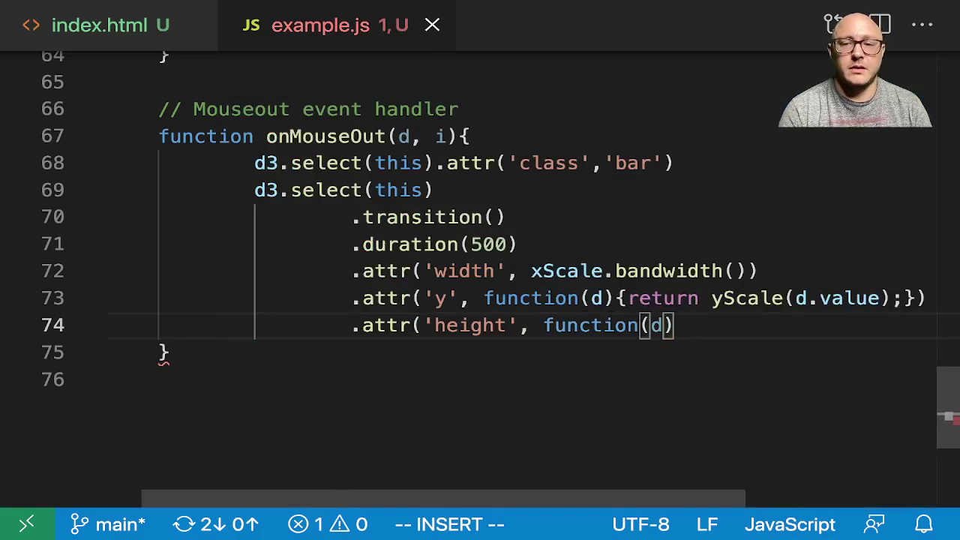
text({return height -)
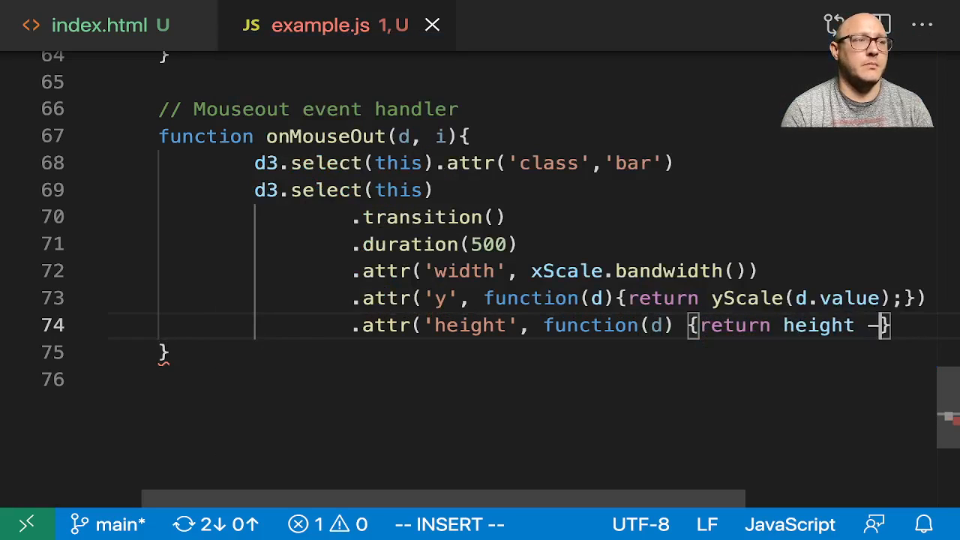
text(yScale)
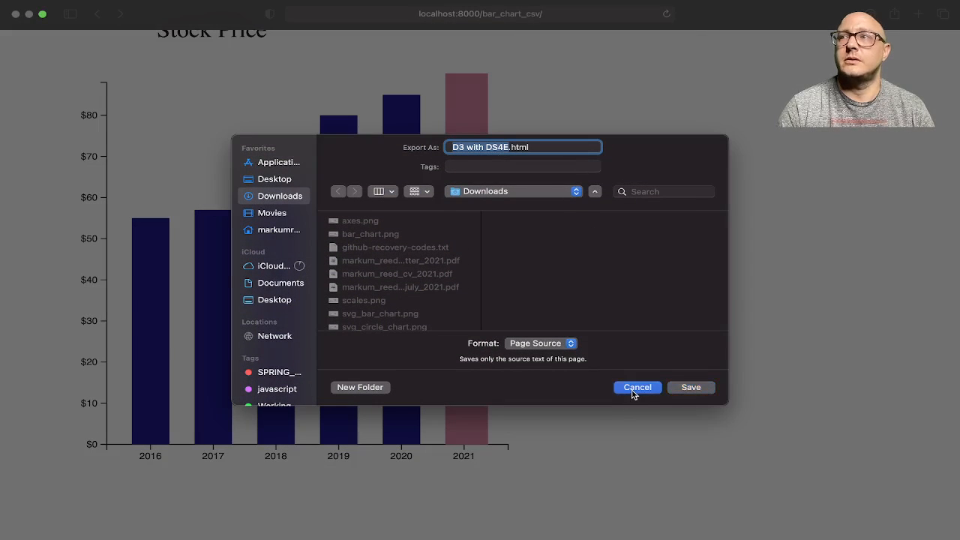
- Cancel Safari's Export As dialog without saving
click(637, 387)
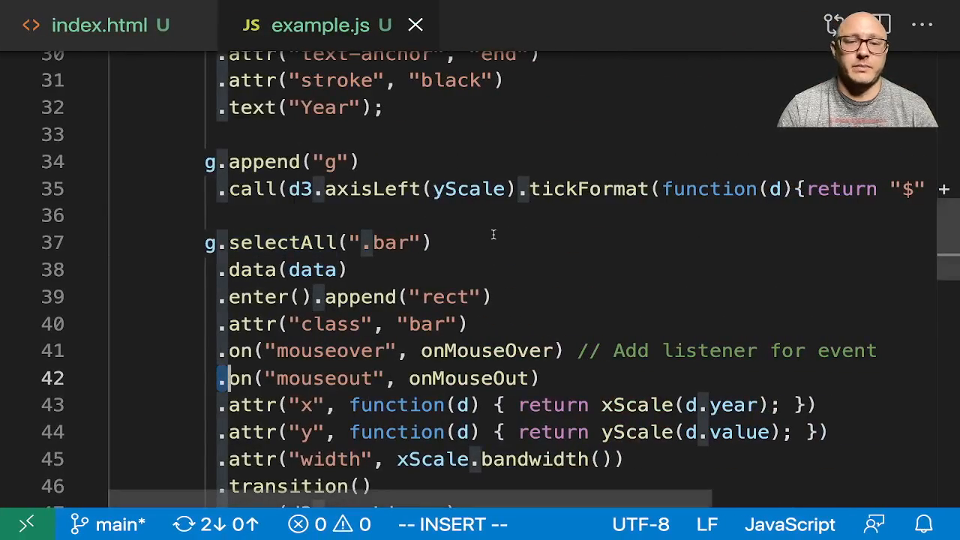
scroll(down, 3)
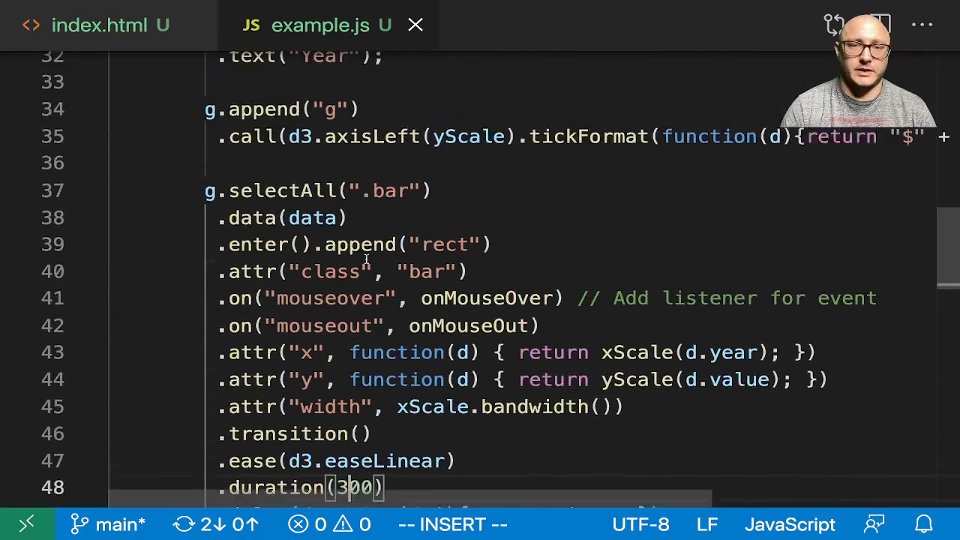
scroll(up, 3)
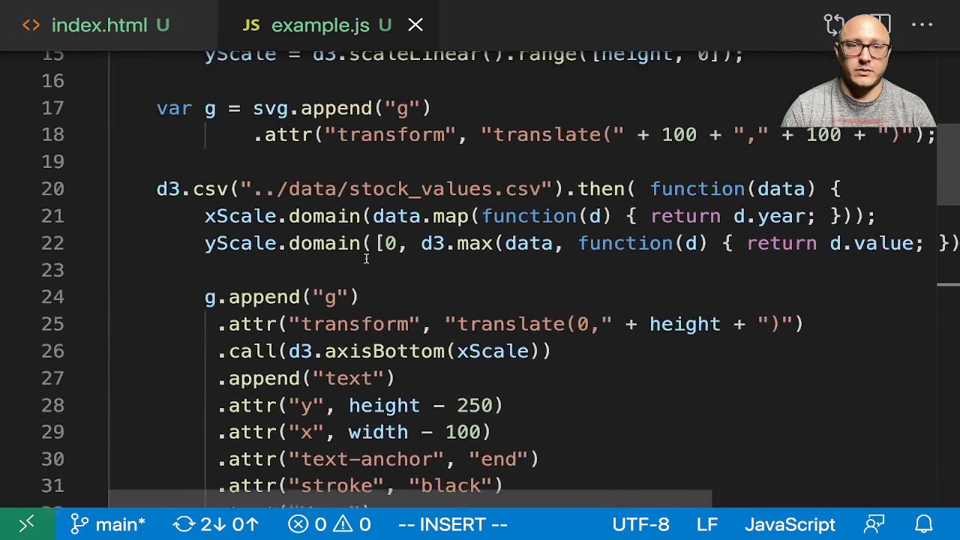
scroll(up, 3)
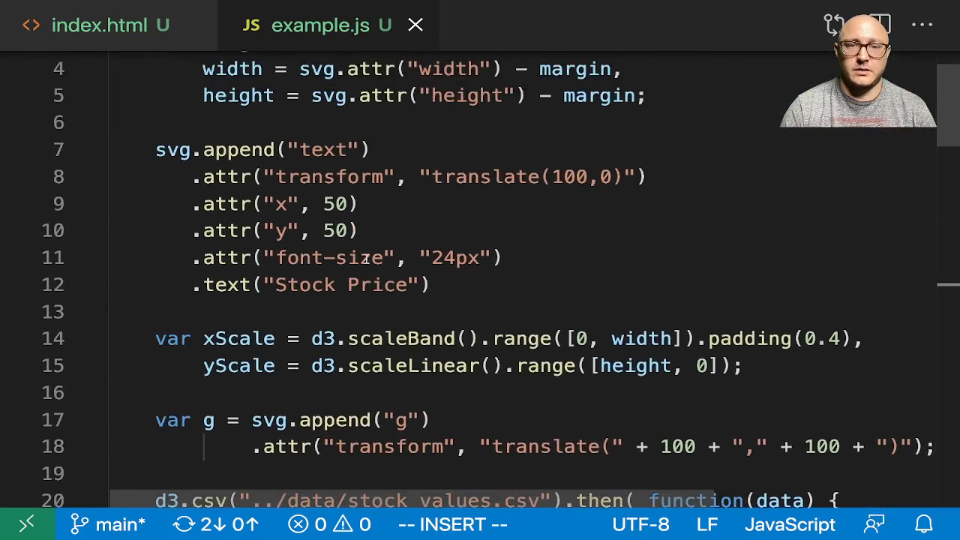
scroll(down, 3)
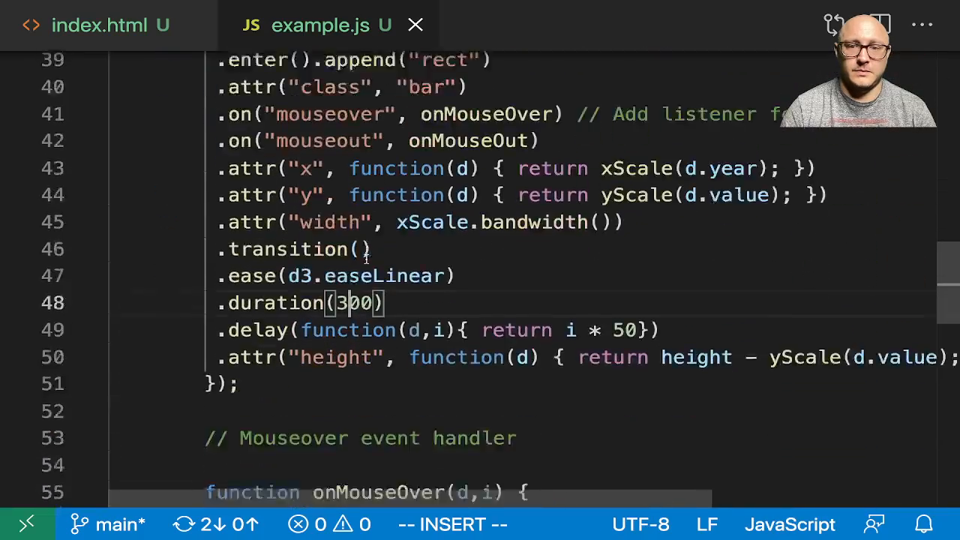
scroll(down, 3)
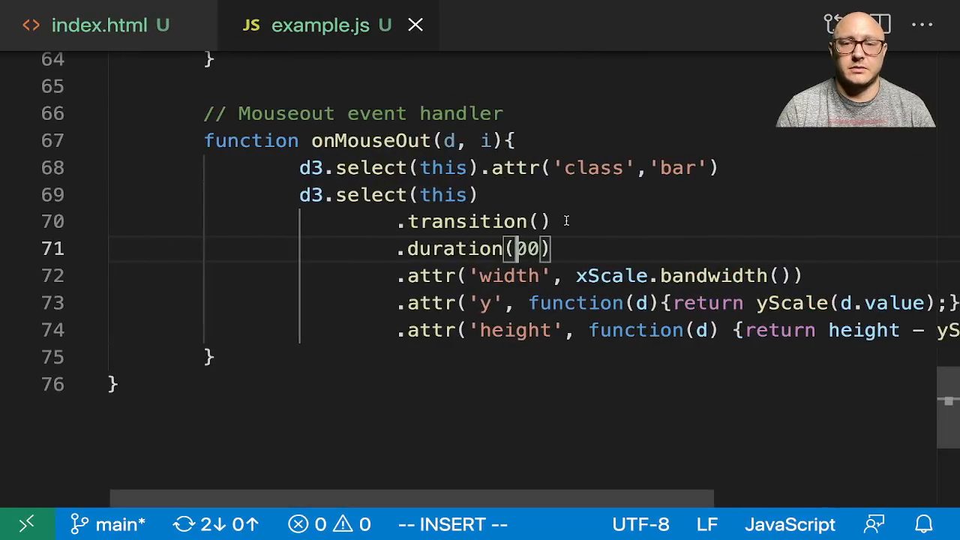
scroll(up, 3)
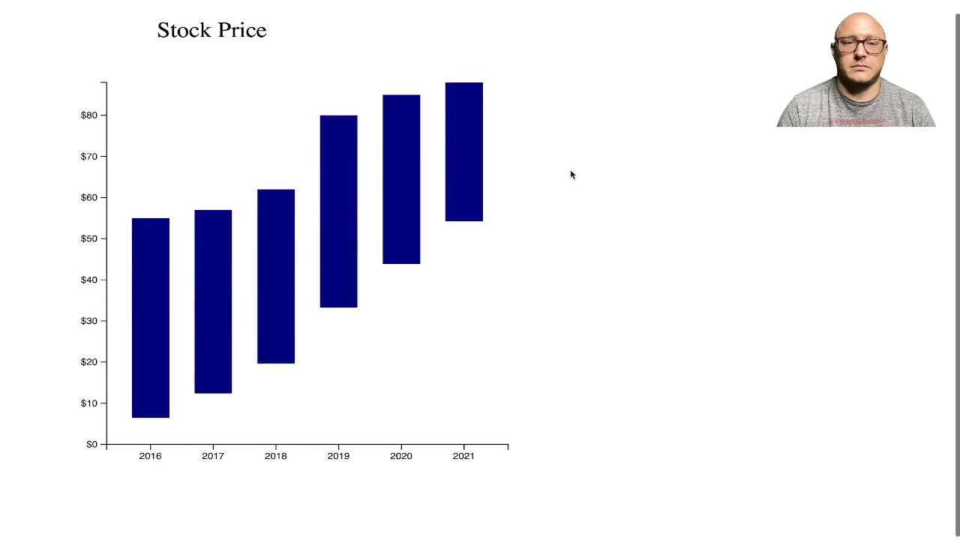
key(alt+tab)
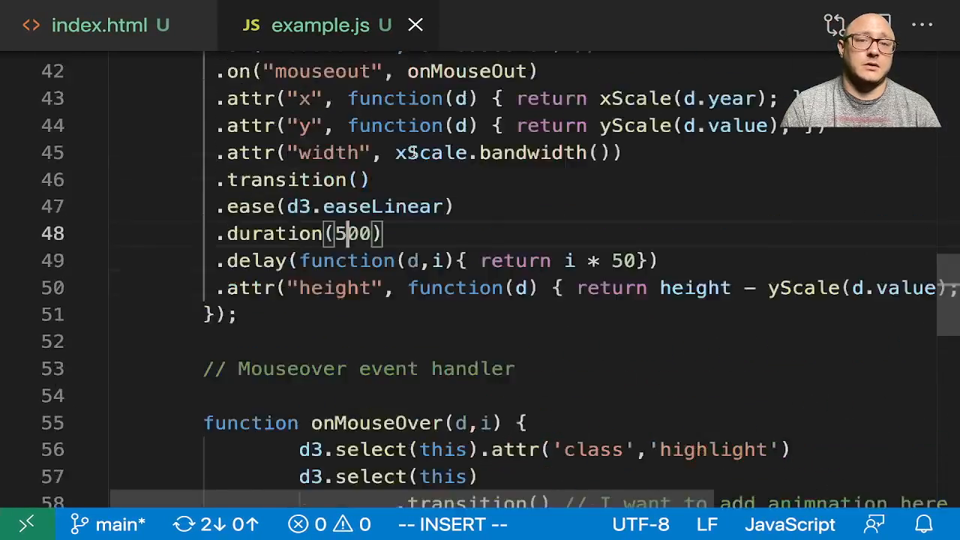
- Scroll through example.js to reach the axisLeft y-axis call
scroll(up, 3)
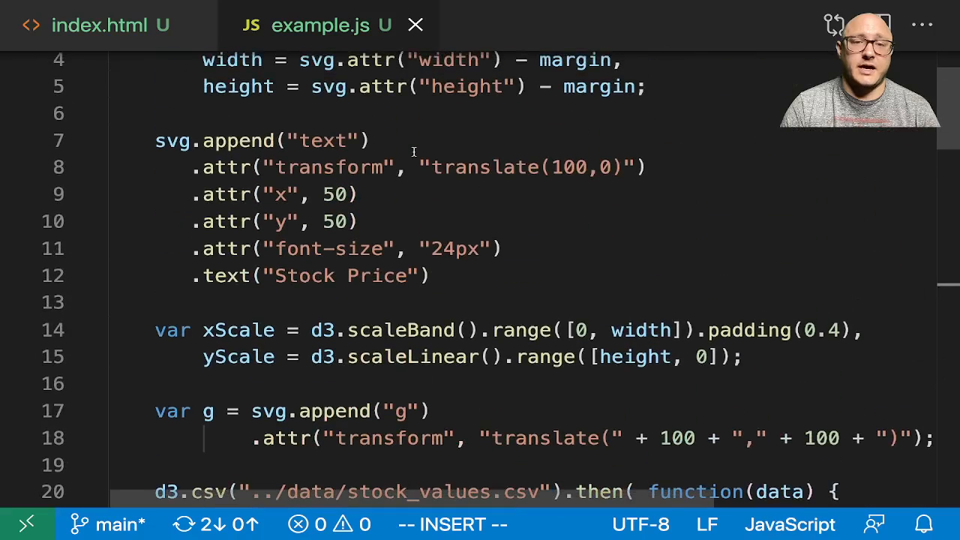
scroll(up, 3)
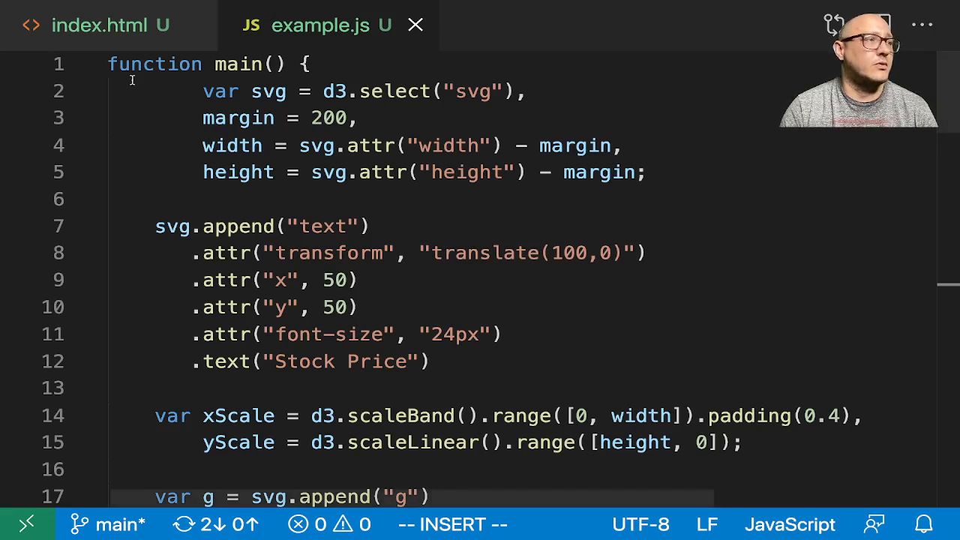
scroll(down, 3)
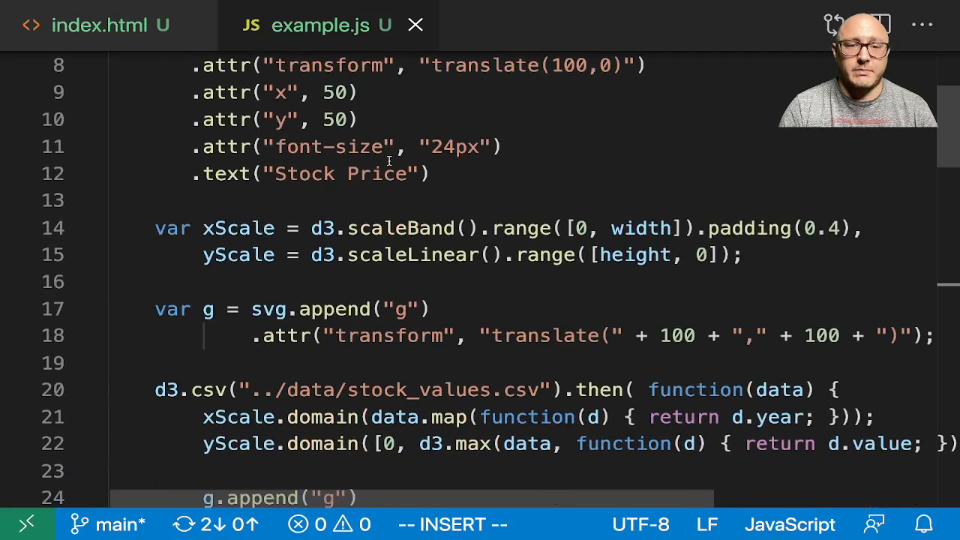
scroll(up, 3)
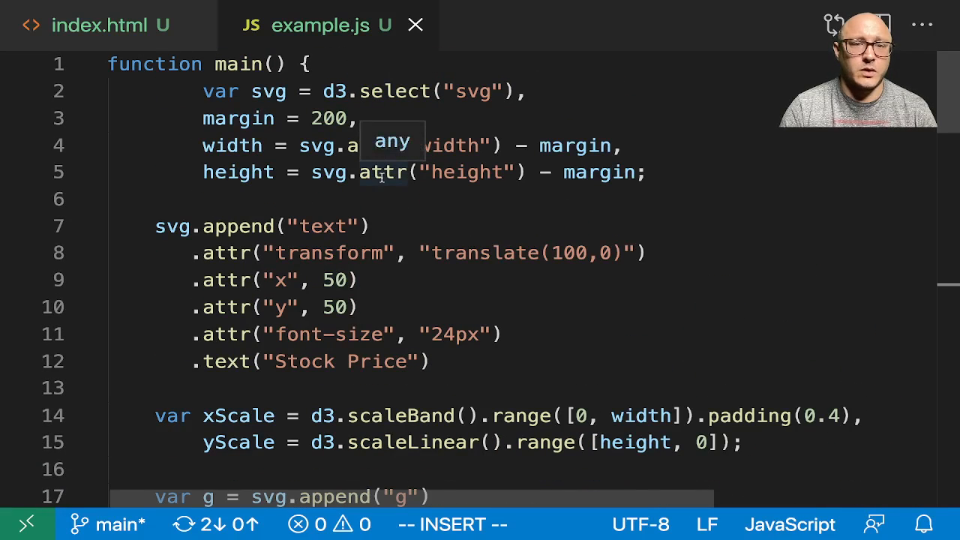
scroll(down, 3)
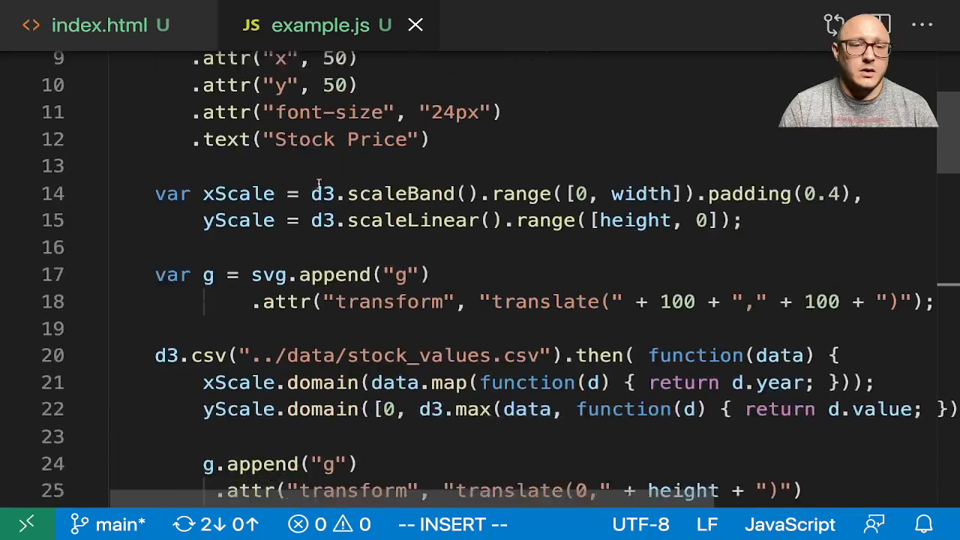
scroll(down, 3)
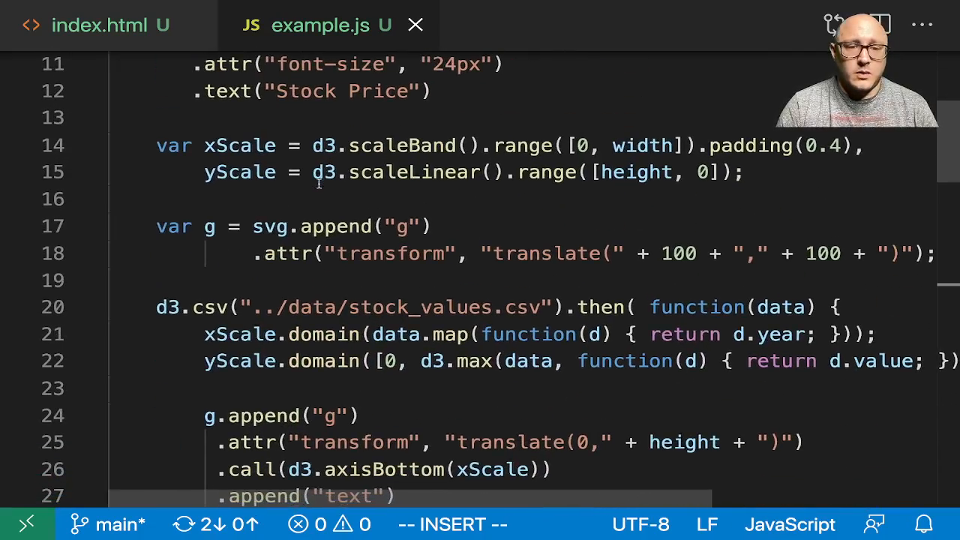
scroll(down, 3)
text(a)
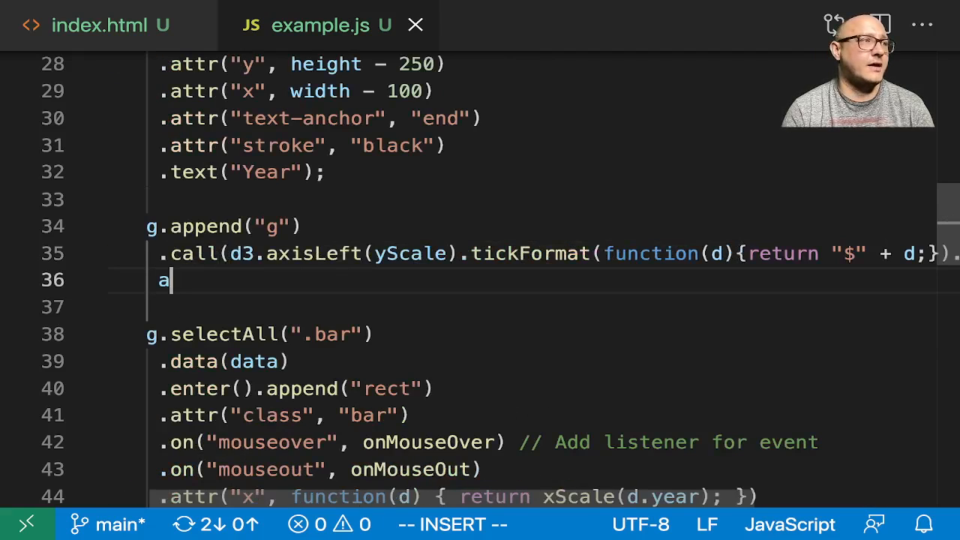
- Append a text element to the y-axis and rotate it -90 degrees
key(Backspace)
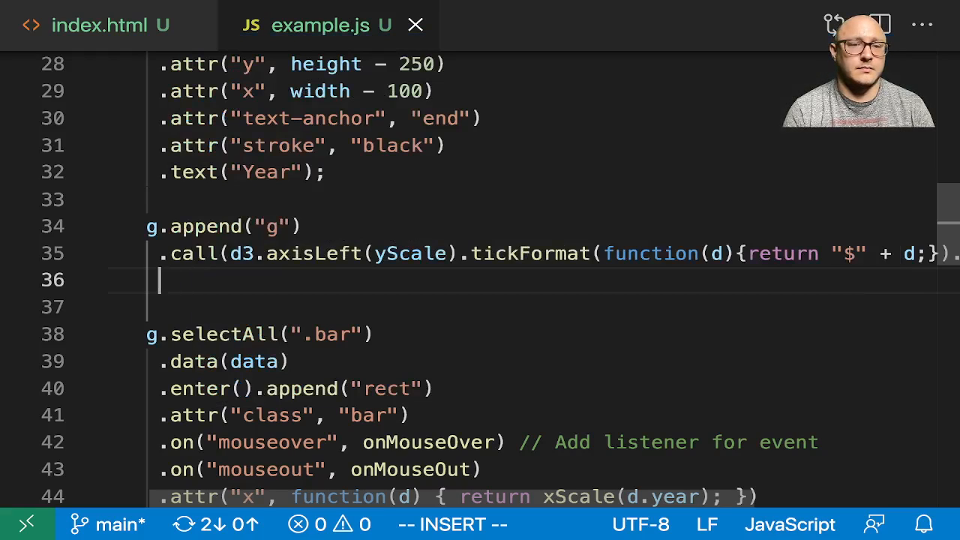
text(.append("text)
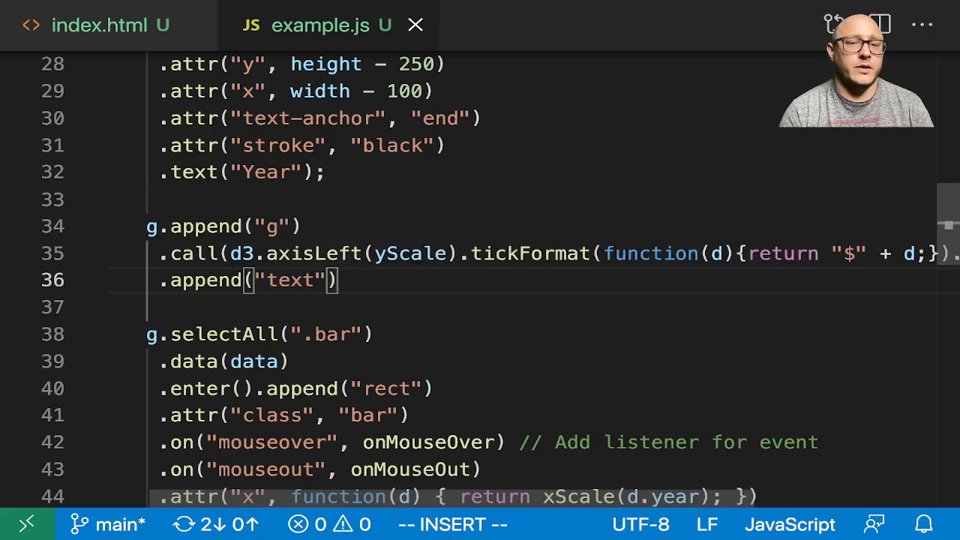
text(.att)
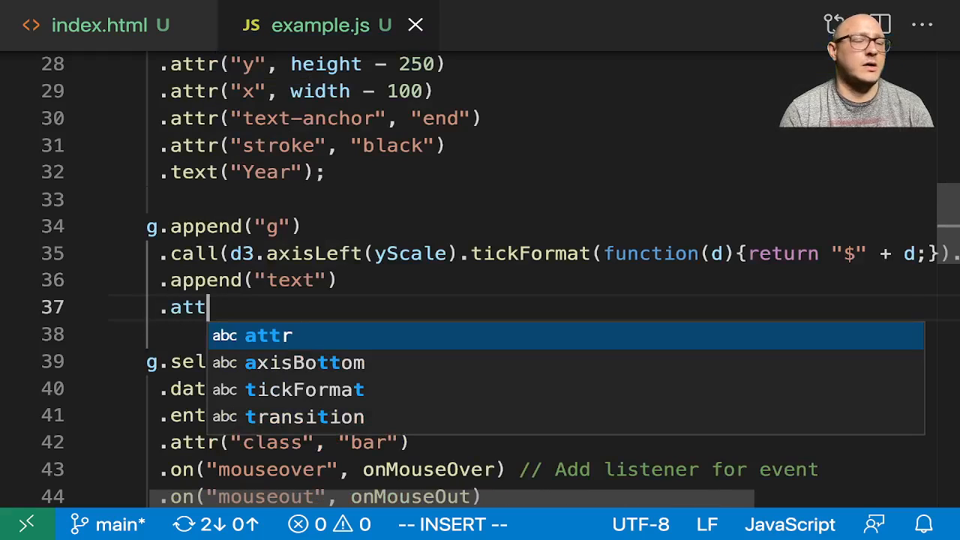
text(r("t"))
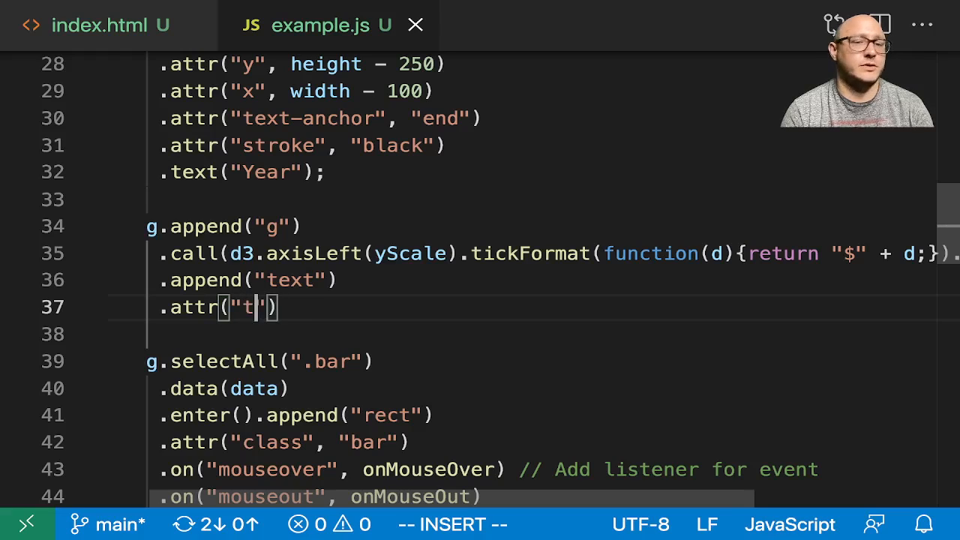
text(ransform)
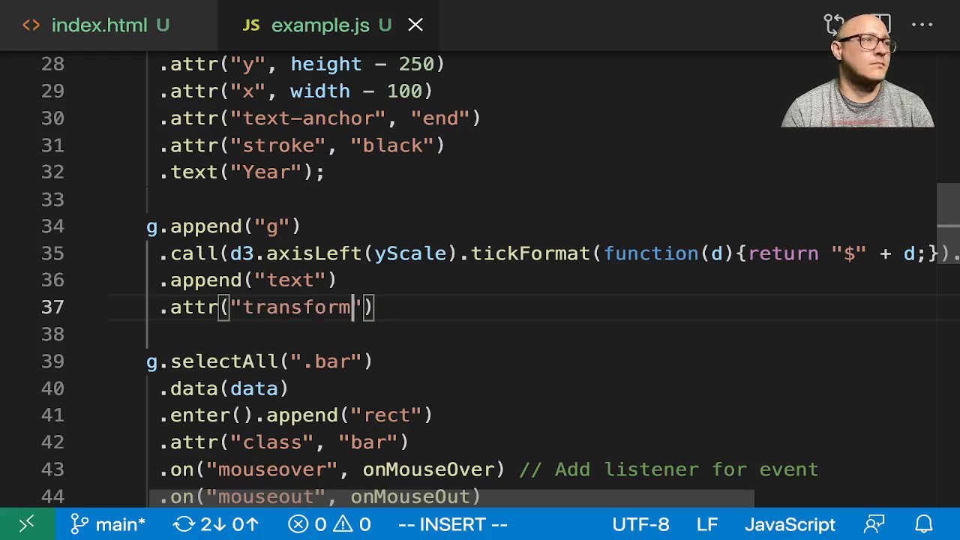
text(, "rotate()
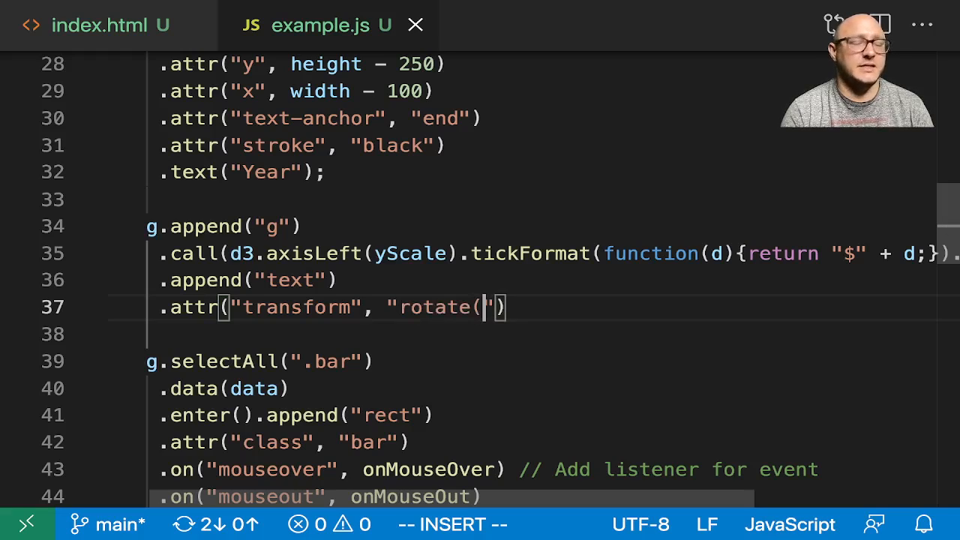
text(-90)
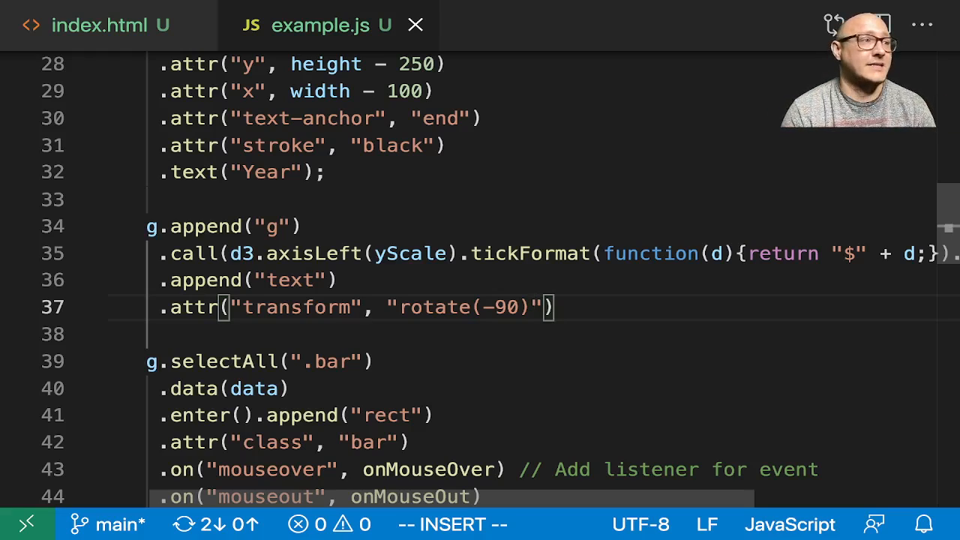
- Set the label's y attribute to 10 and begin a 'dy' attribute
key(Enter)
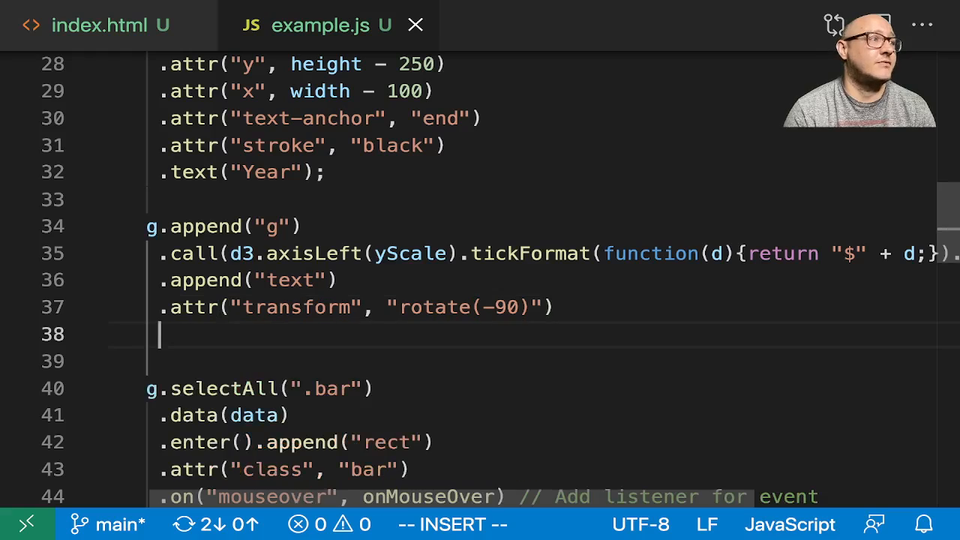
text(.attr(''))
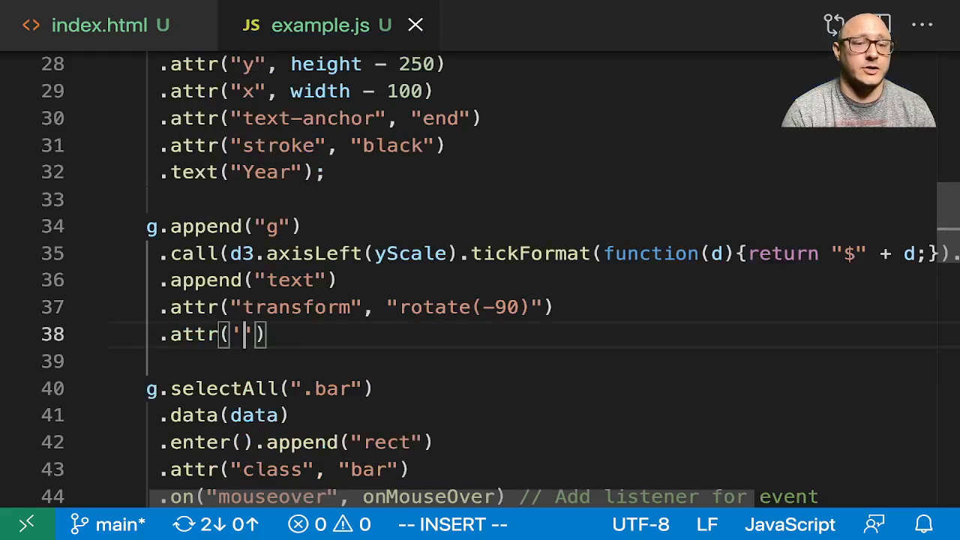
text(:)
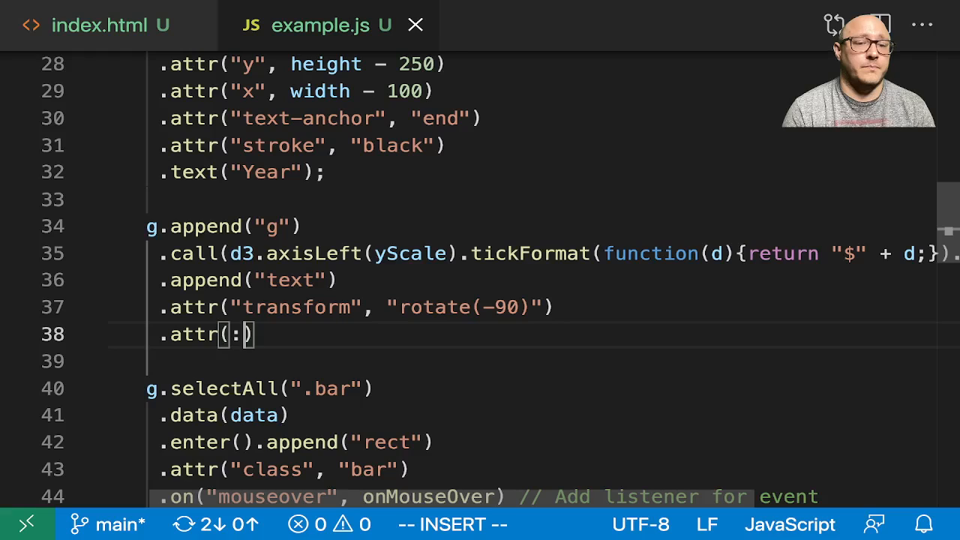
text("y")
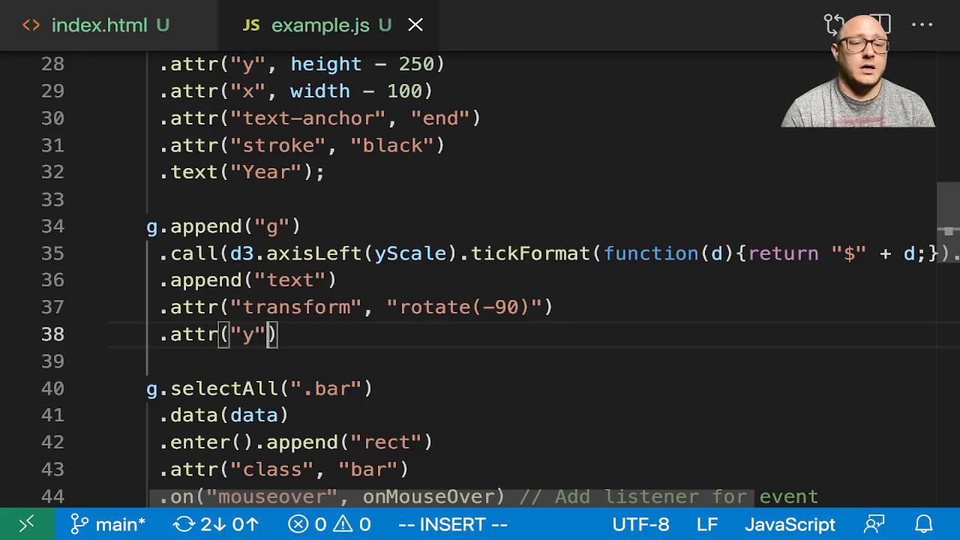
text(, 10)
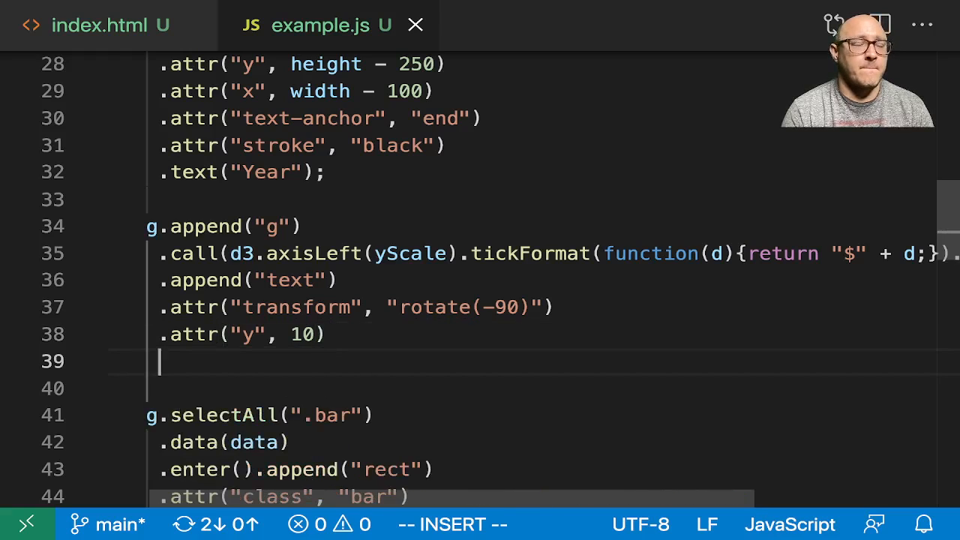
text(.attr(')
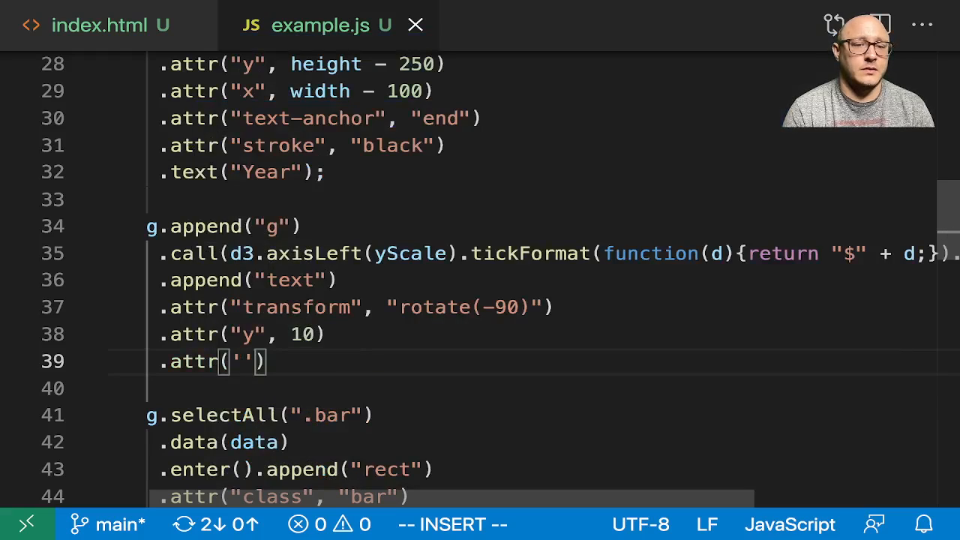
text(dy,)
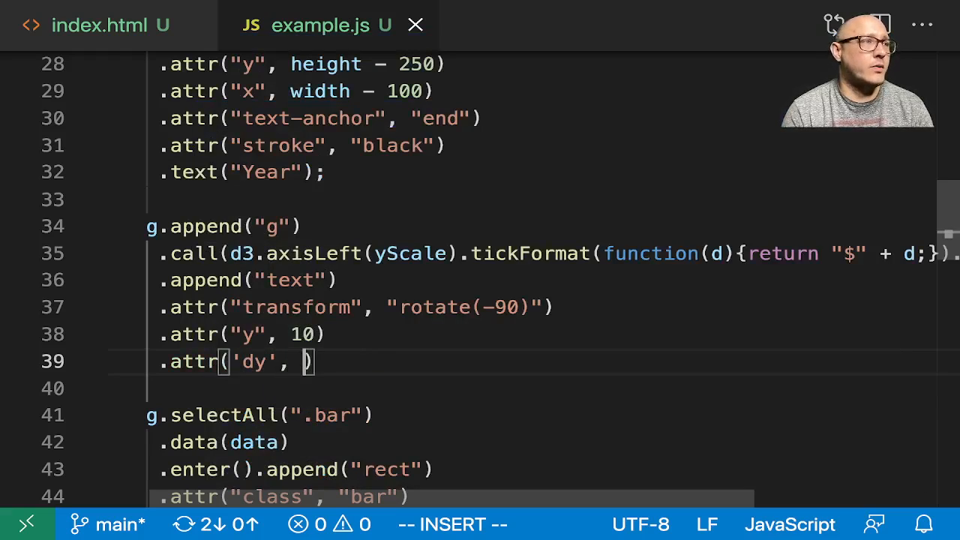
text(-')
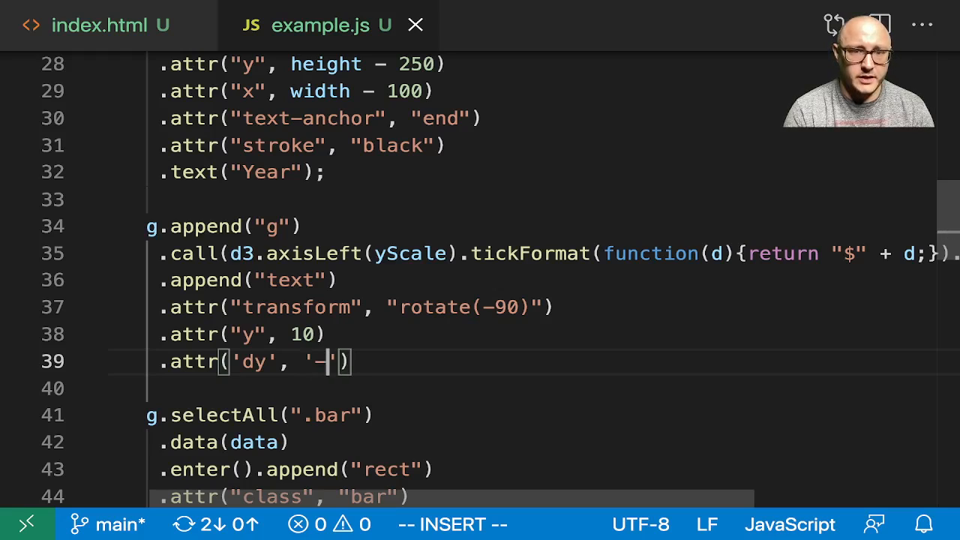
- Fix dy to '-5em' and add an 'end' text-anchor to the y-axis label
text(53m)
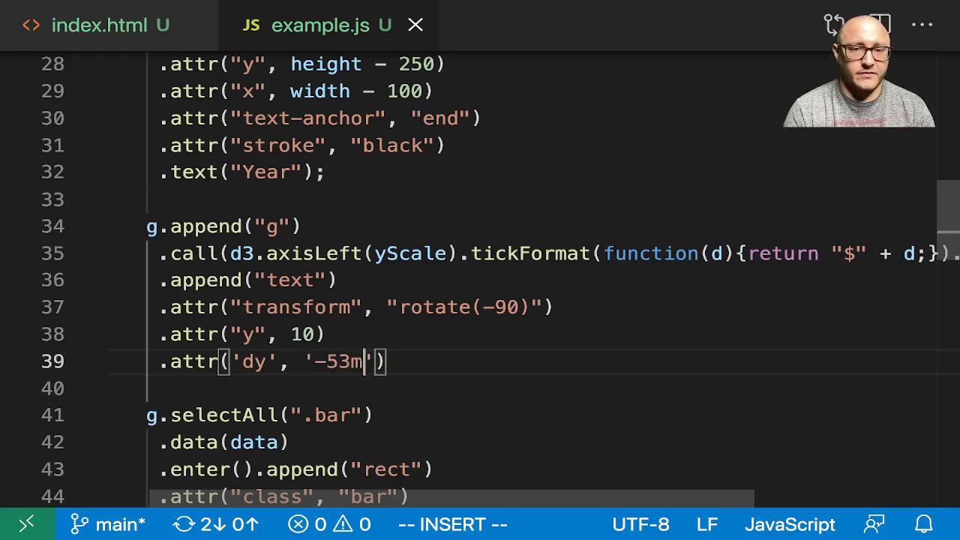
text(em)
click(542, 389)
text(.attr('', )
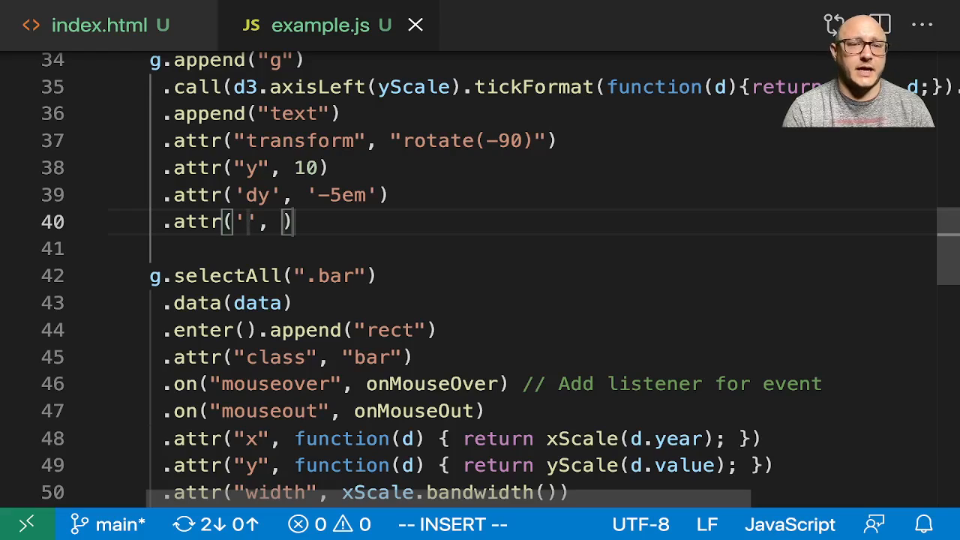
text(text-a)
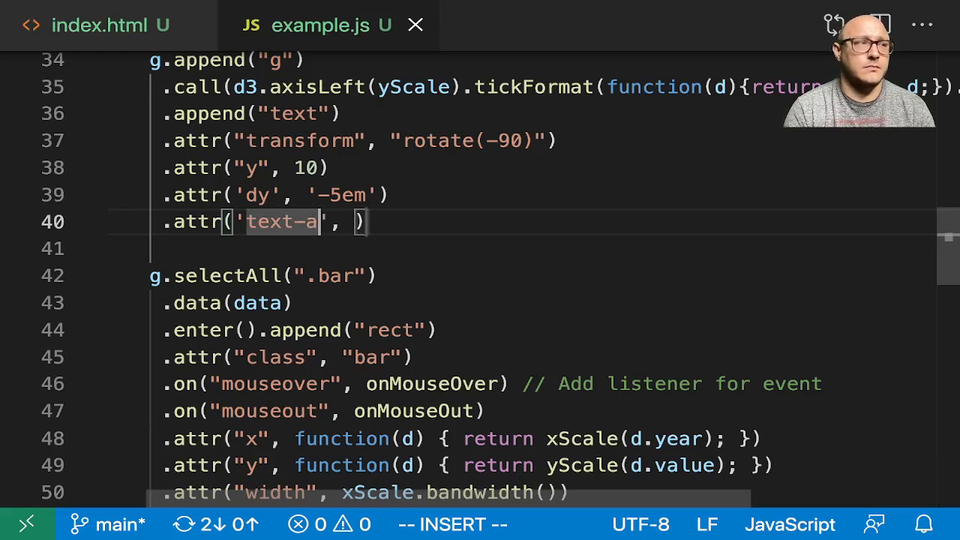
text(nchor)
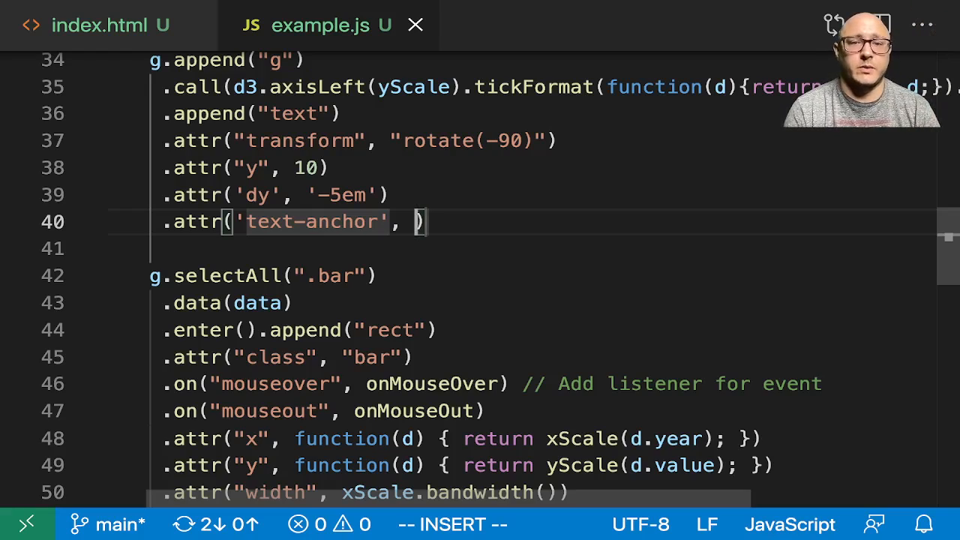
text('end)
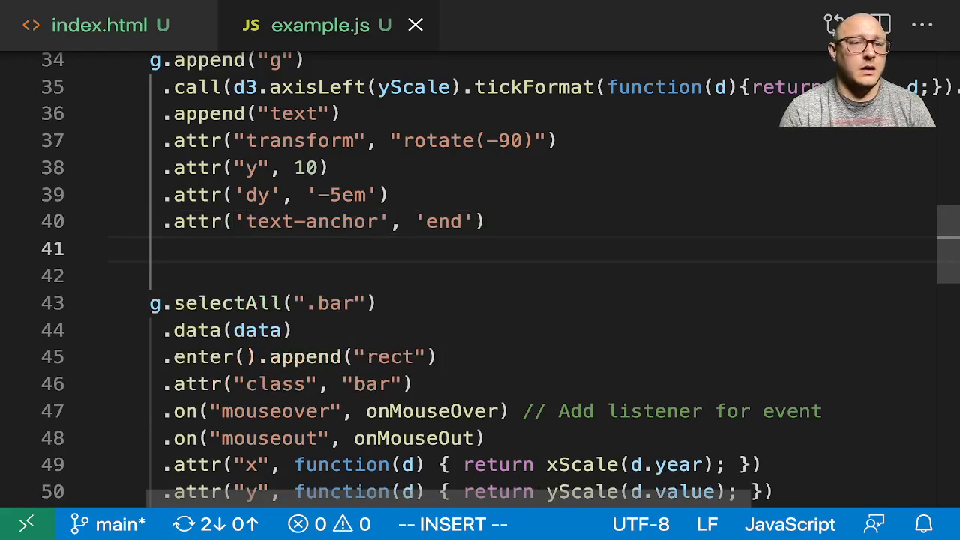
- Give the label a black stroke and the text 'Stock Price in USD'
text(.attr('', ))
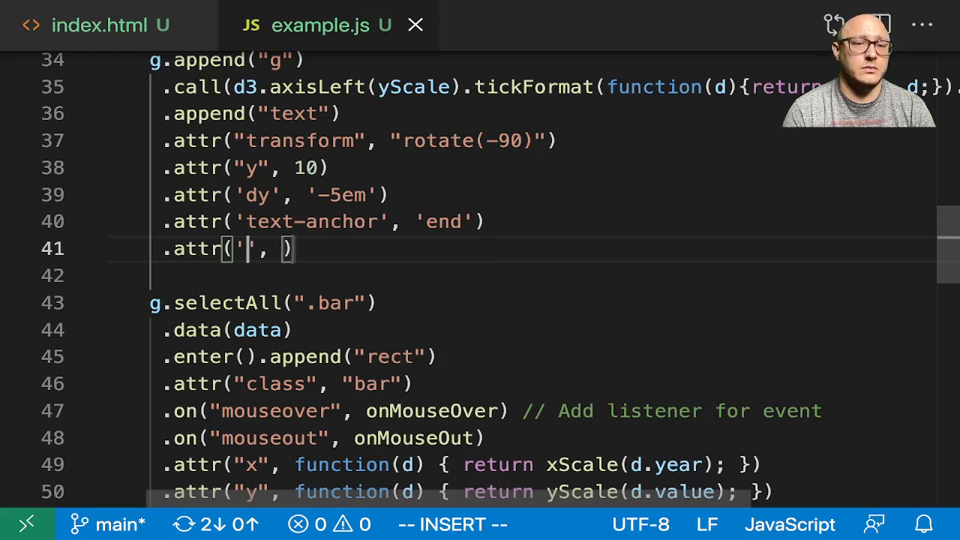
text(stroke)
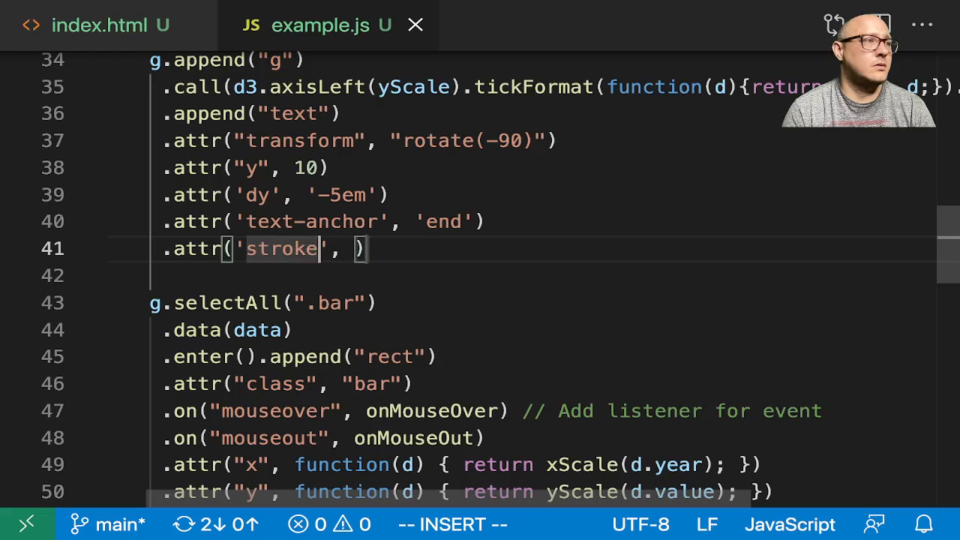
text(black)
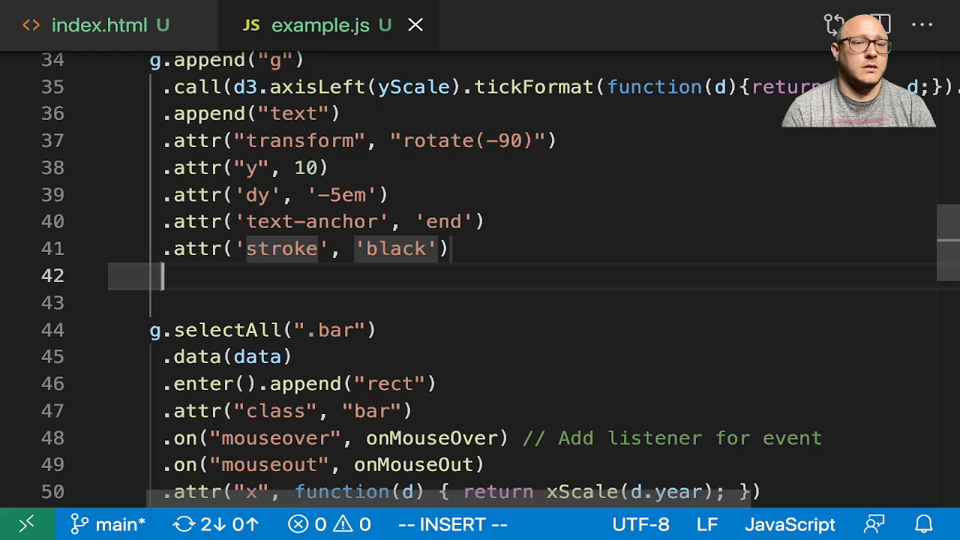
text(.attr('')
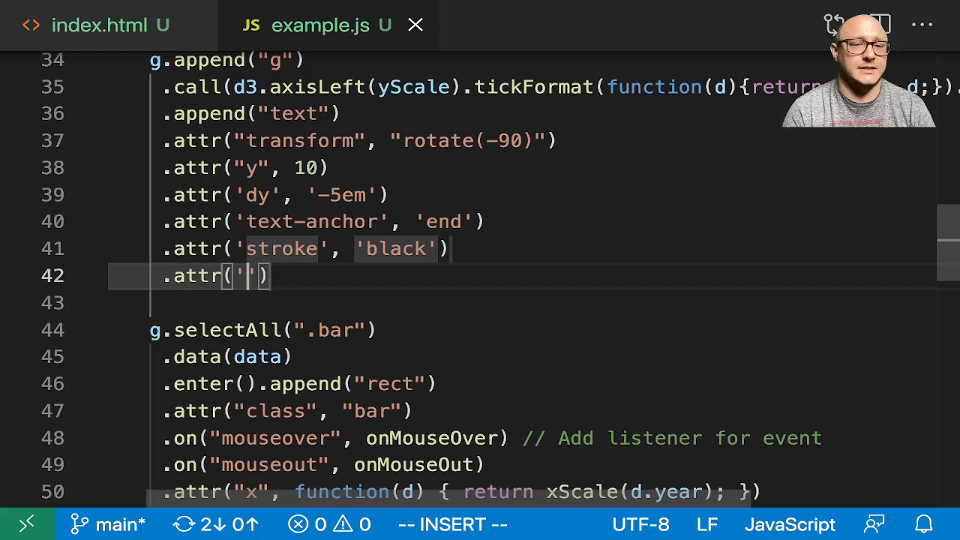
text(text)
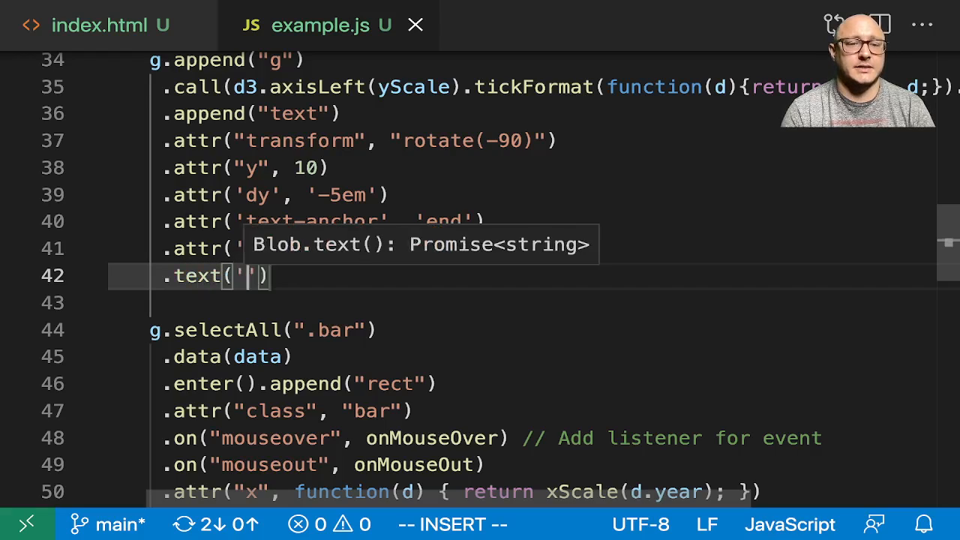
text(Stock)
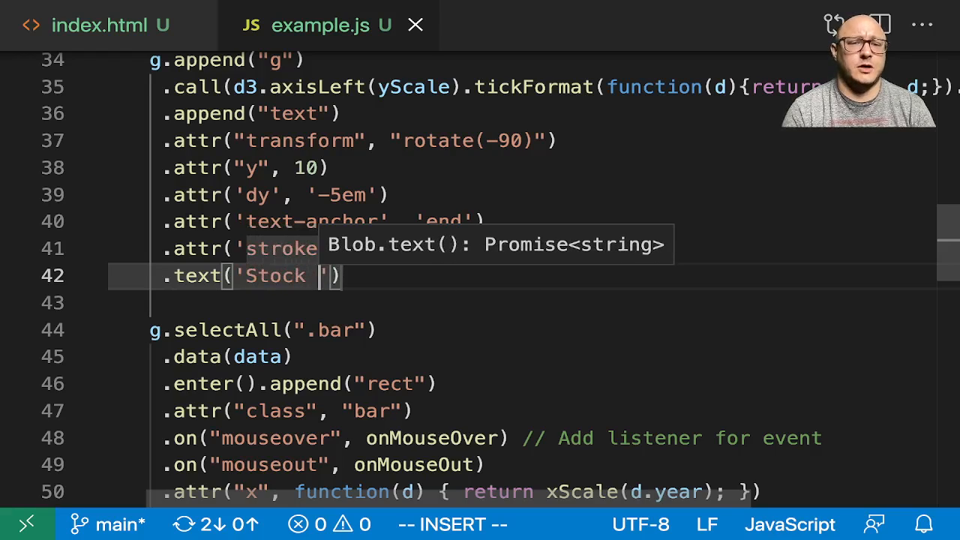
text(P)
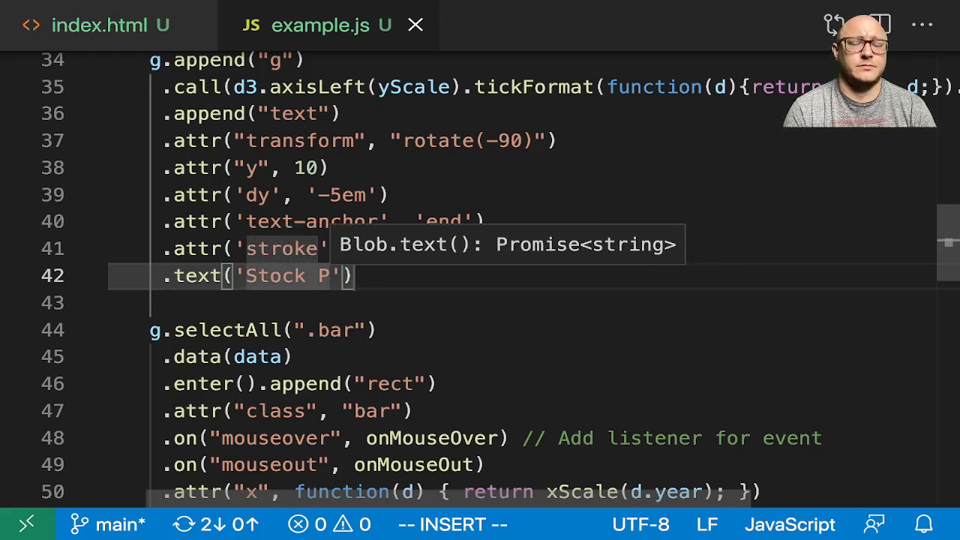
text(rice in)
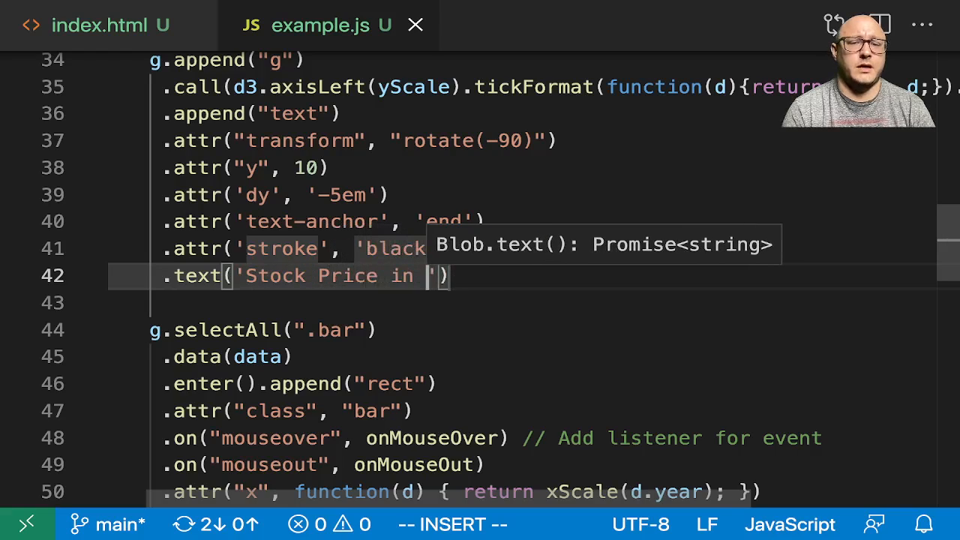
text(USD)
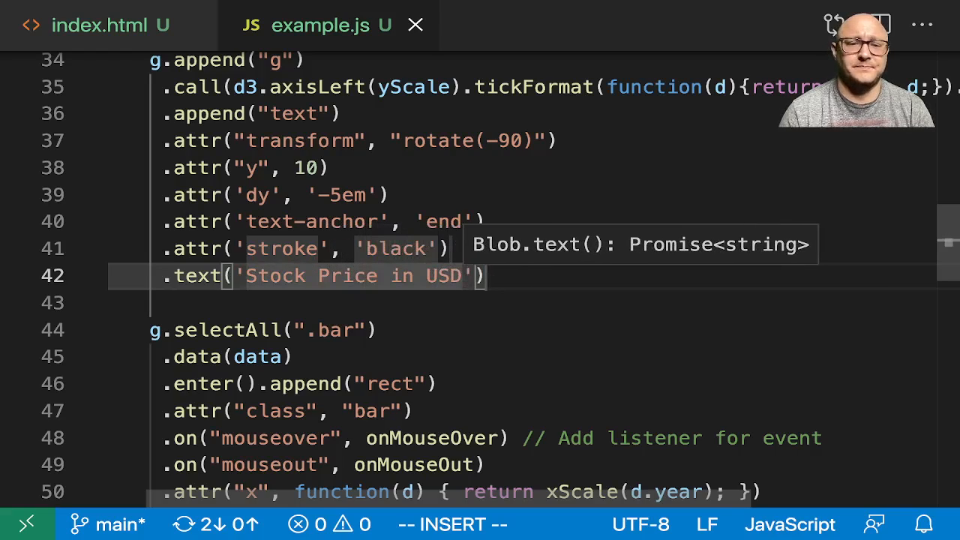